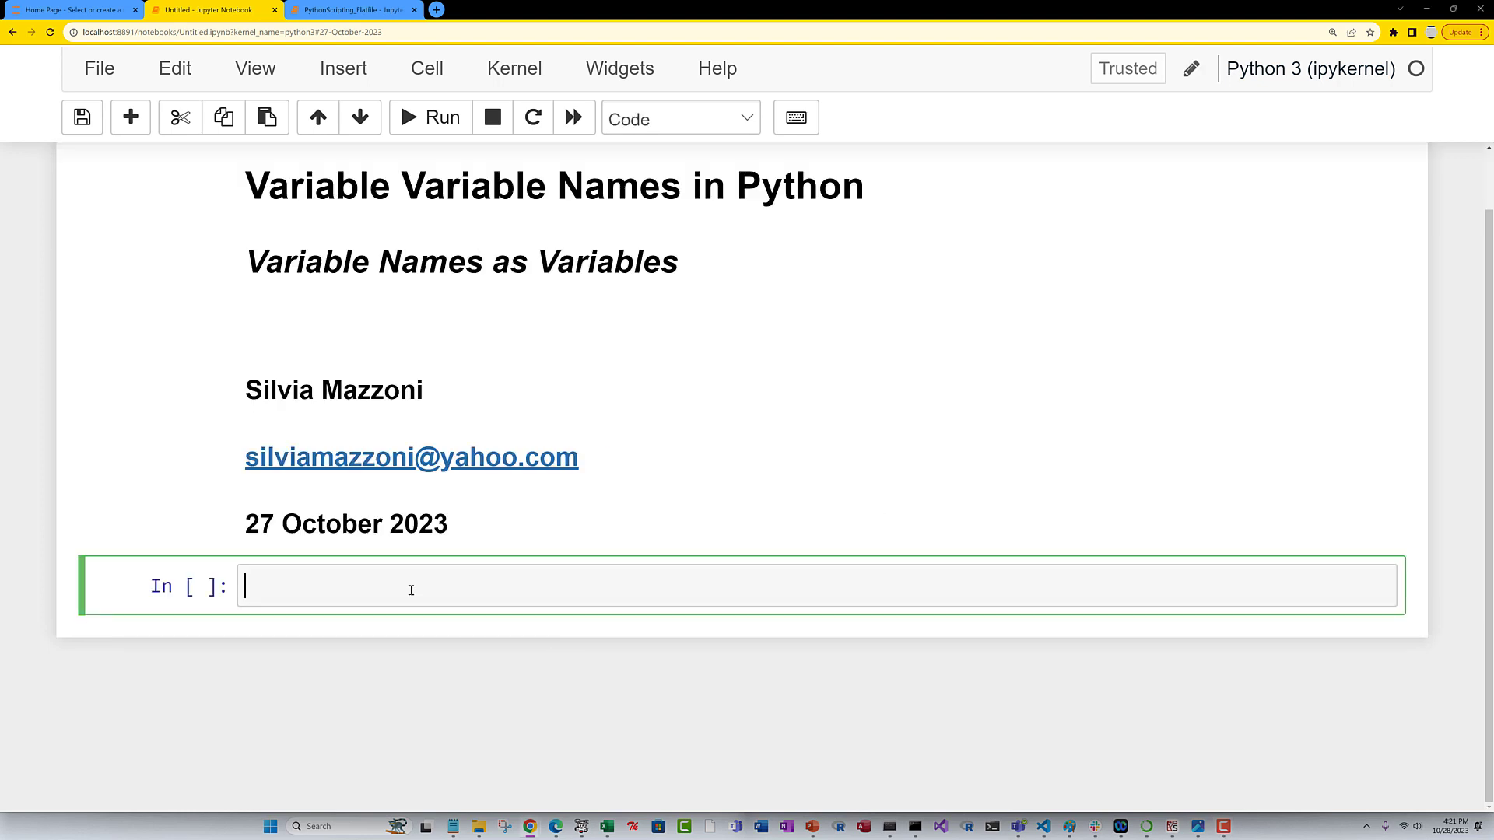
Define myString as the text "a = 3; b=5;c=a*b" in a code cell and run it.
type("se")
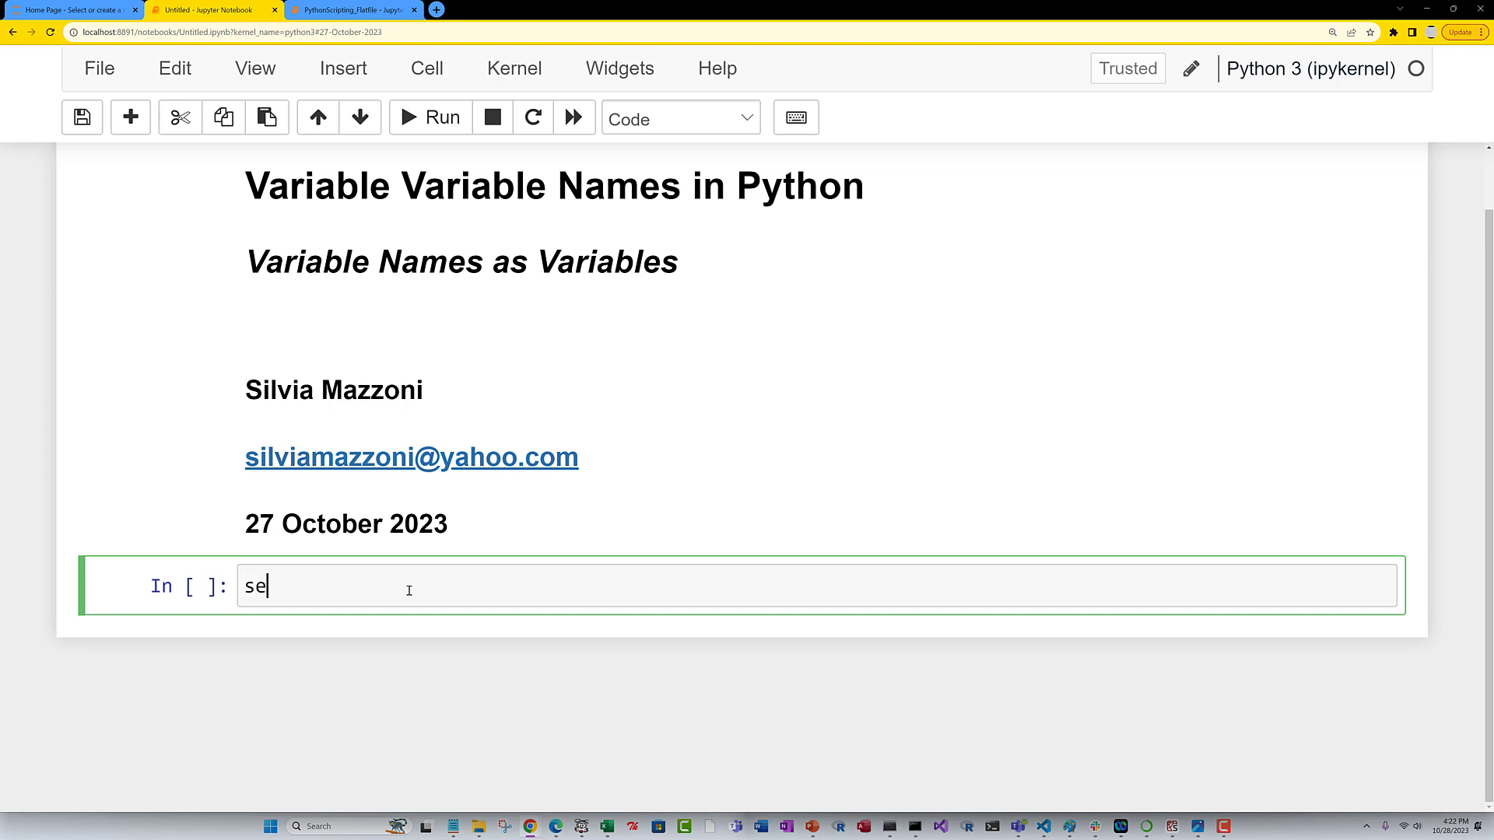
key("Backspace")
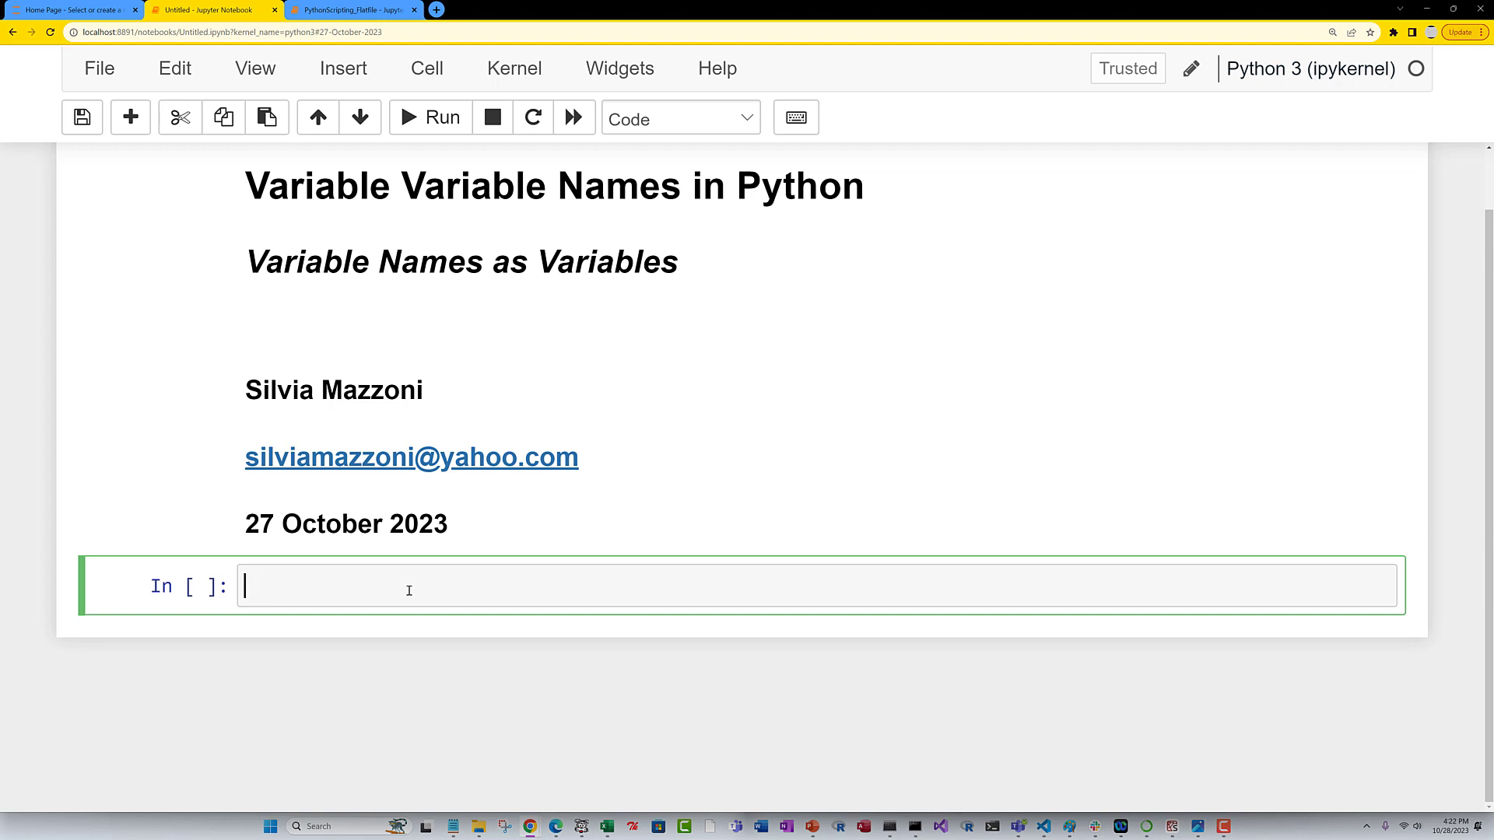
type("myString = \"a")
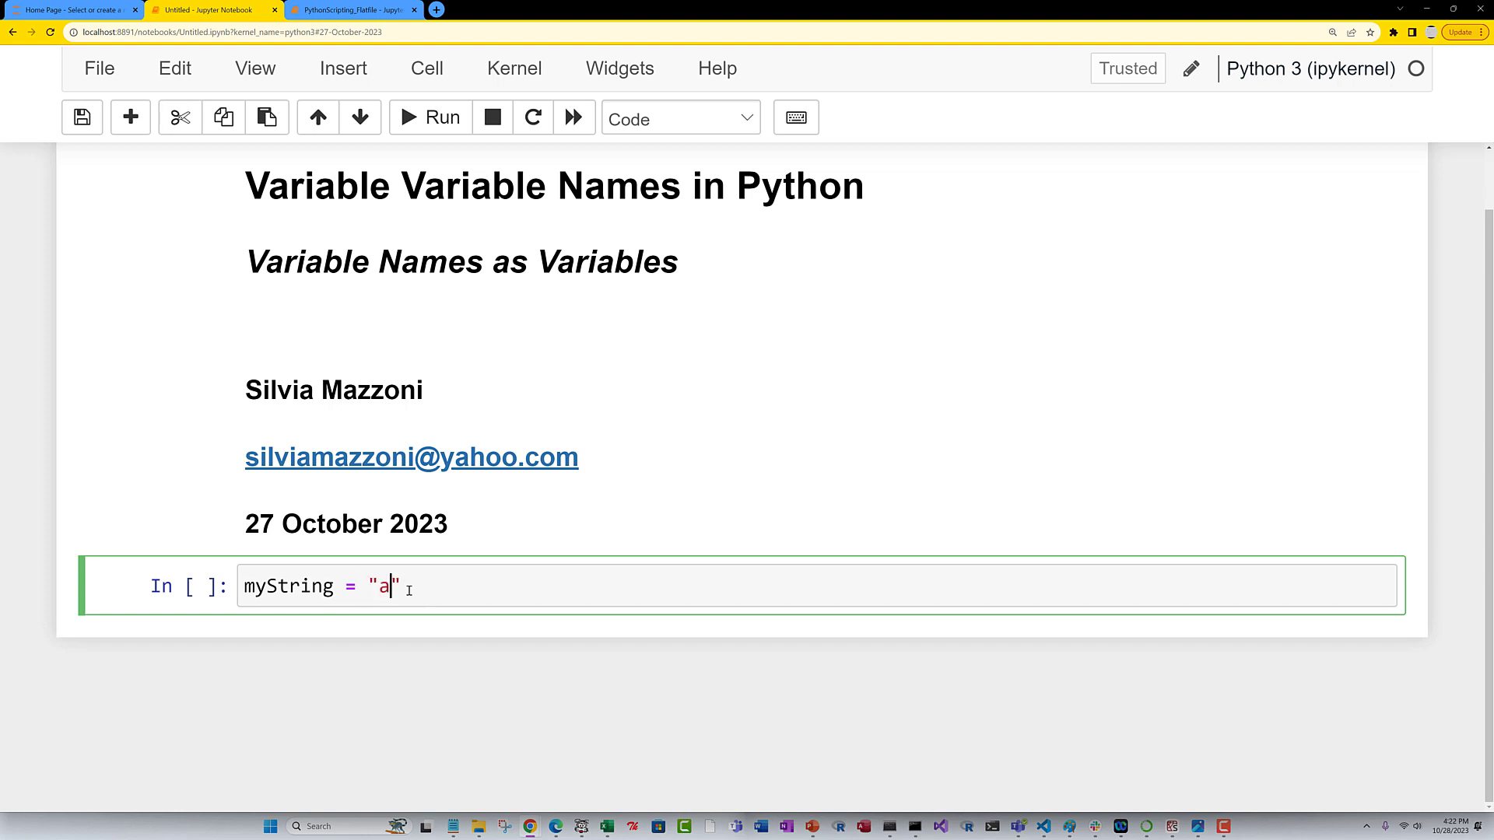
type("= 3;")
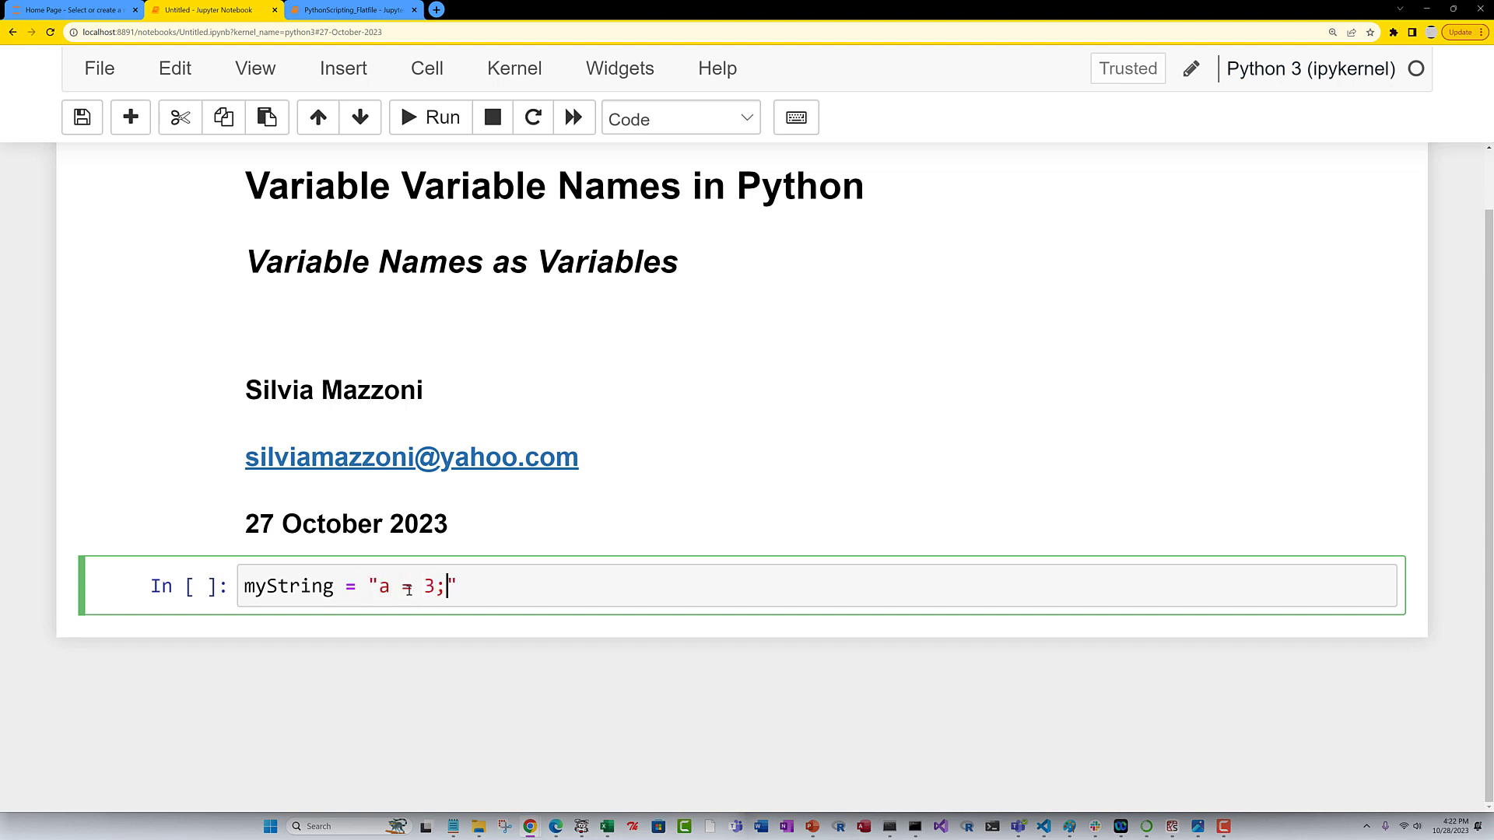
type("b=")
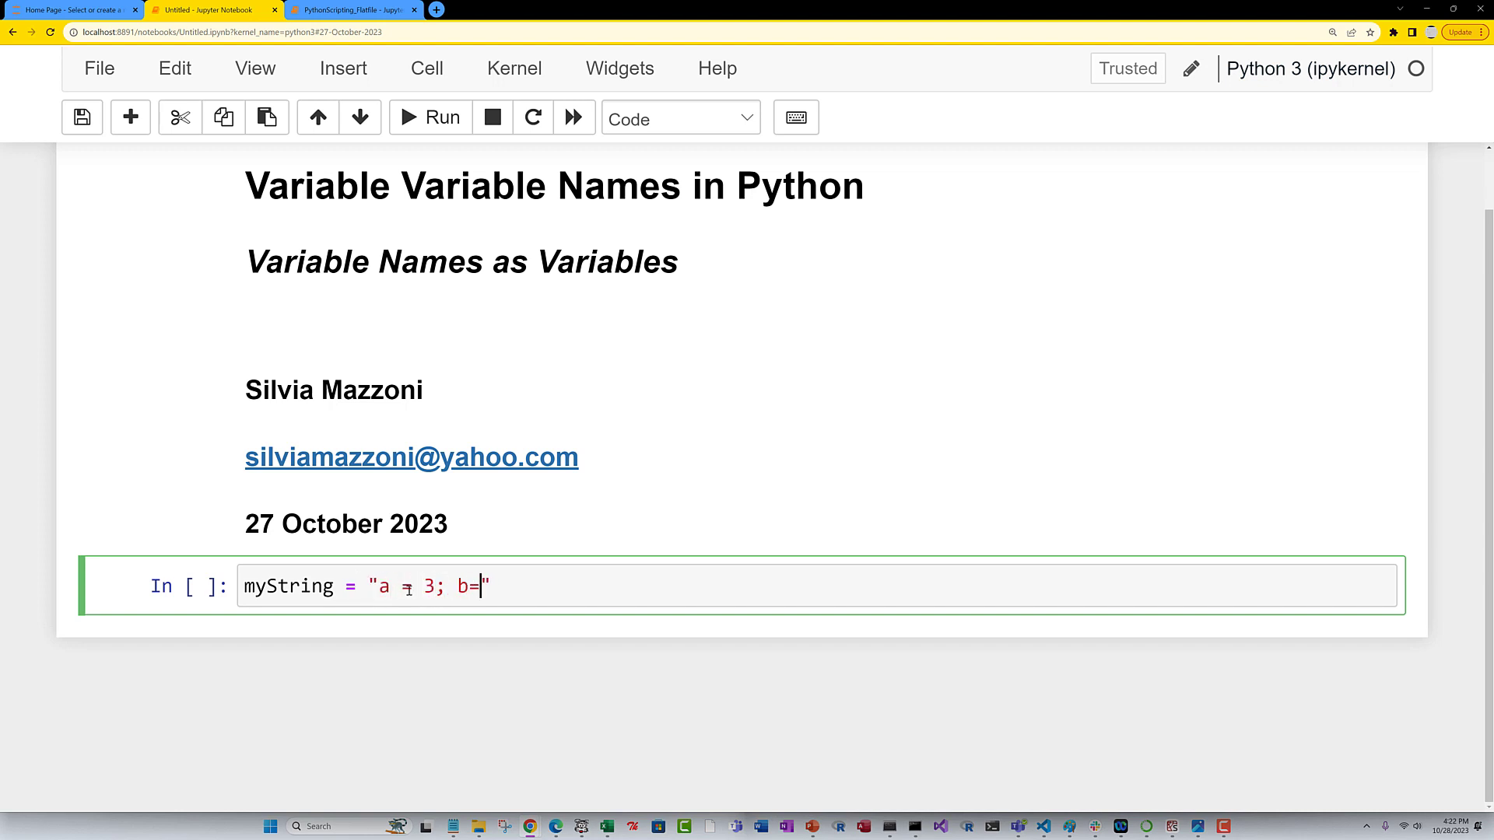
type("5;")
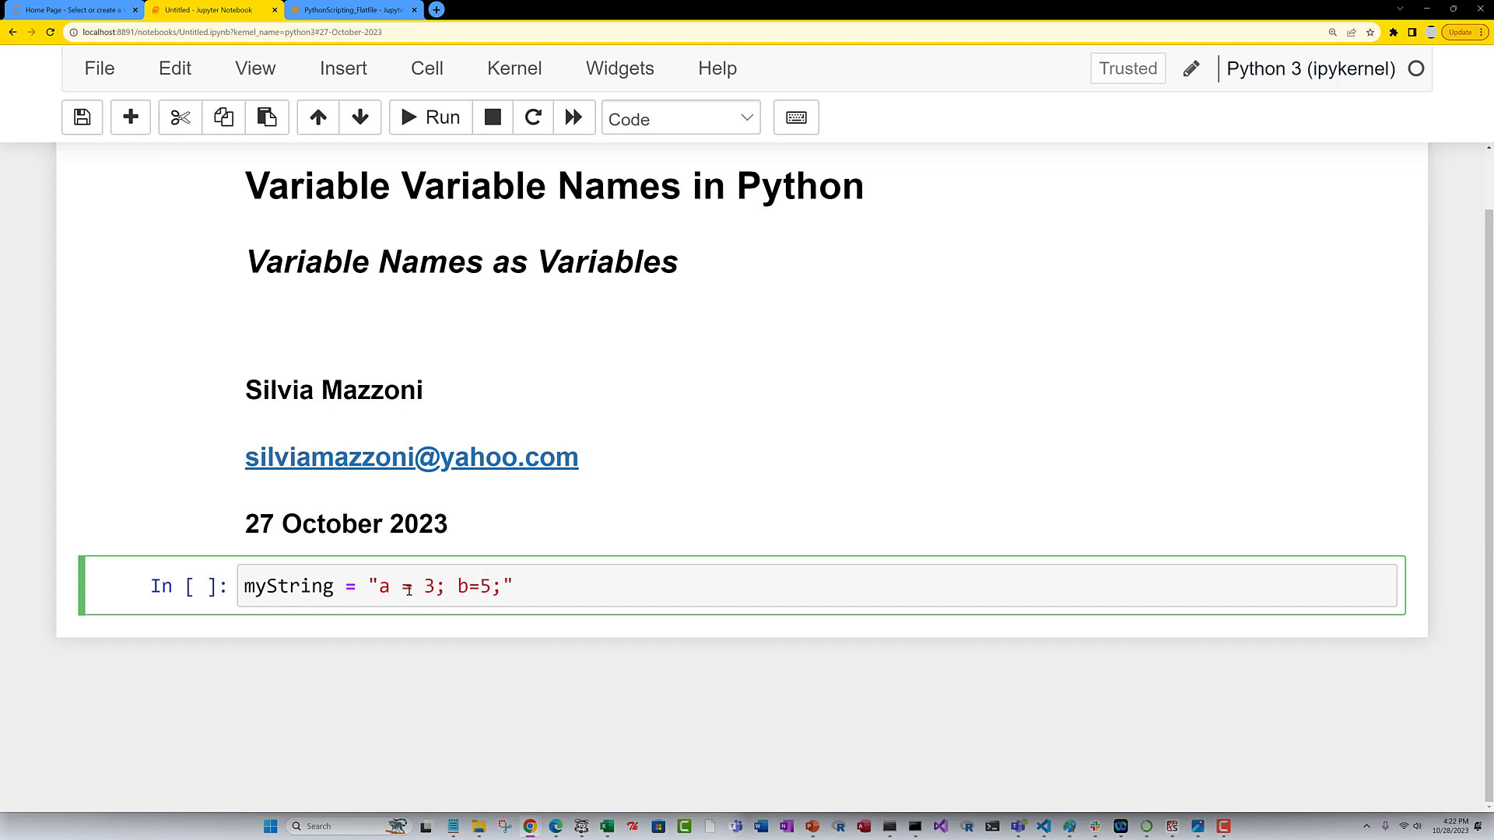
type("c=\"")
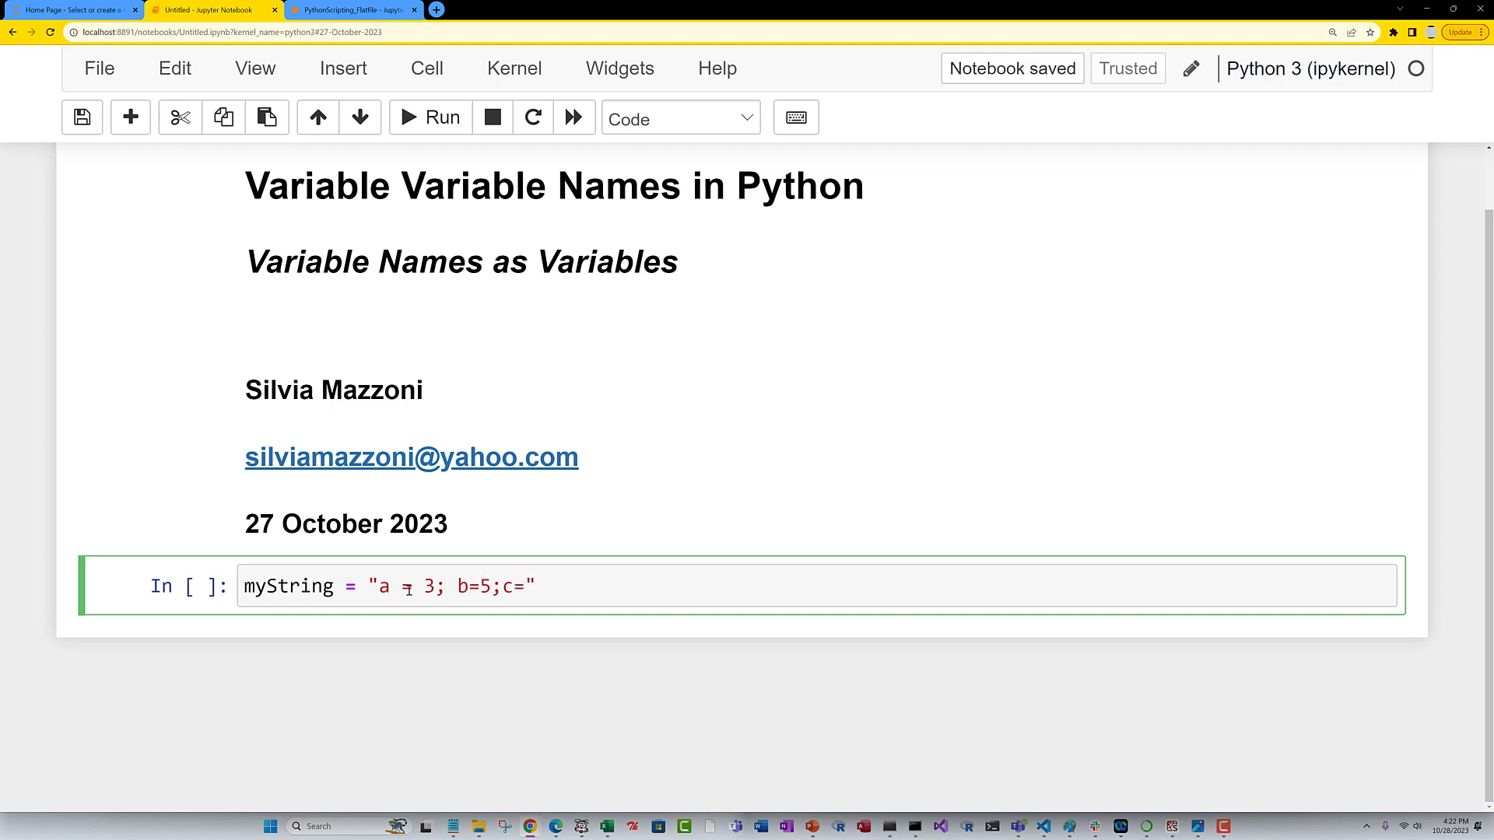
type("a*b")
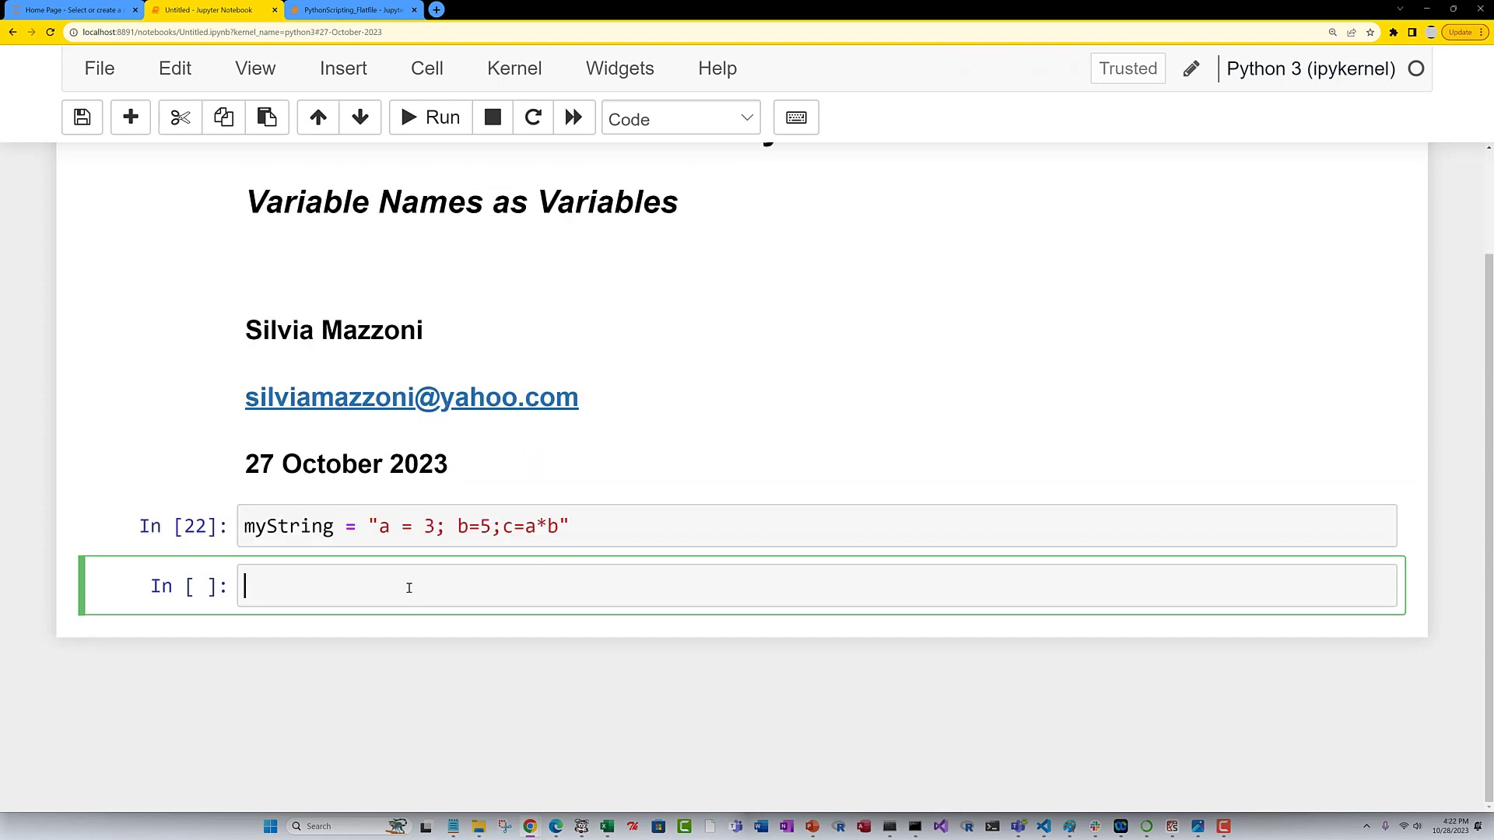
Write print(myString) in the next cell to show the stored text.
type("print")
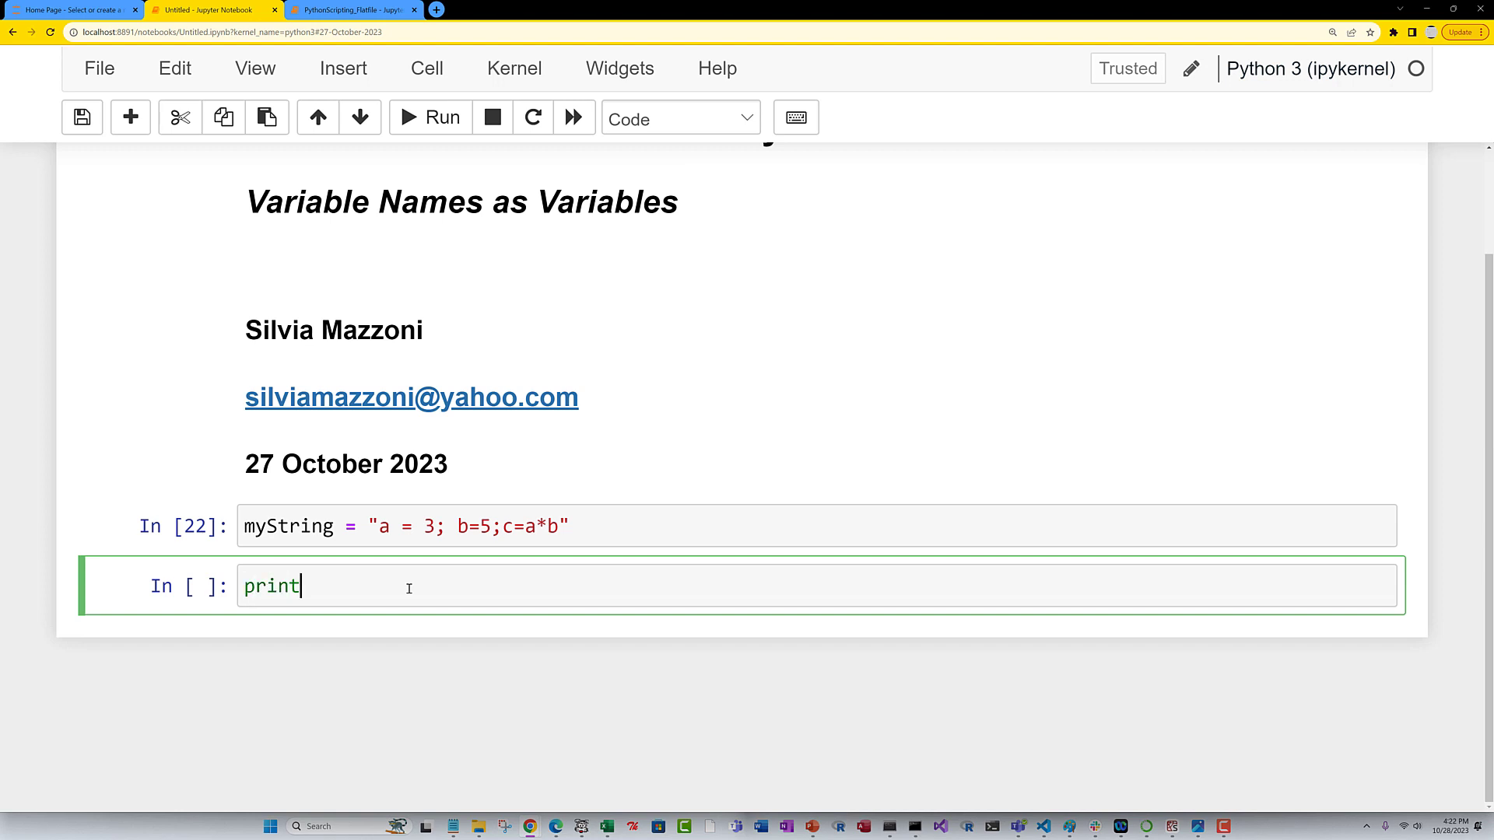
type("(myString)")
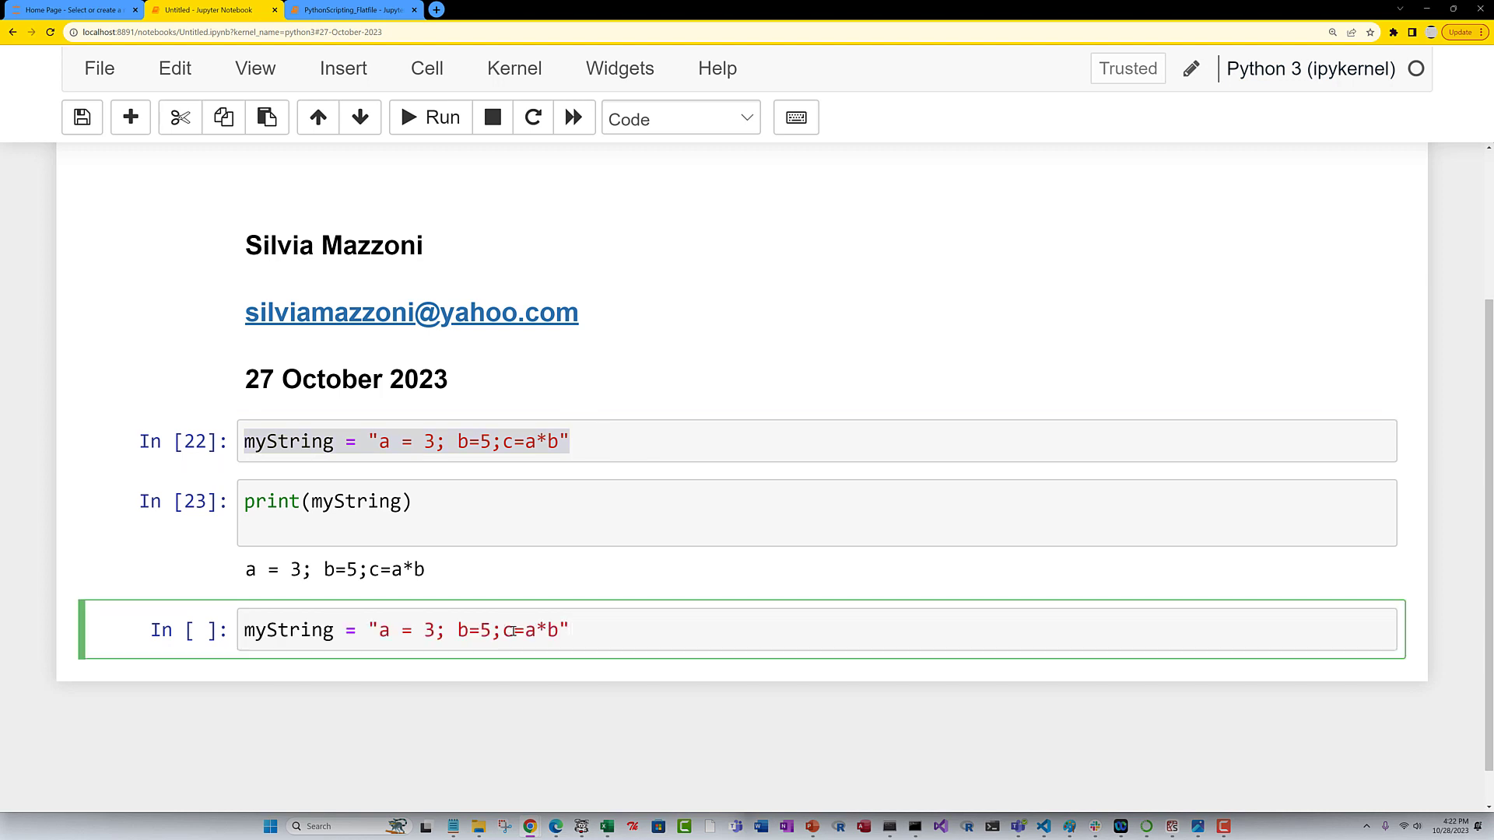
Extend myString with ;print('a',a);print('b',b);print('c',c) and print the longer command text.
type(";p")
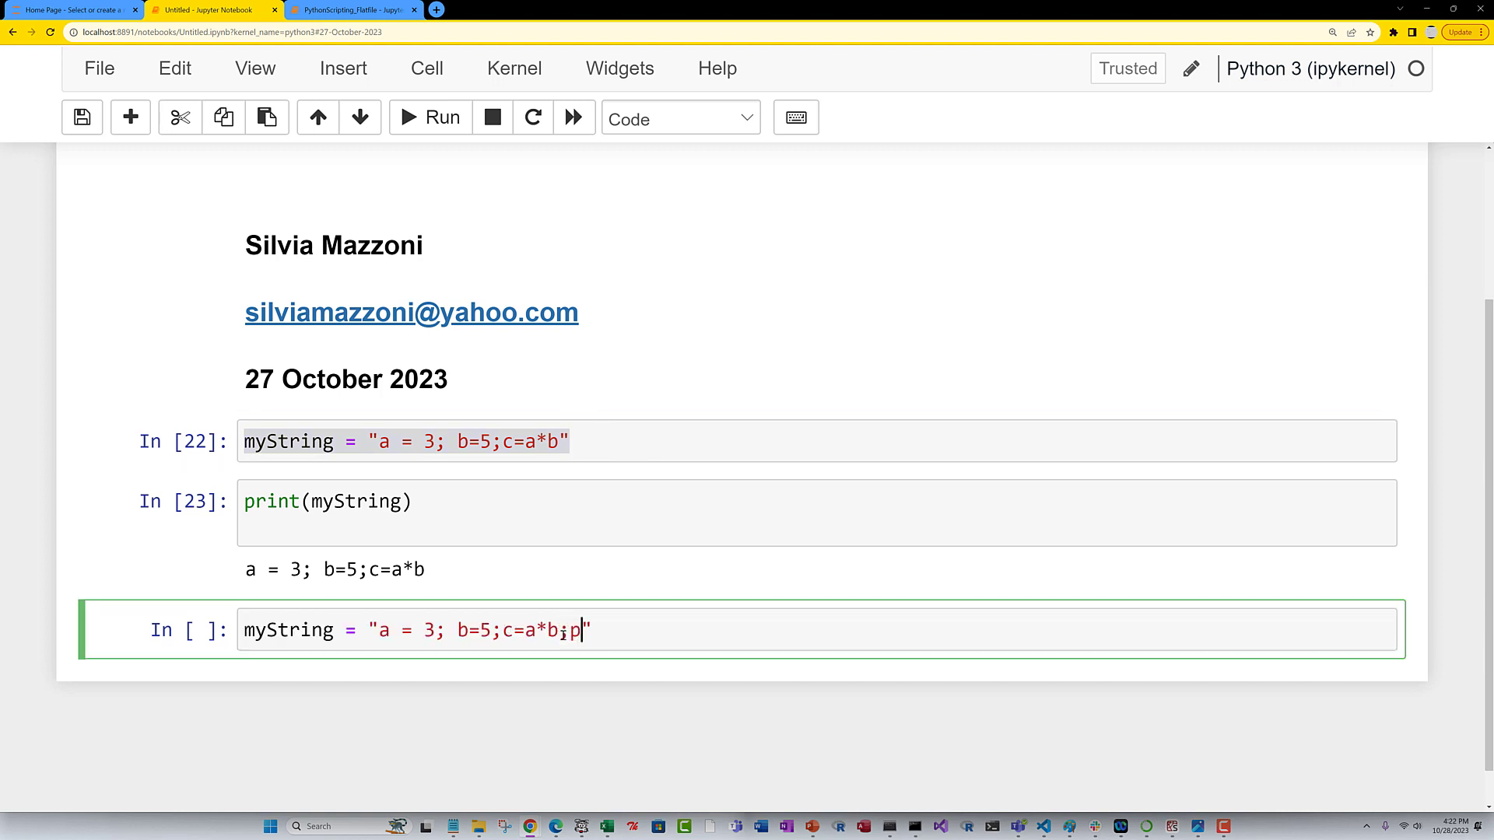
type("rint")
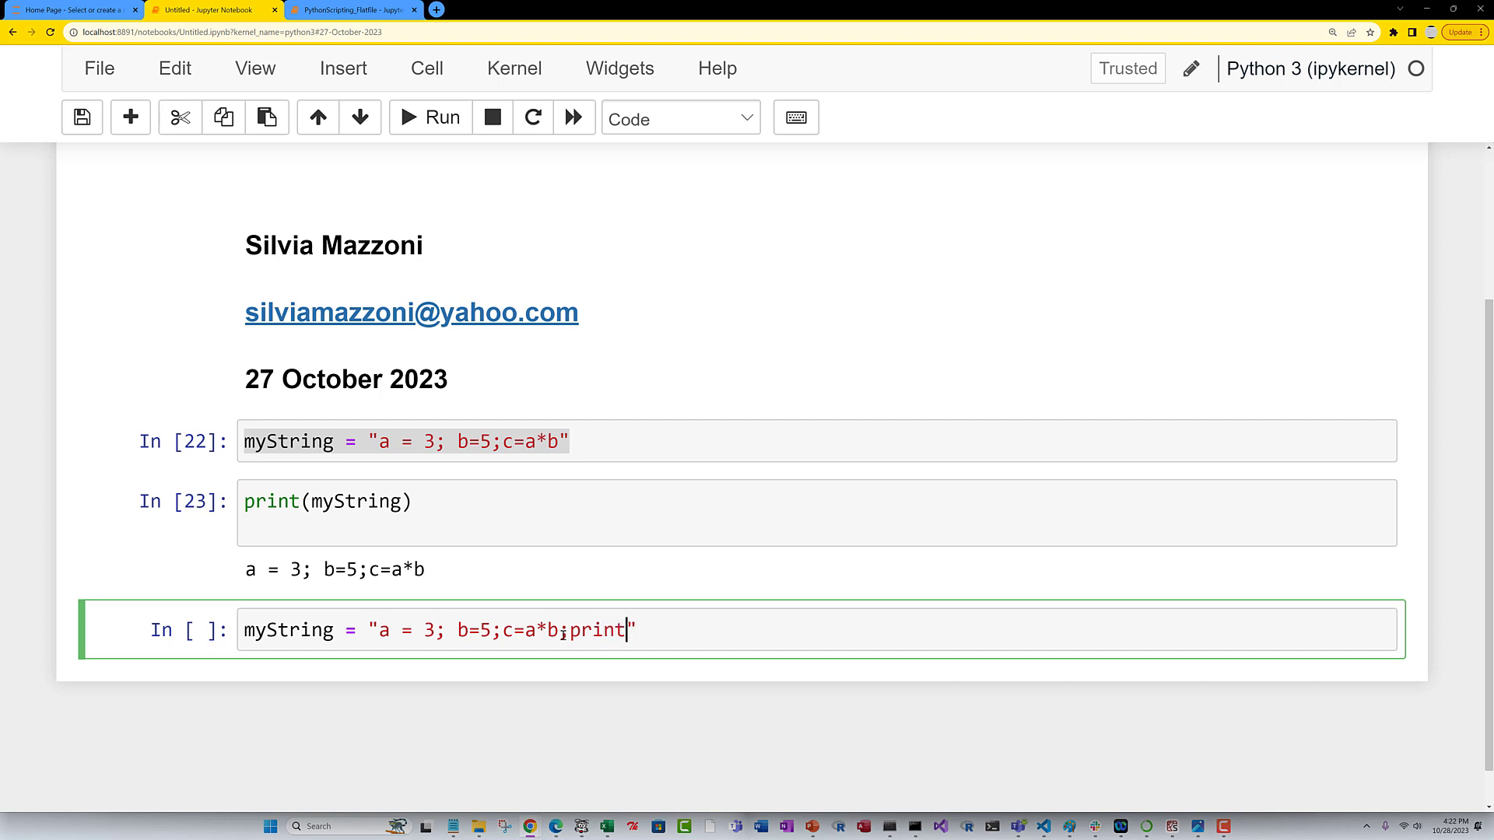
type("('a',a)")
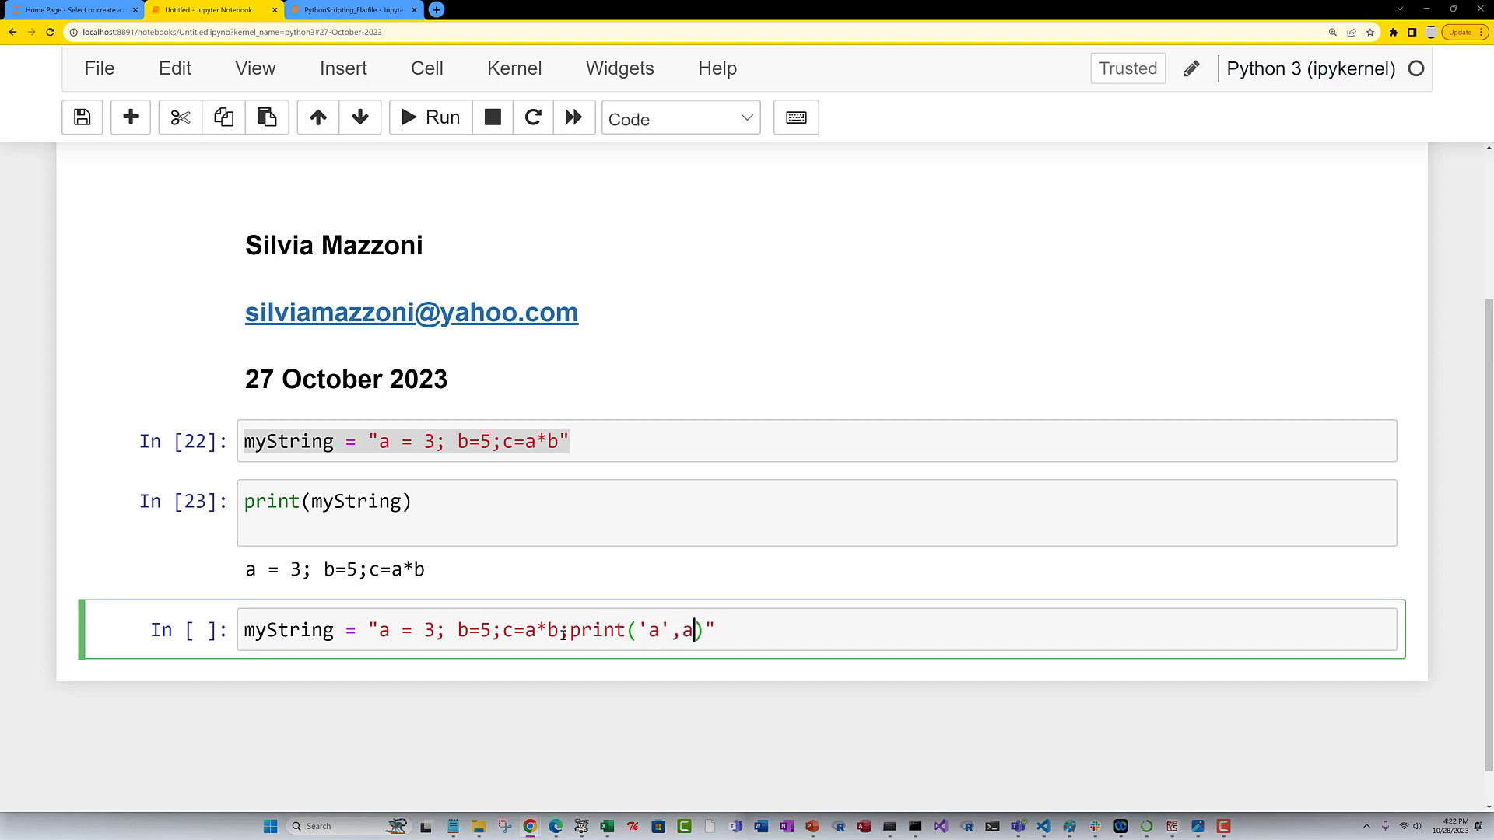
type(";print()")
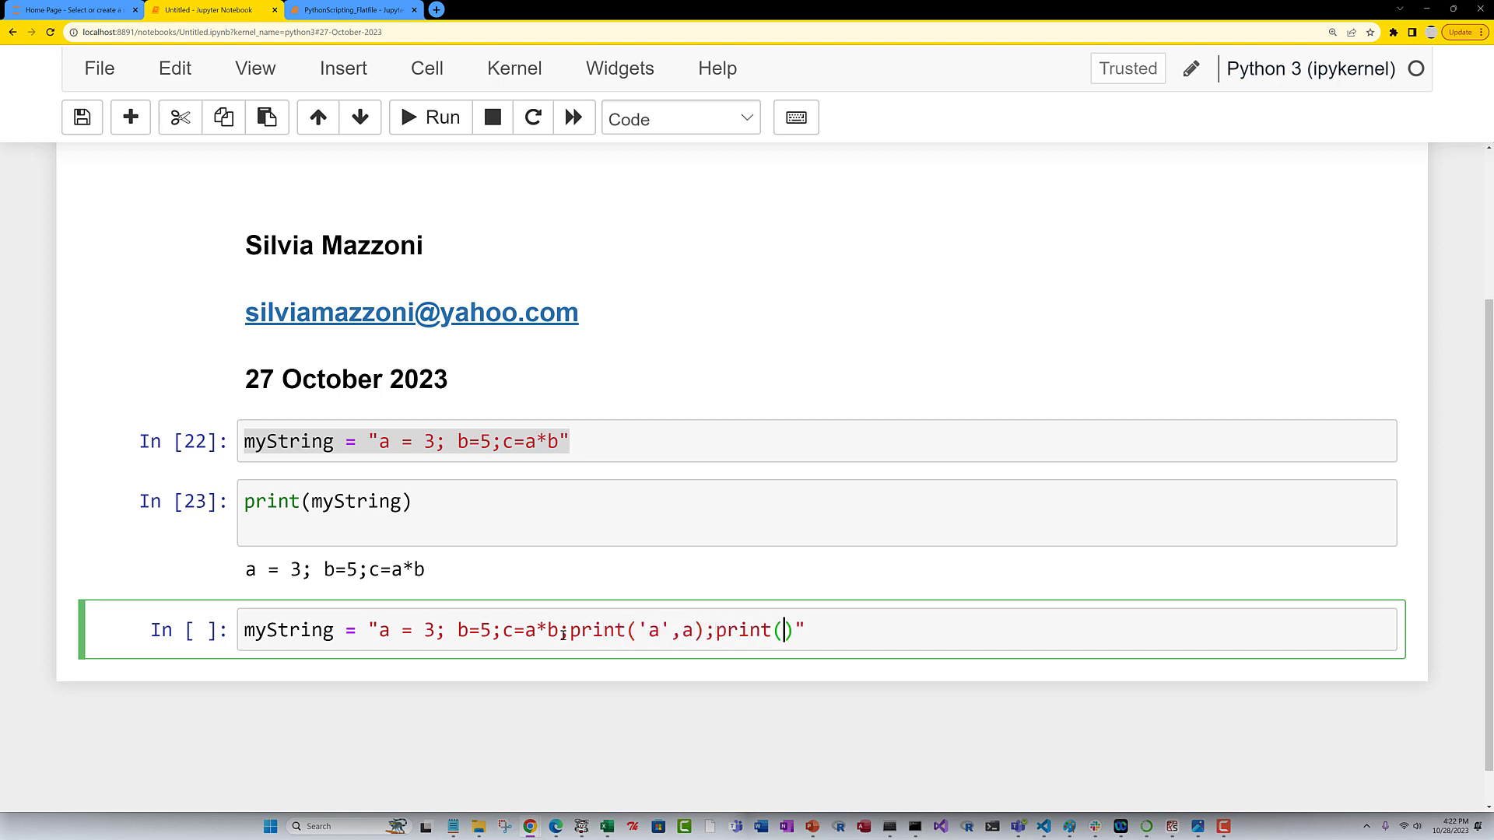
type("'b',")
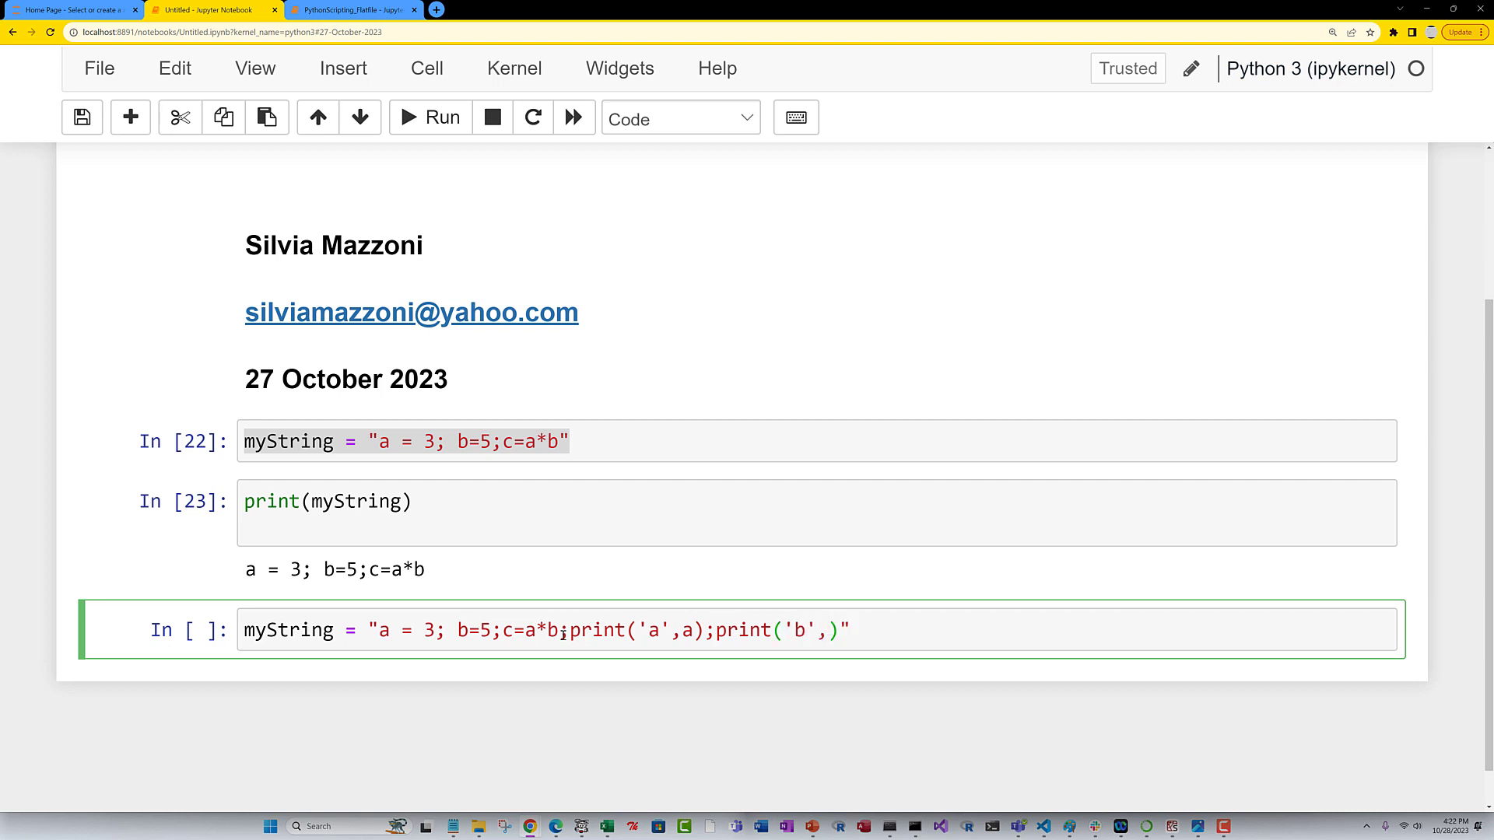
type("b")
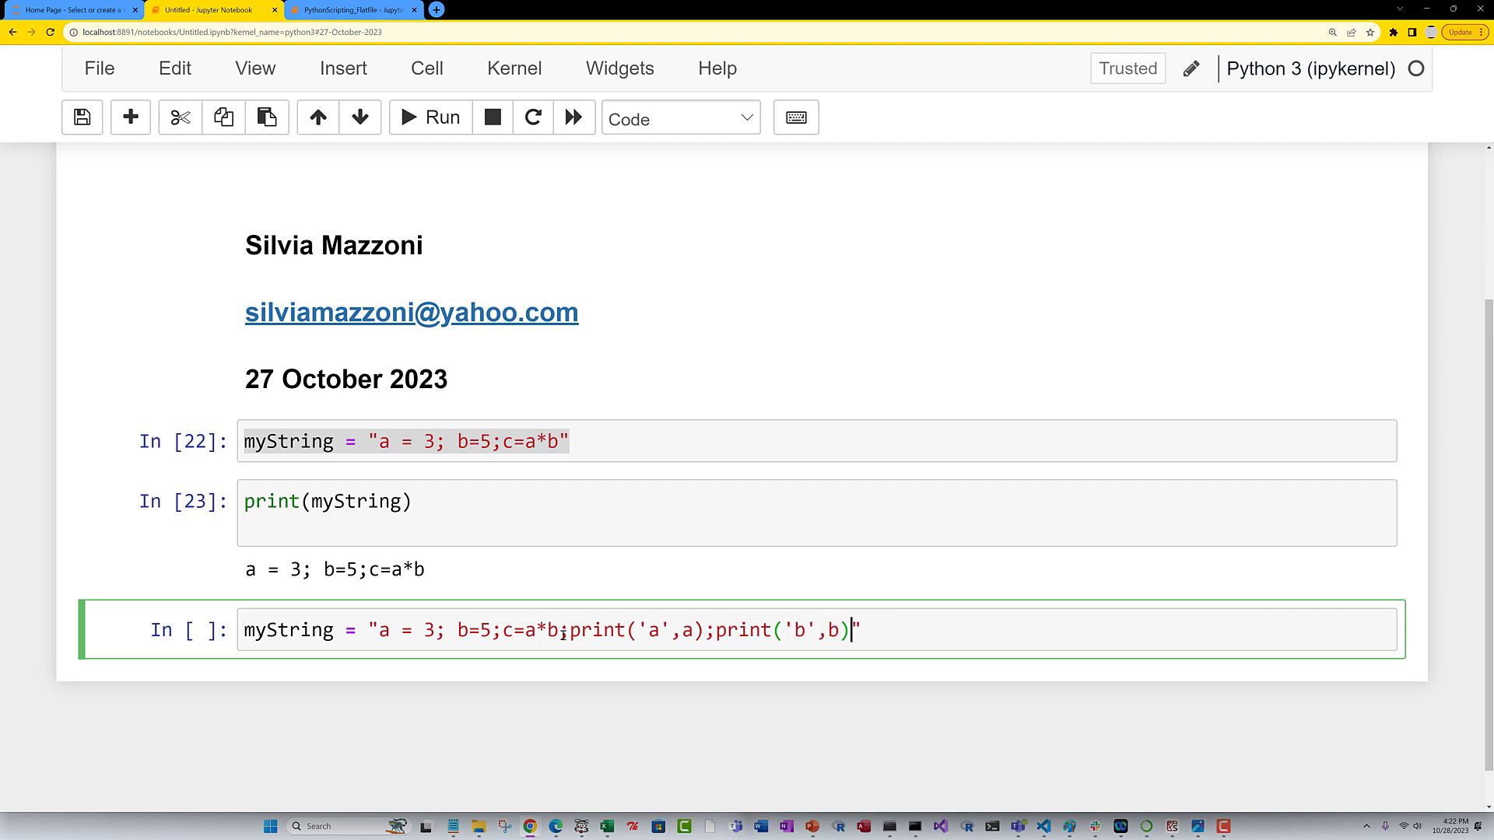
type(";")
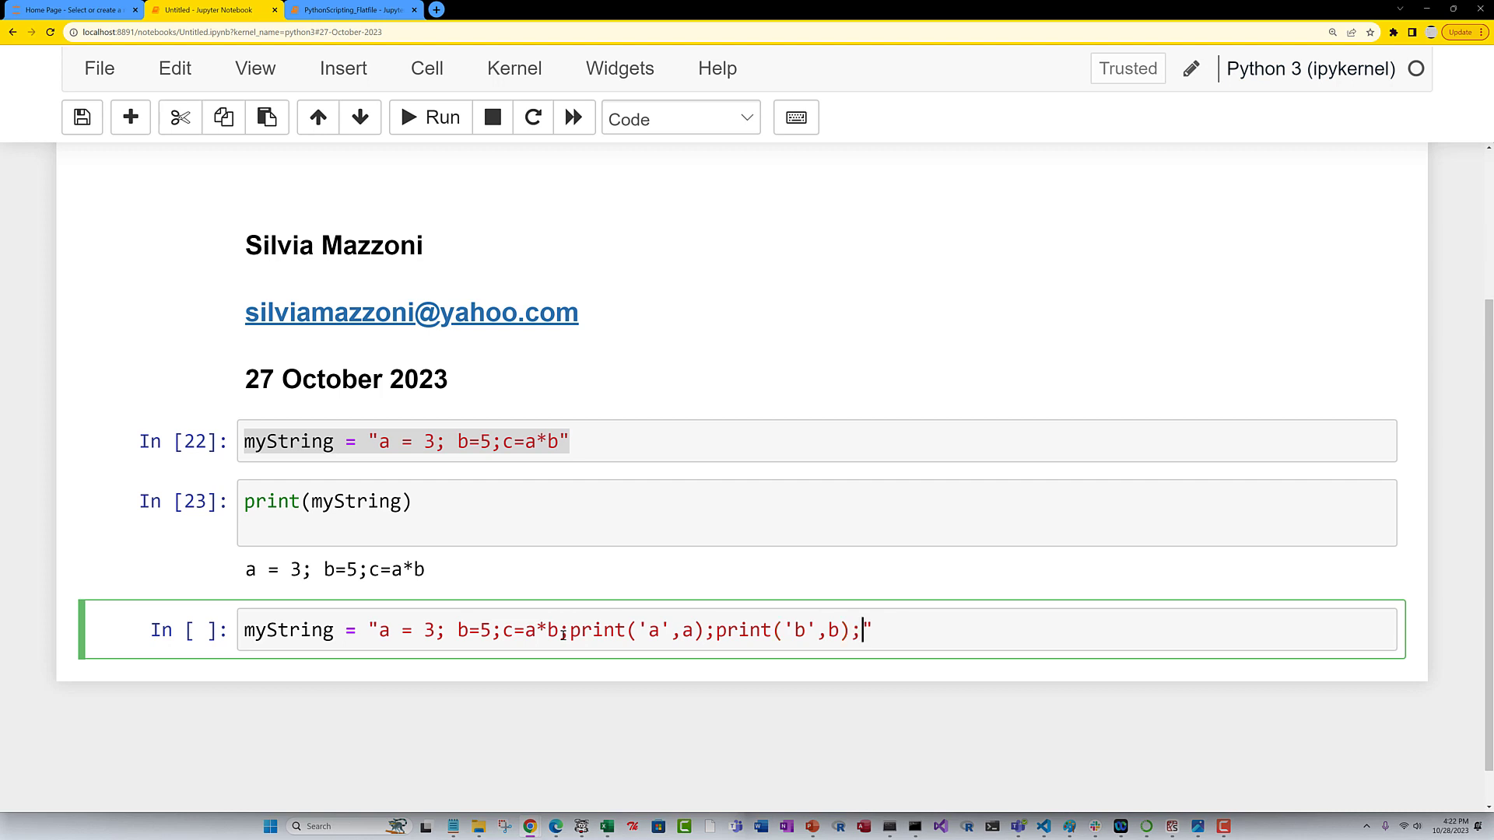
type("pring()")
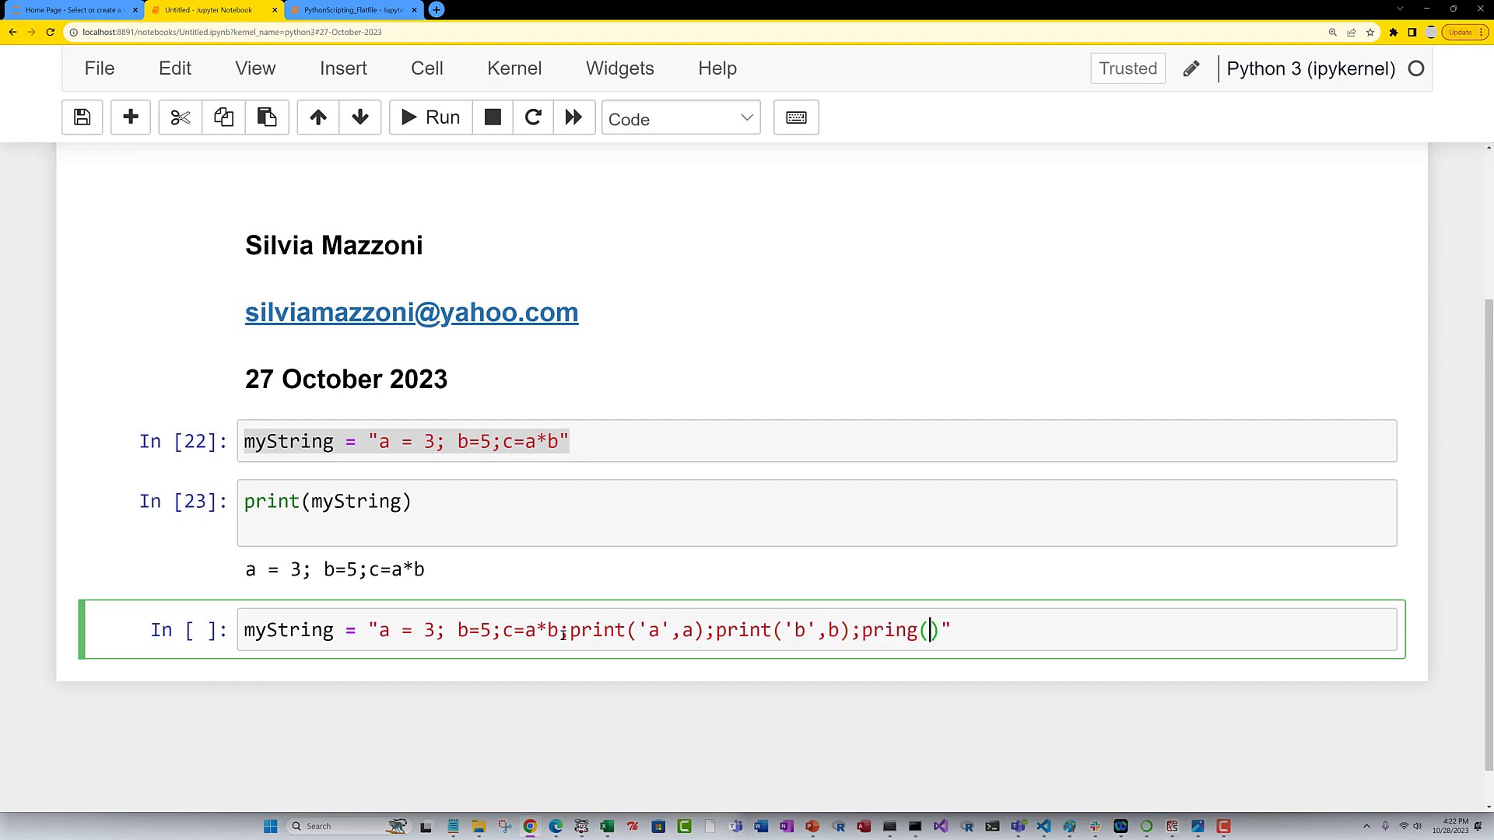
key("Backspace")
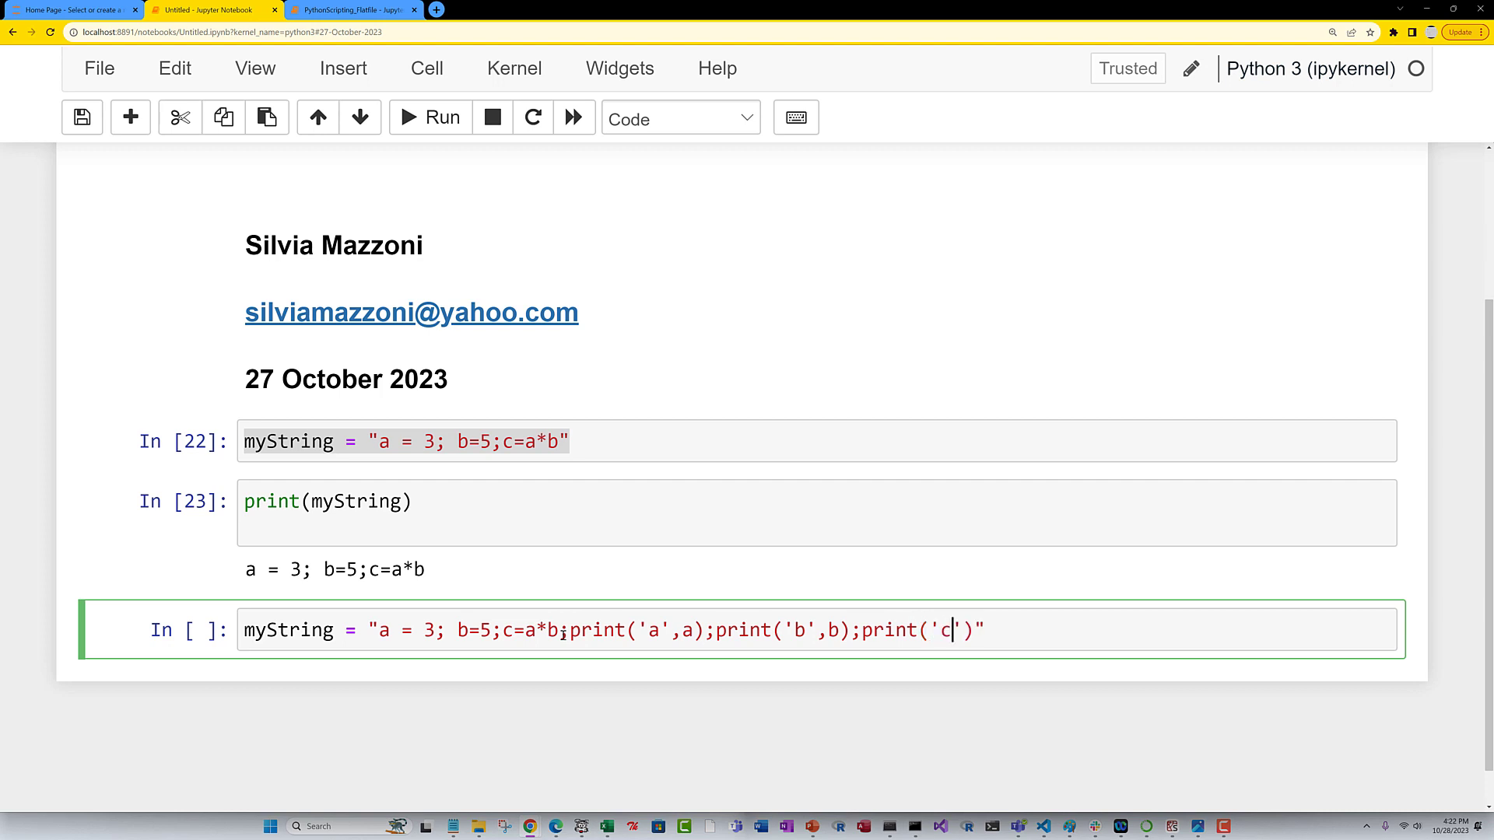
type(",c")
type("print(myString)")
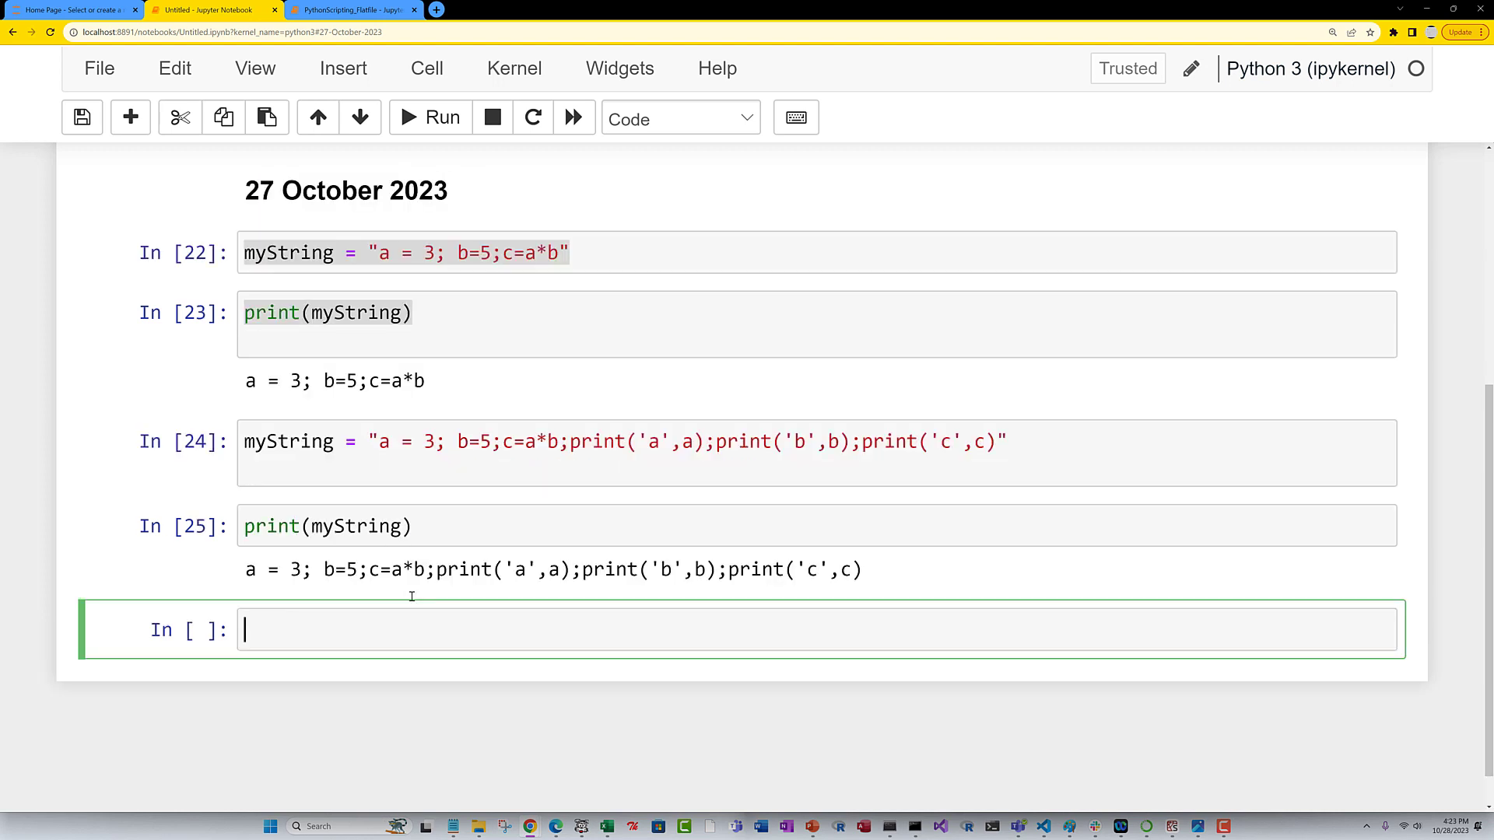
mouse_move(429, 629)
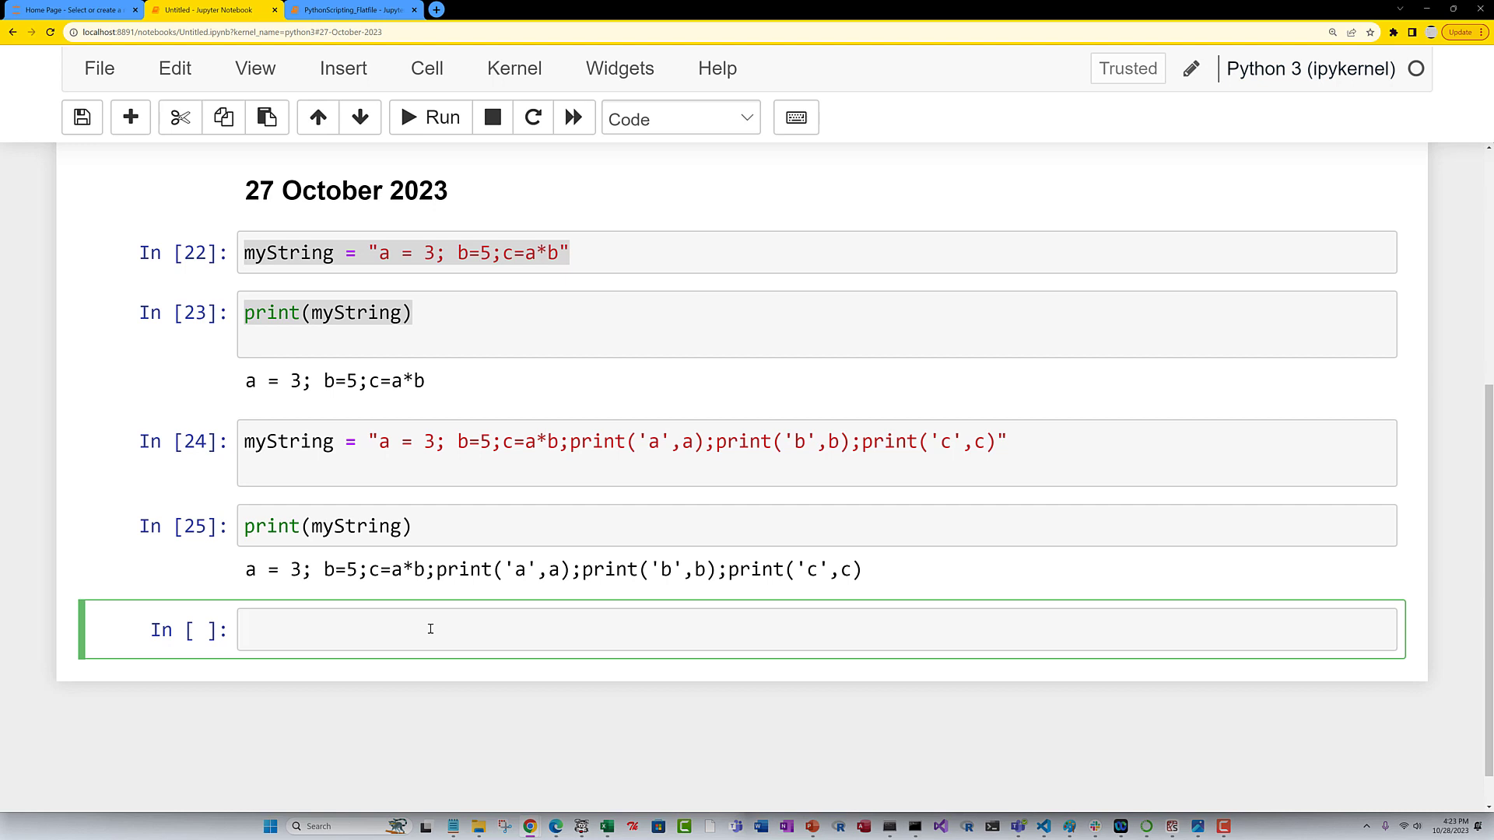
Run exec(myString), producing the output a 3, b 5 and c 15.
type("exec(m")
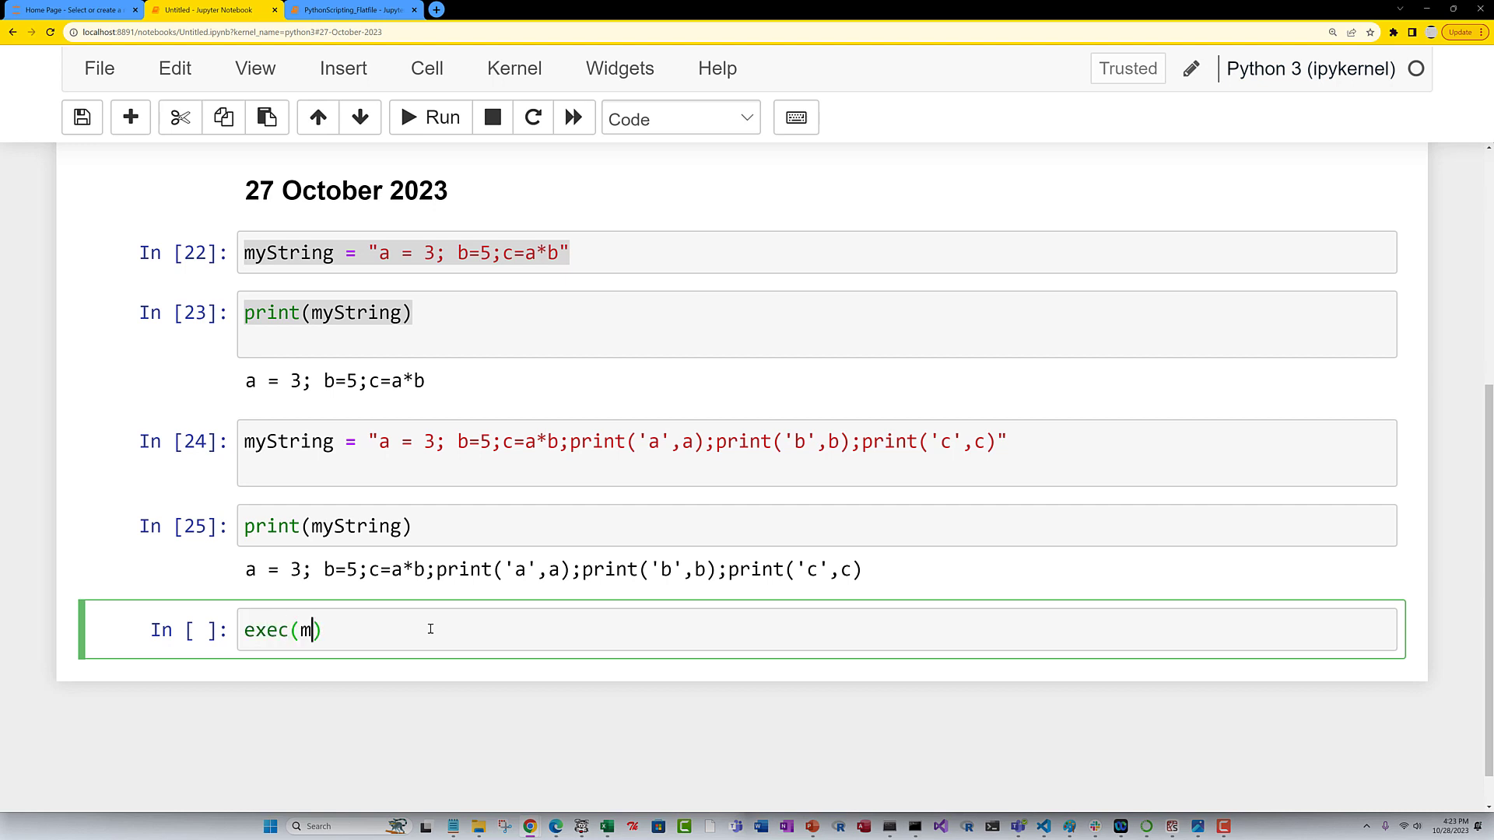
type("yString")
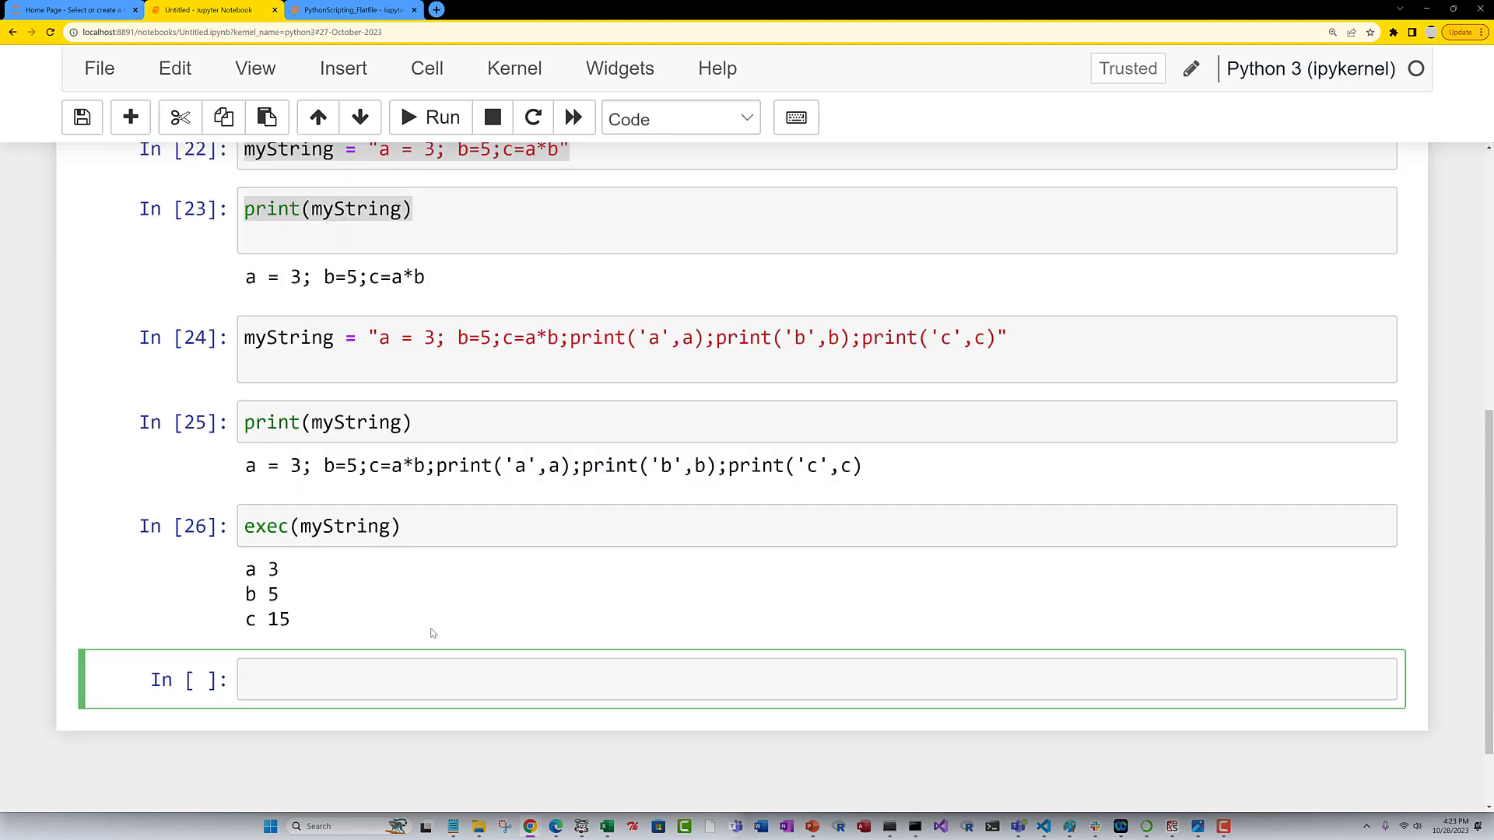
left_click(382, 680)
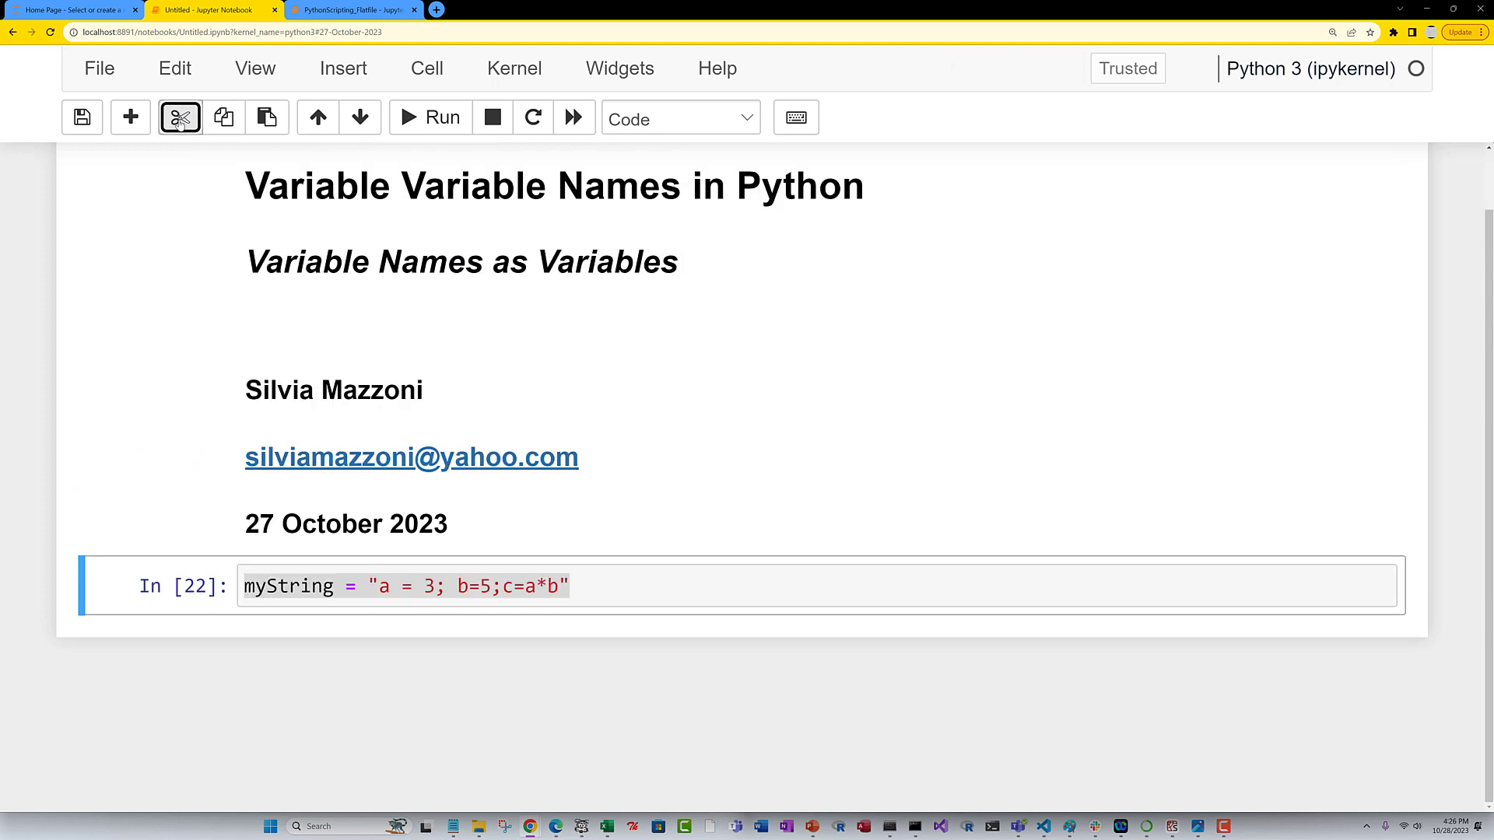
Cut the last example cell, then view the ModelParams spreadsheet and highlight the Lcol, Hcol, Bcol values in row 2.
left_click(179, 117)
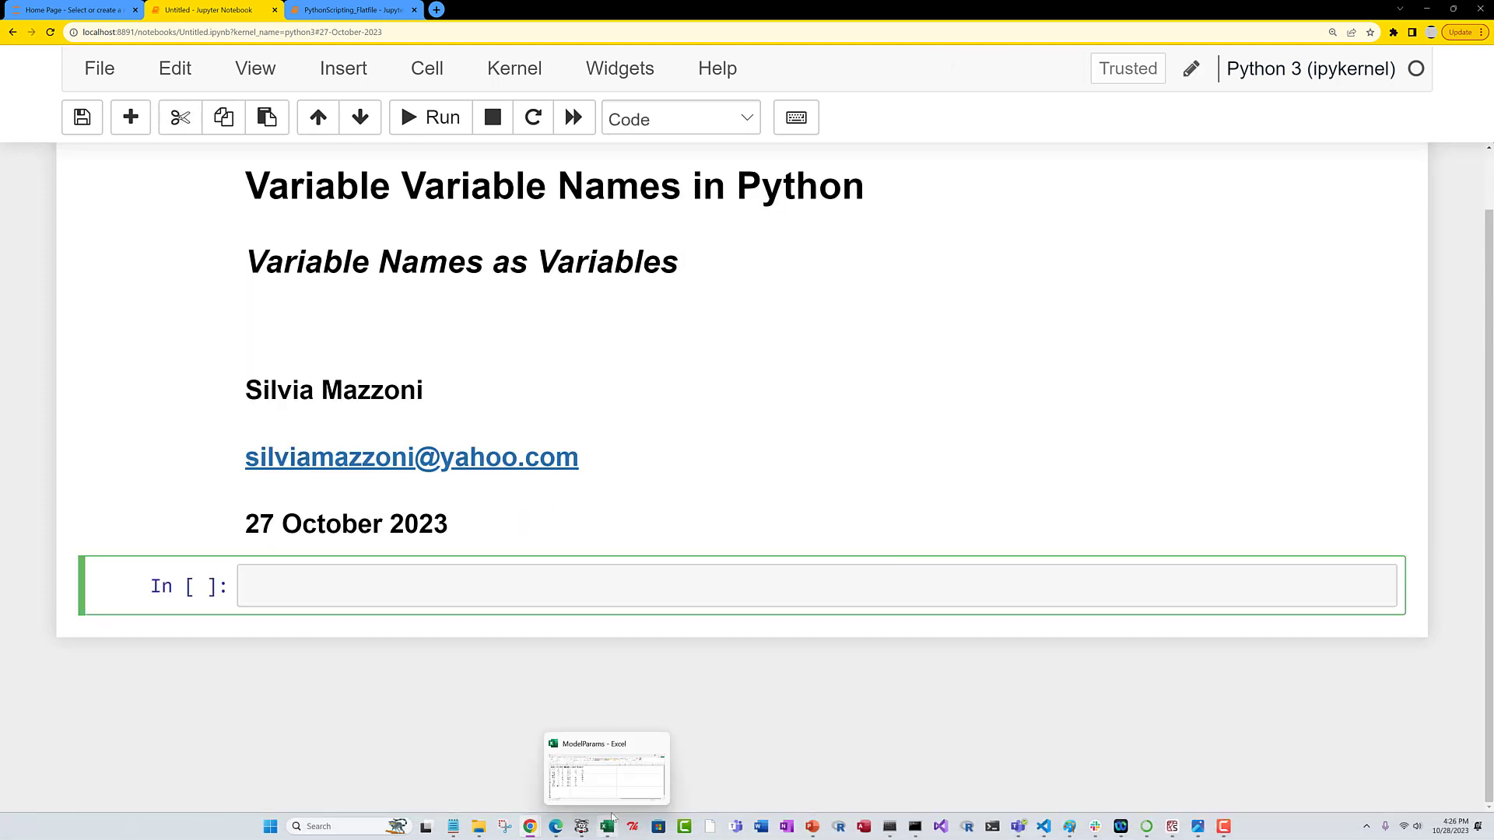
left_click(606, 770)
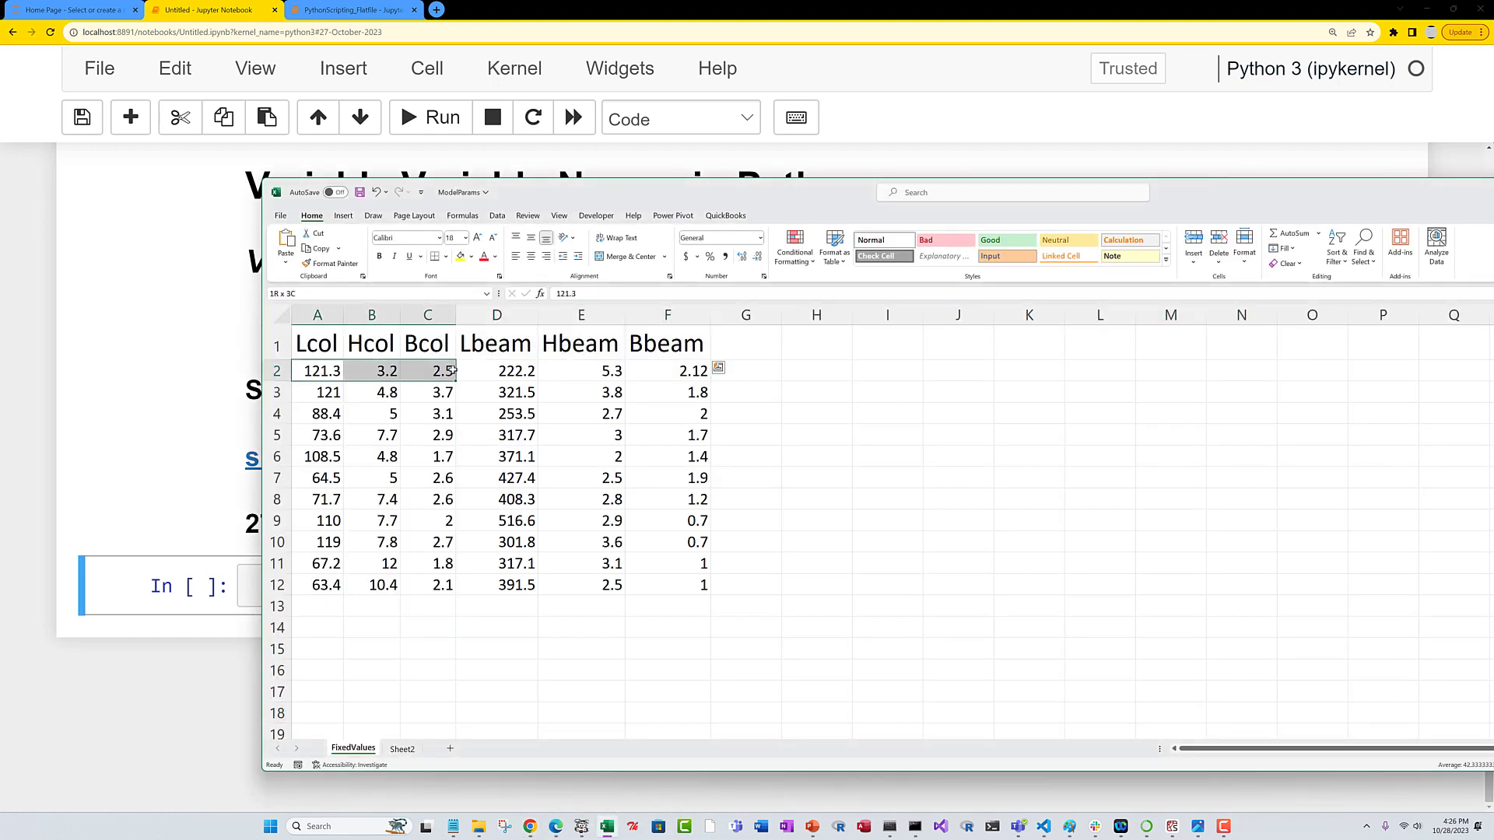
left_click_drag(318, 370, 668, 520)
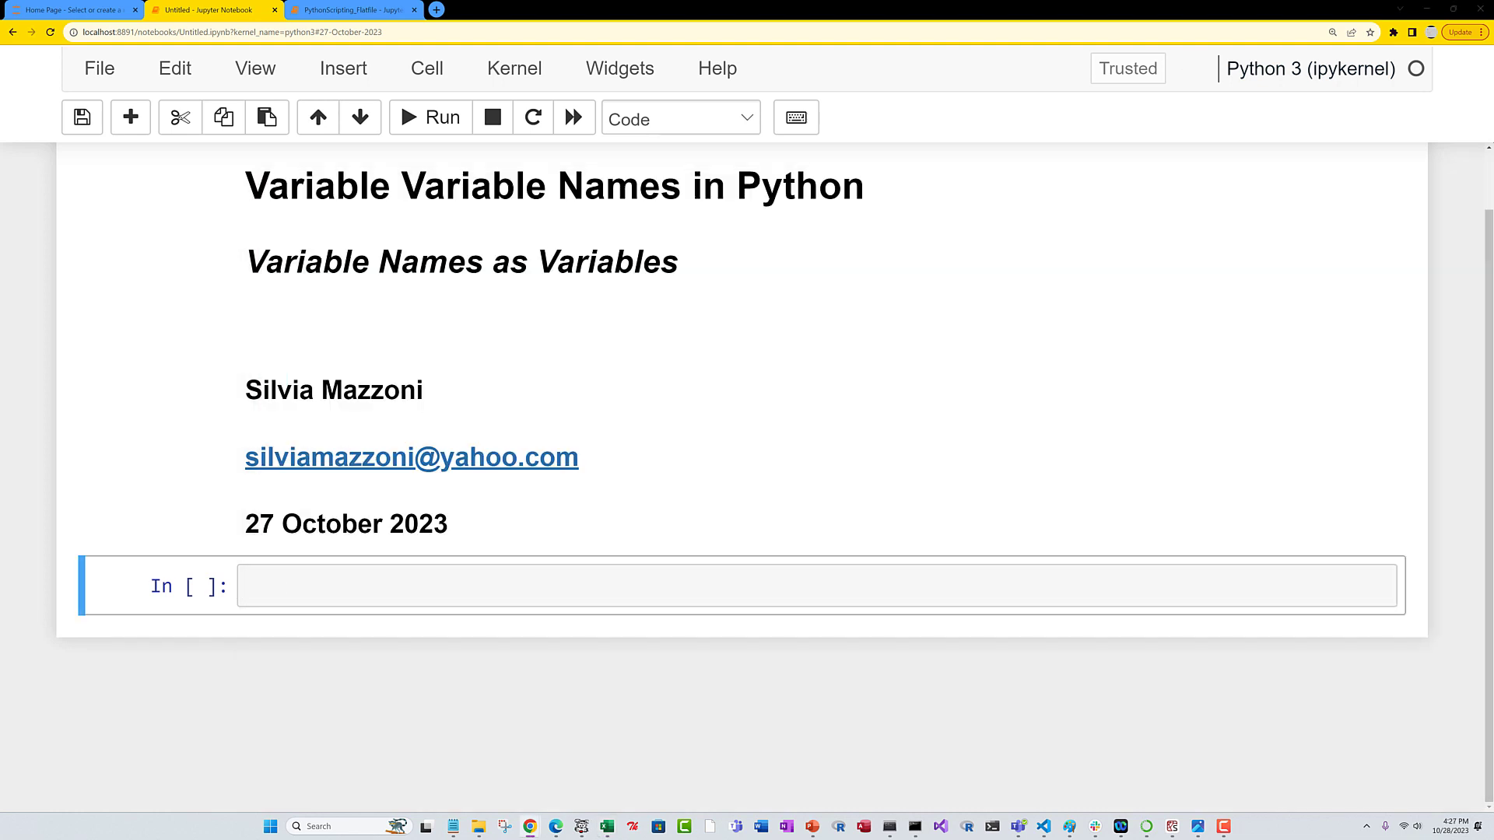
Import pandas and read the FixedValues sheet of ModelParams.xlsx into ModelParams_df_full.
type("import pandas as pd")
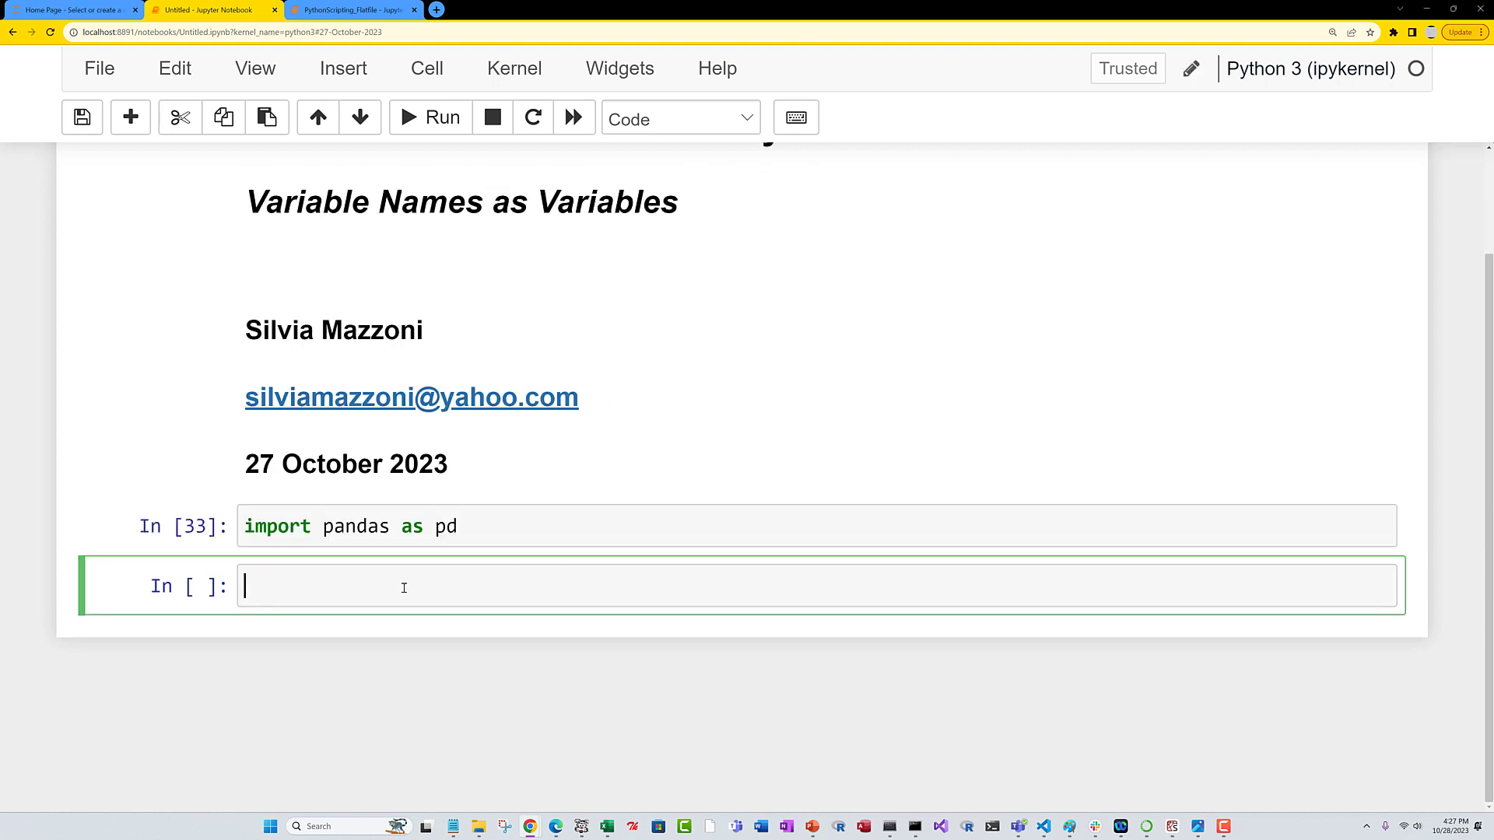
type("excel_file_path = fr'D:\\Projects\\OpenSees\\ExamplesManual\\NewScripts/ModelParams.xlsx'")
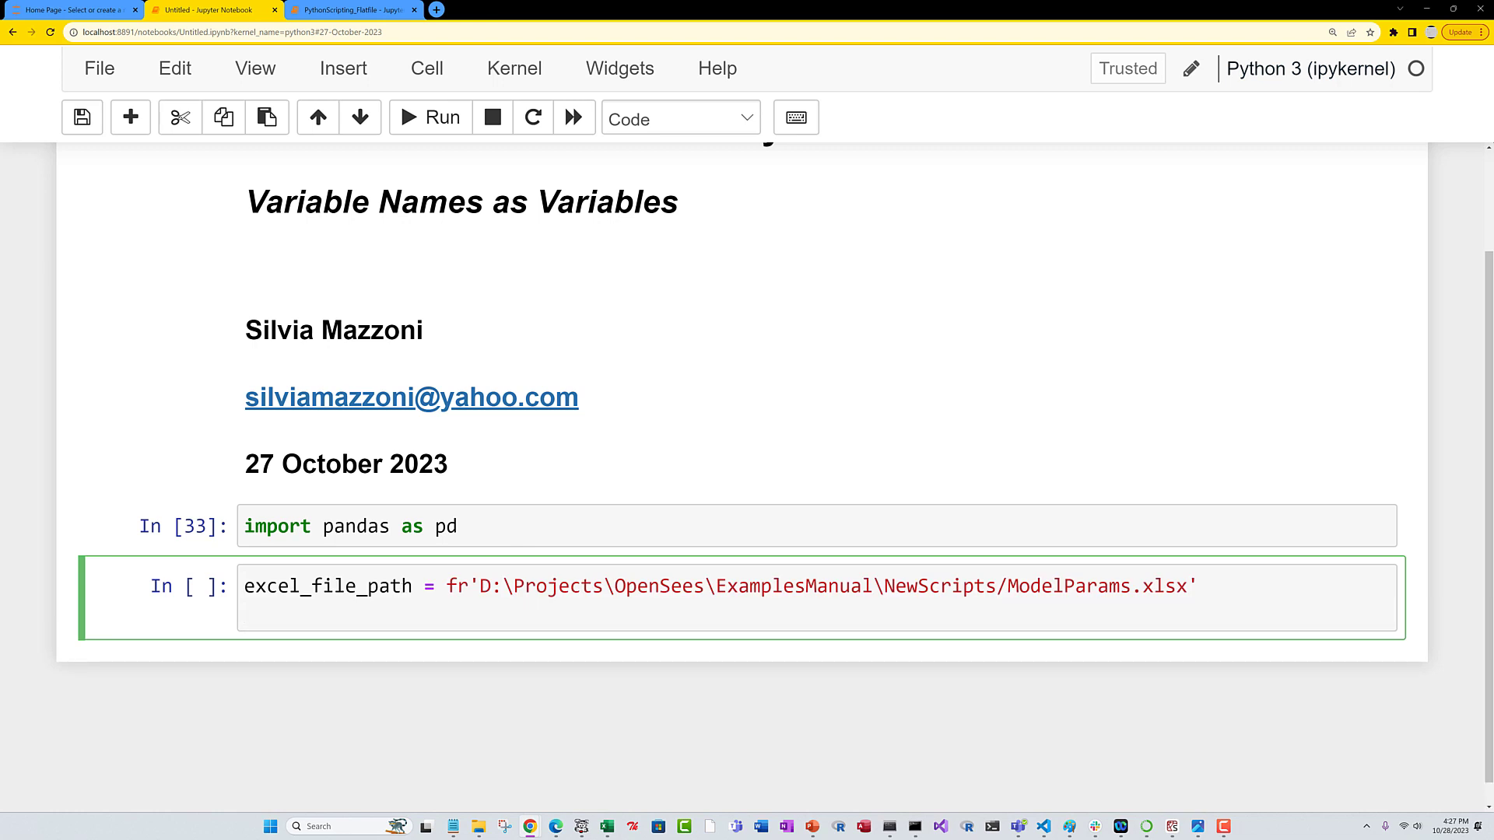
left_click(317, 618)
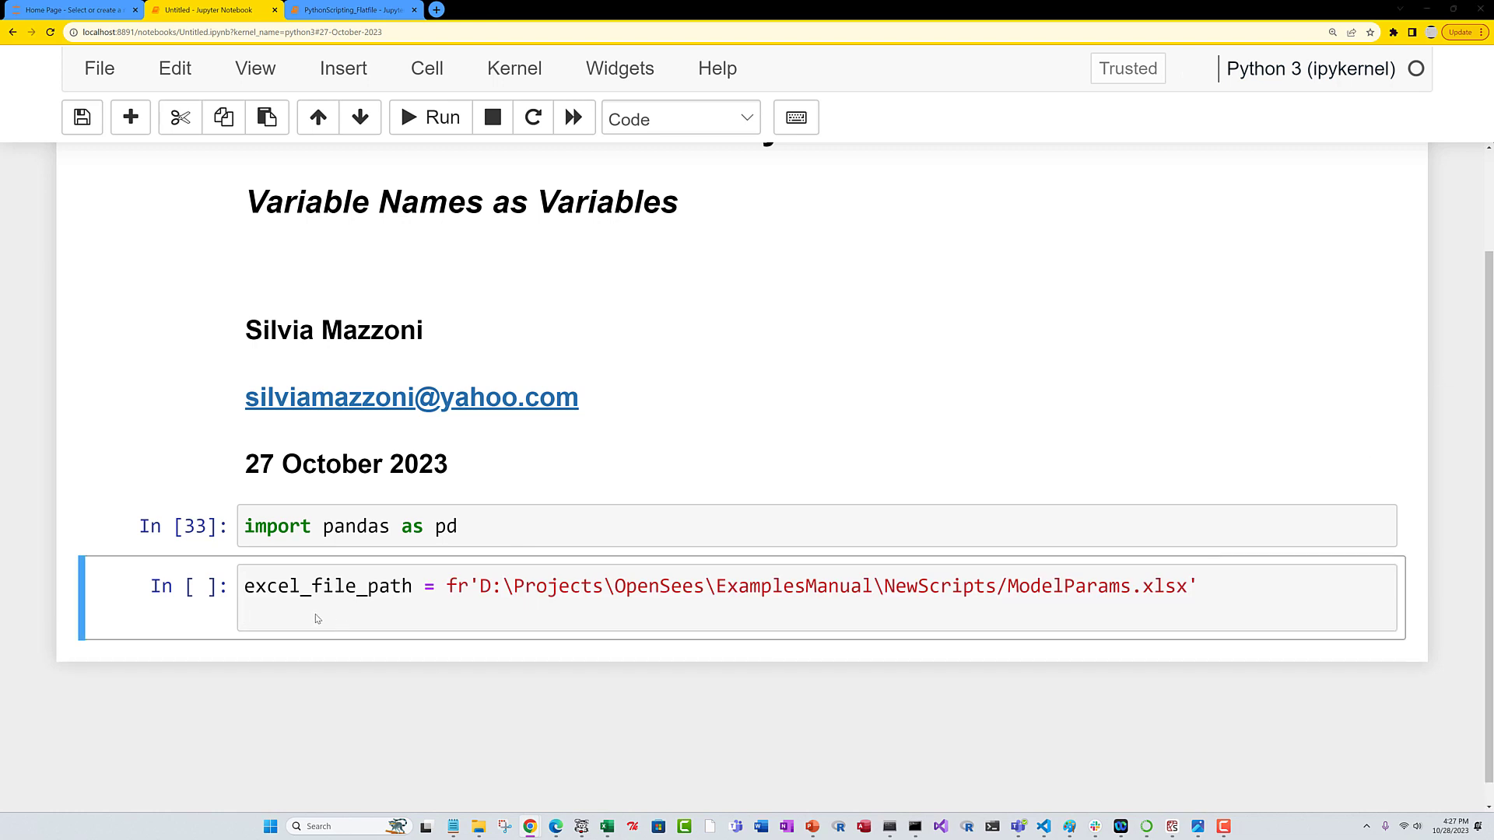
type("ModelParams_df = pd.read_excel(excel_file_path,sheet_name='FixedValues')")
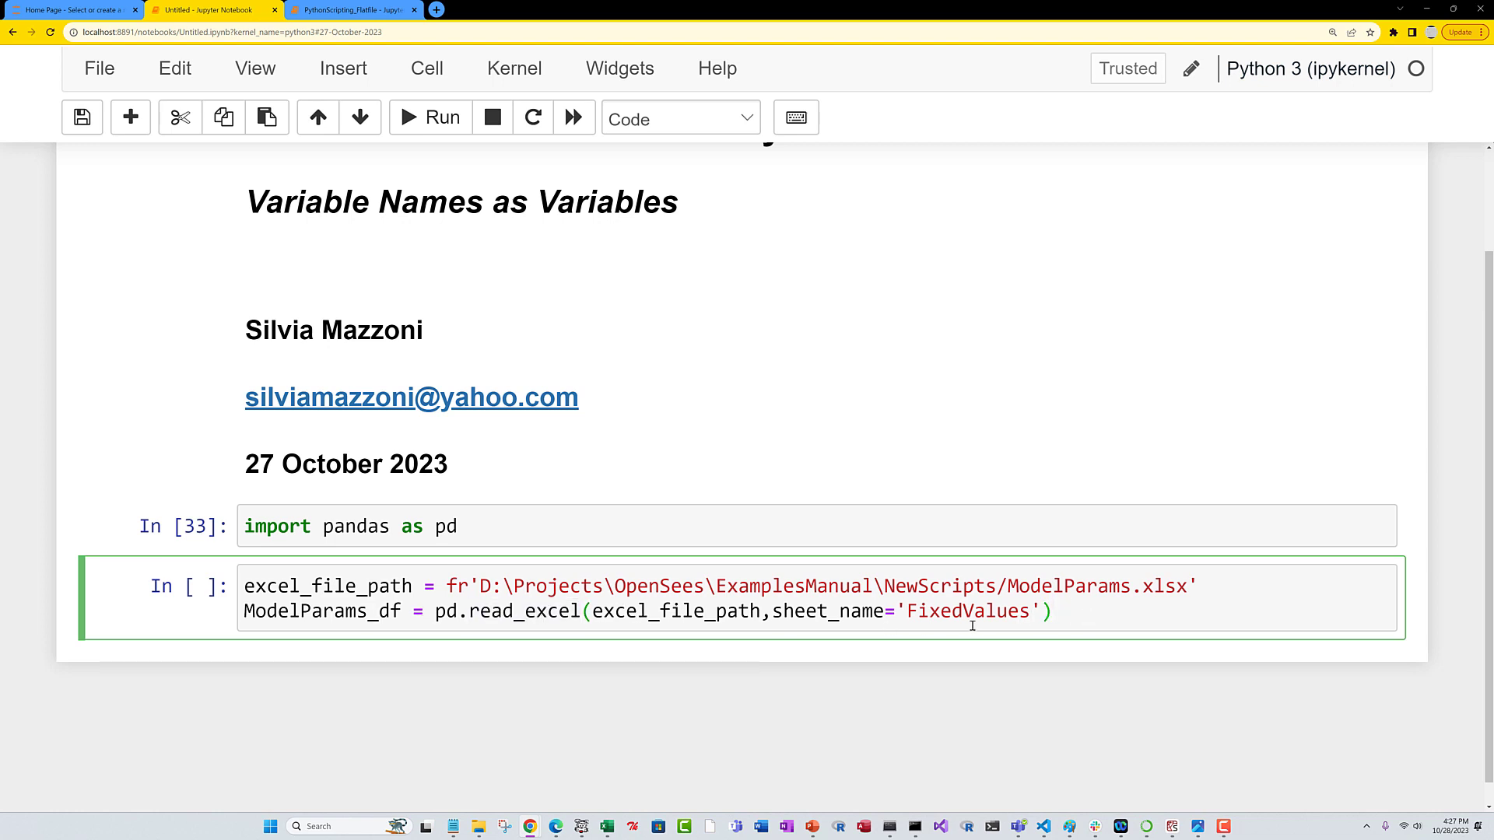
double_click(965, 610)
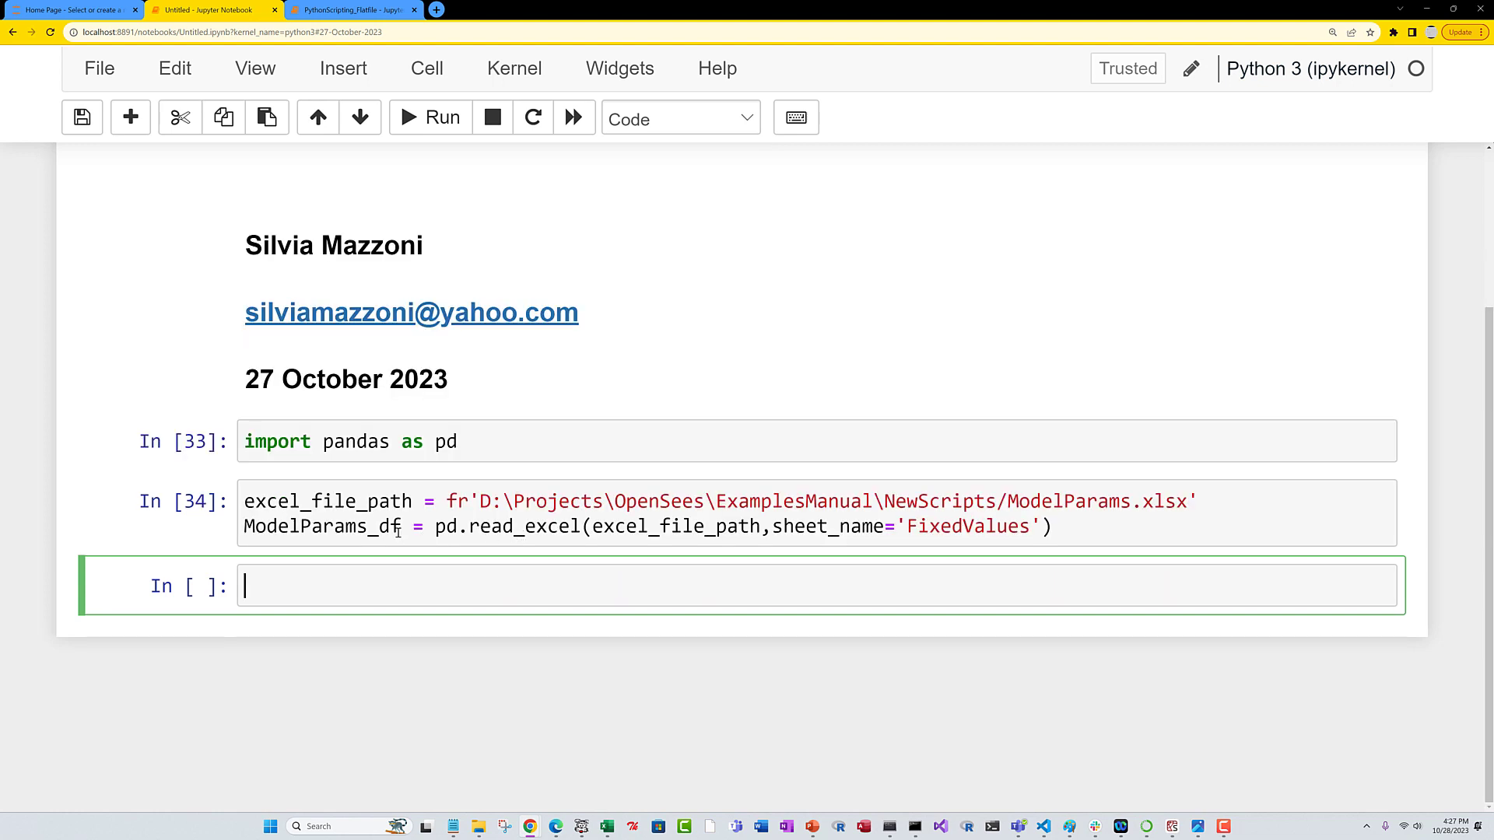
type("_full")
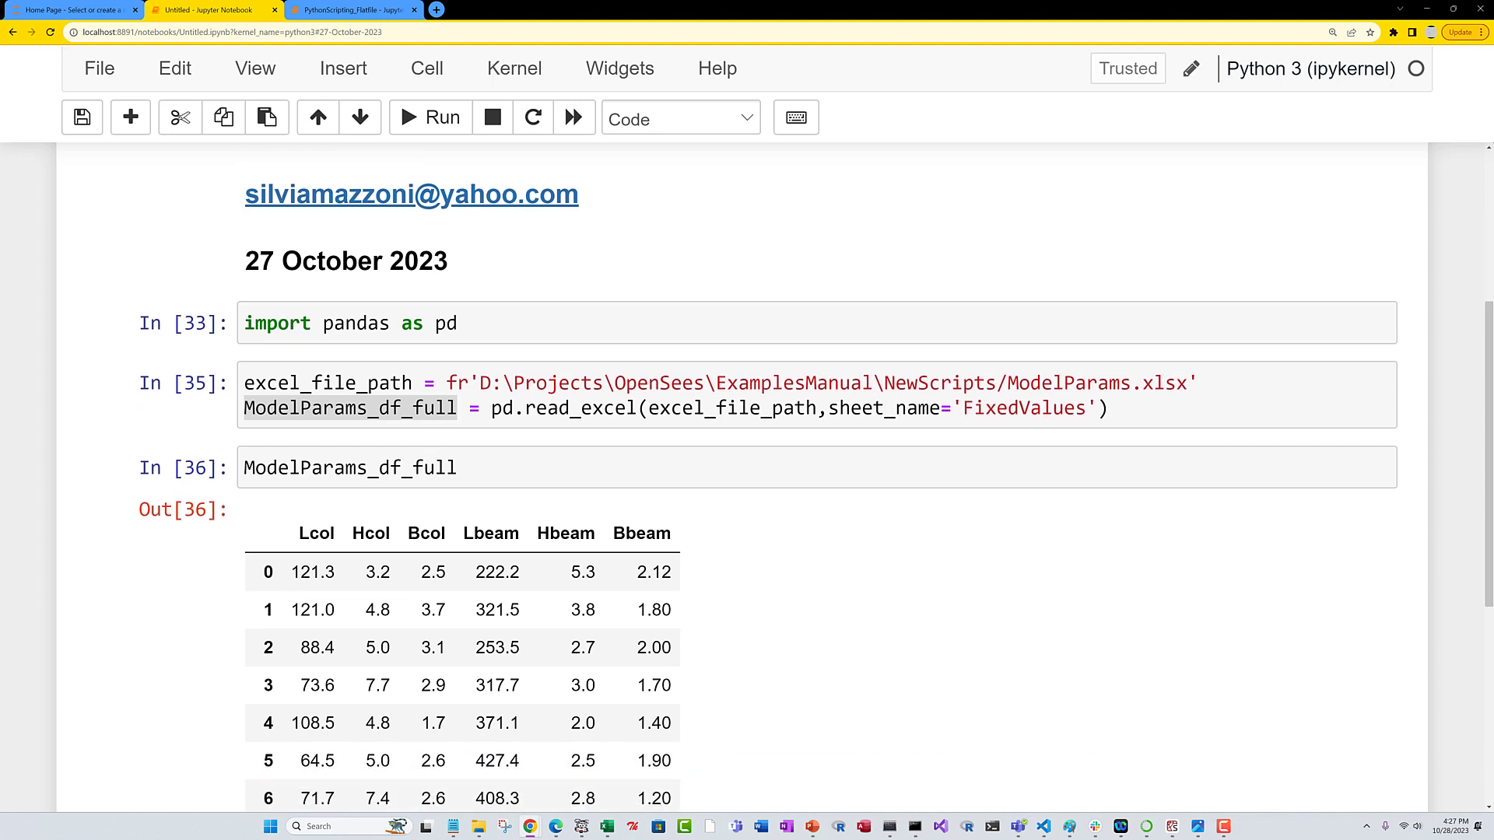
Set ModelParams_df = ModelParams_df_full[0:3].copy() and print its three rows.
scroll("down", 3)
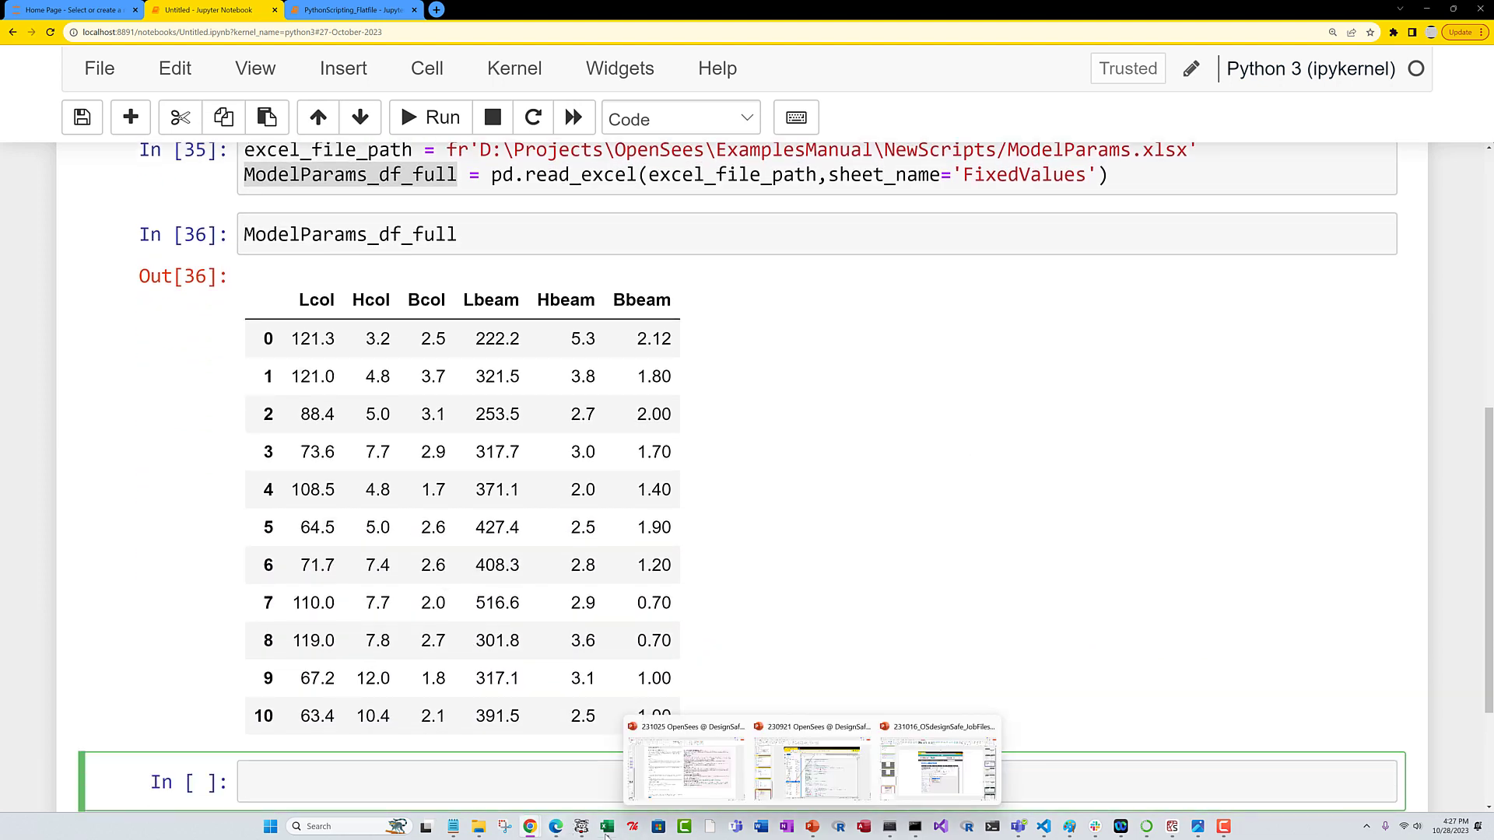
left_click(606, 826)
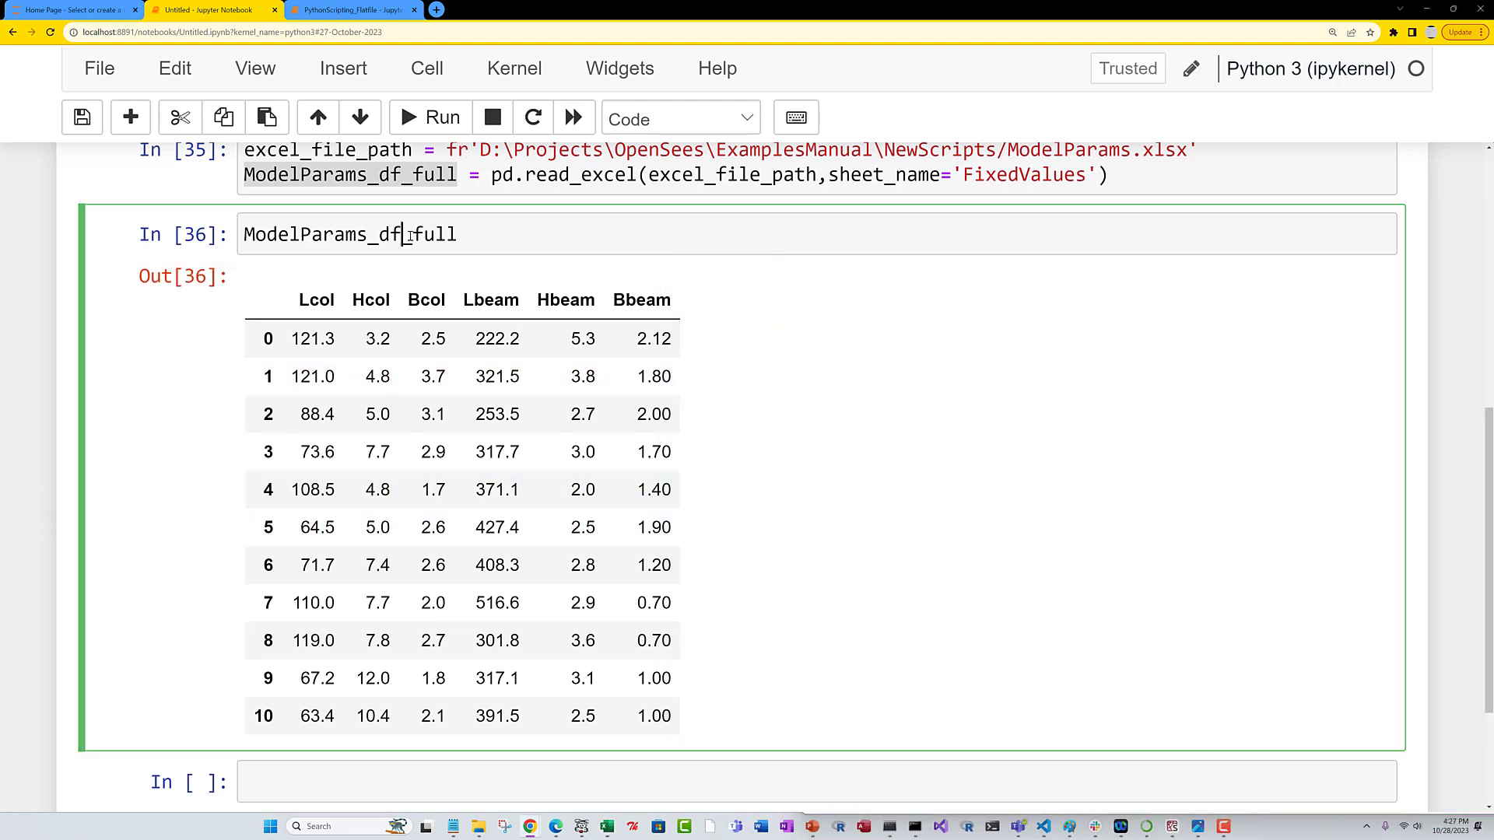
double_click(434, 235)
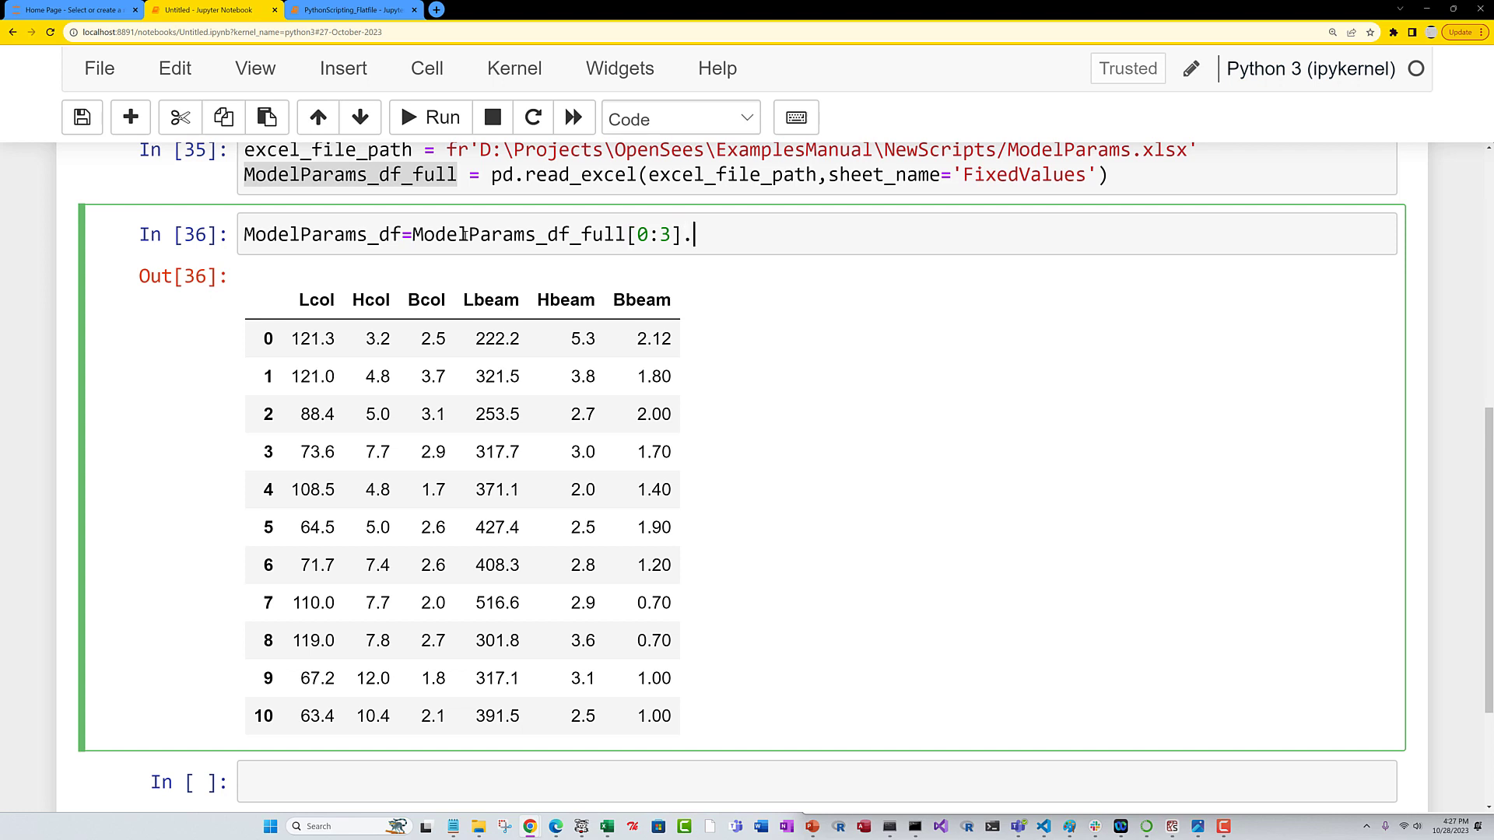
type("copy(")
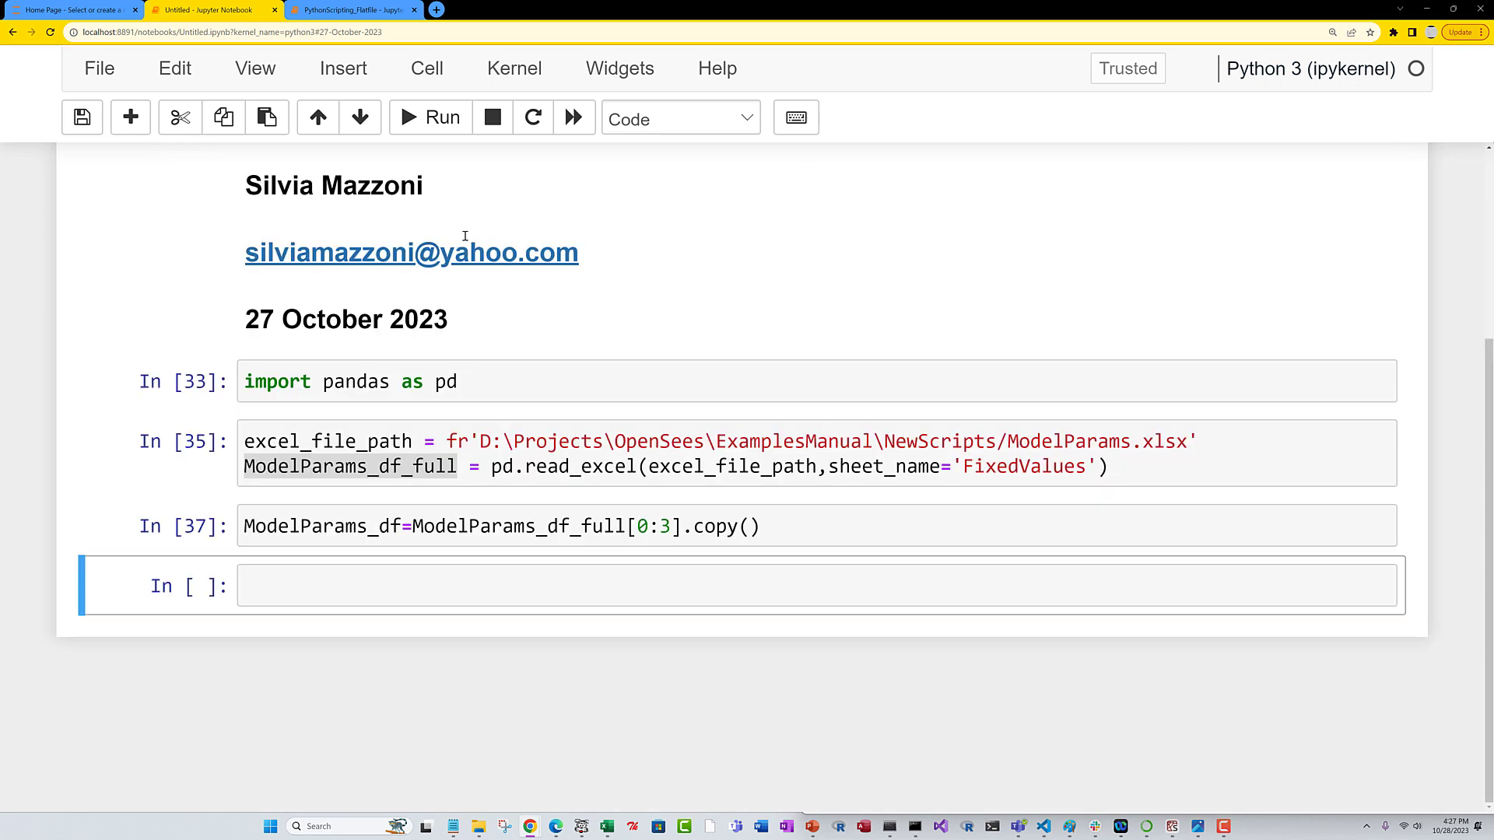
type("print(ModelParams_df")
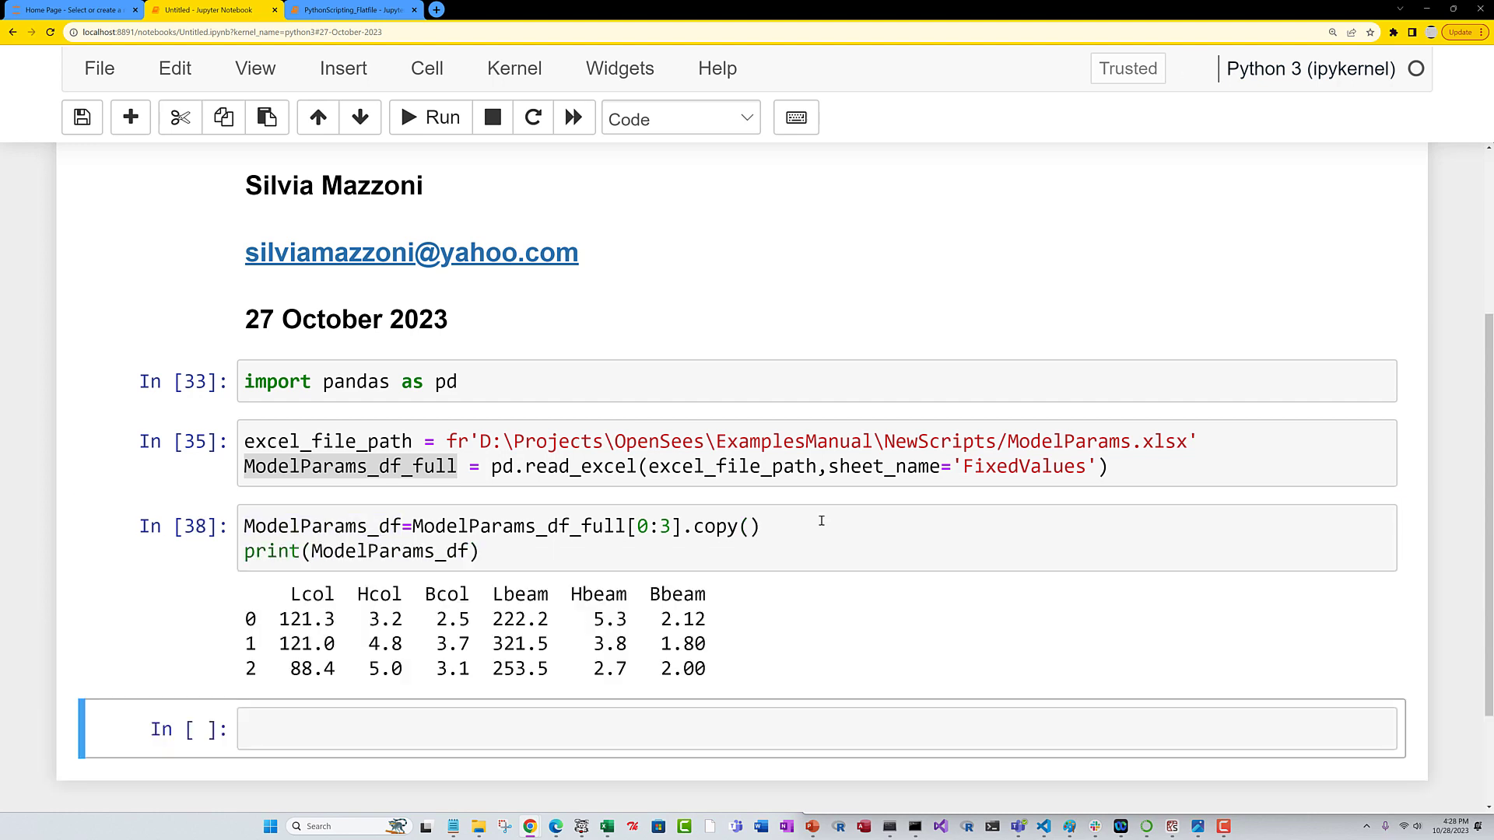
scroll("down", 3)
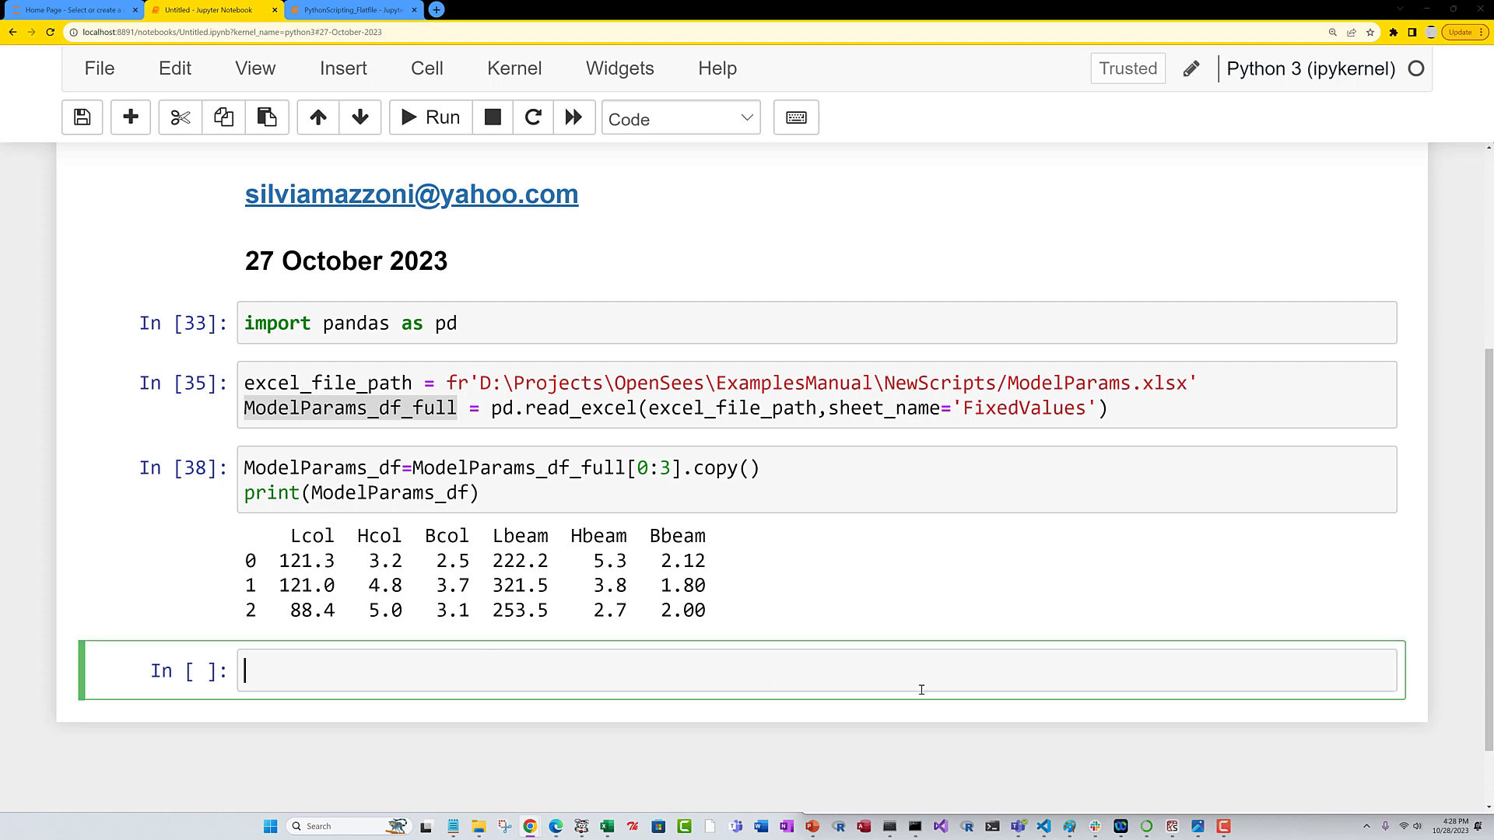
Loop over ModelParams_df.iterrows() printing row['Lcol'], giving 121.3, 121.0 and 88.4.
type("for index, row in ModelParams_df[0:3].iterrows():")
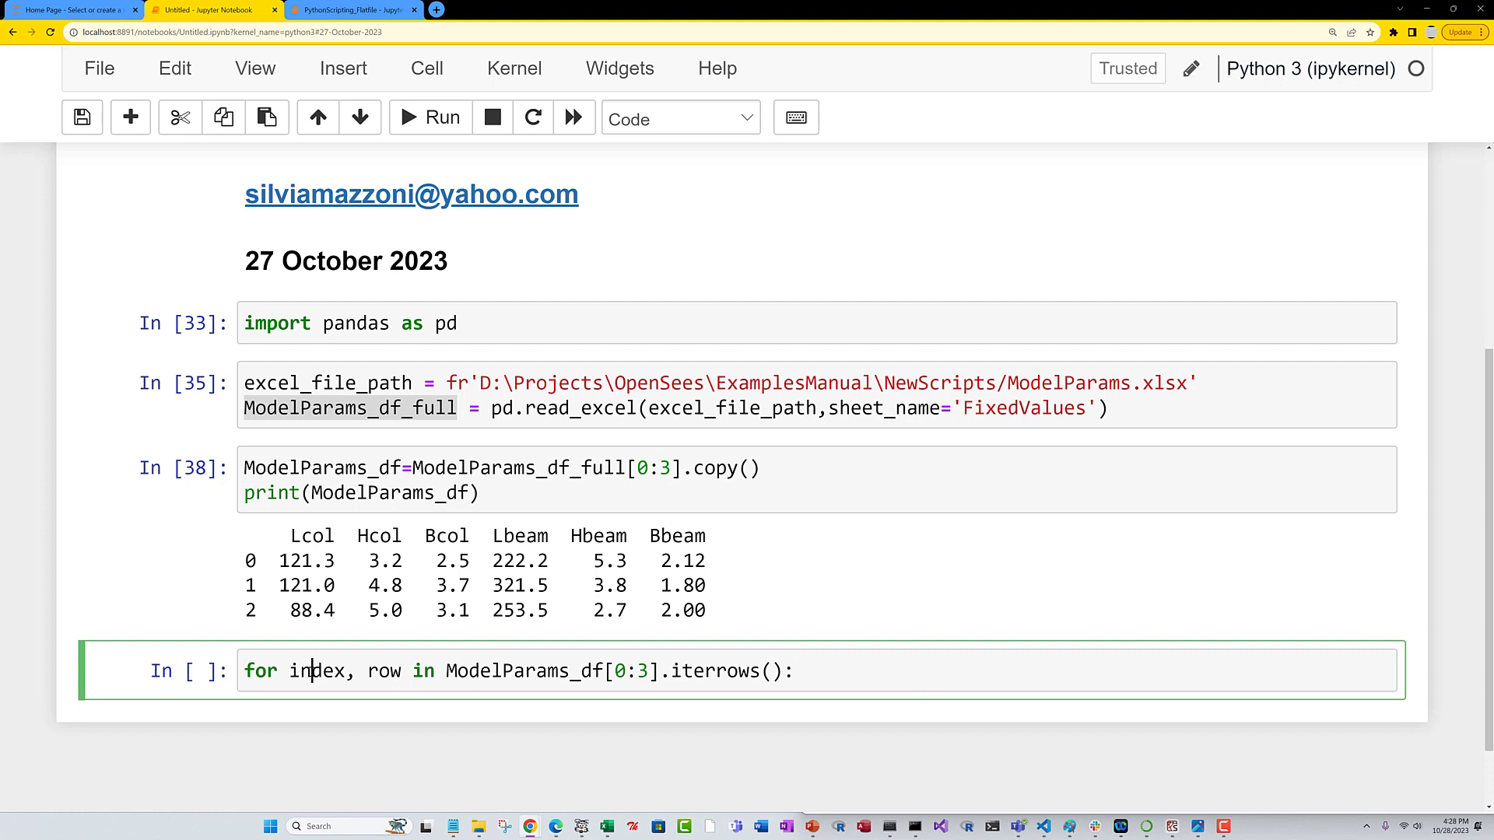
double_click(383, 670)
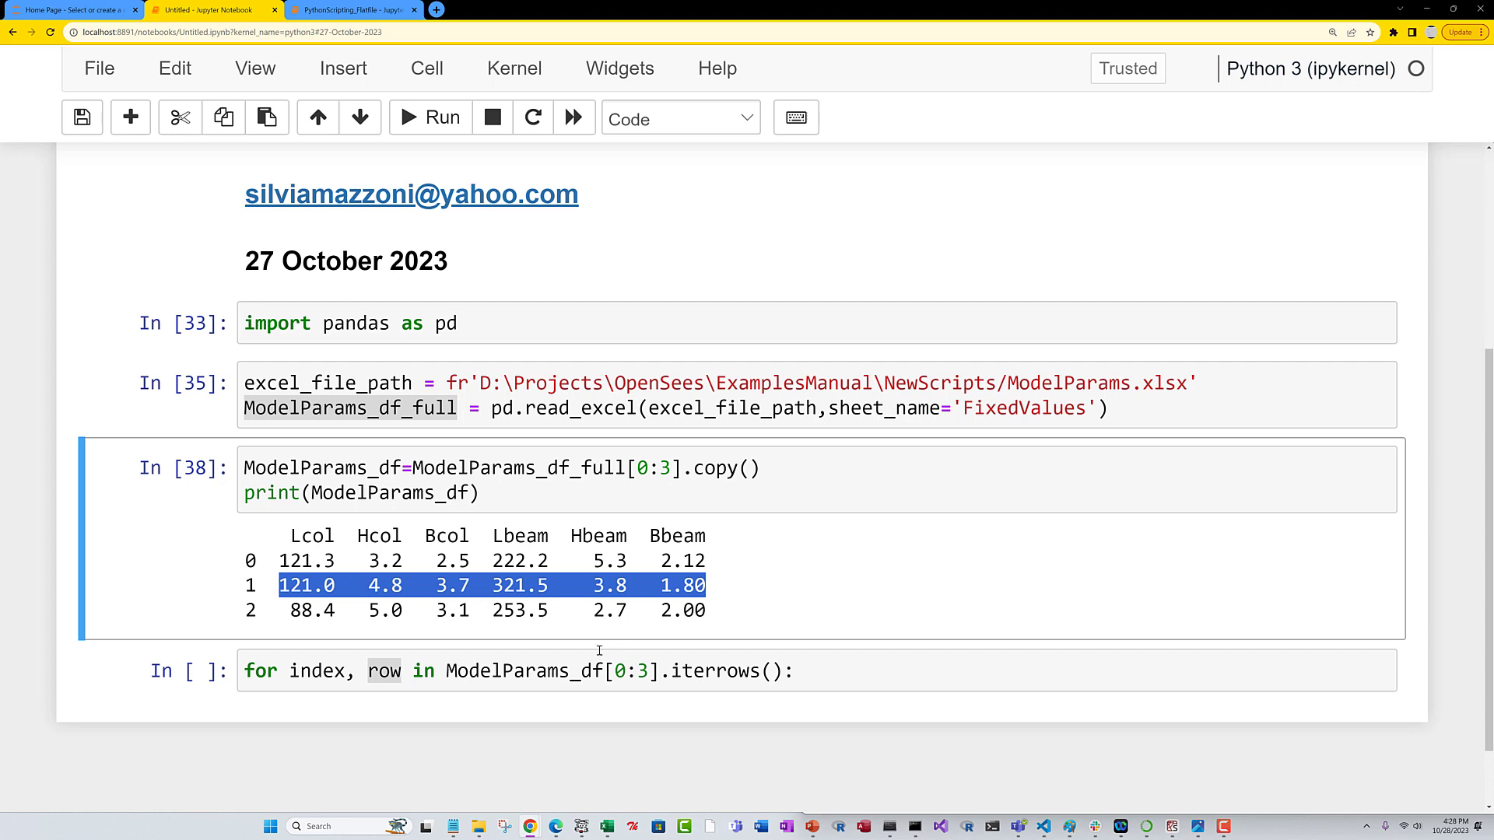
mouse_move(599, 674)
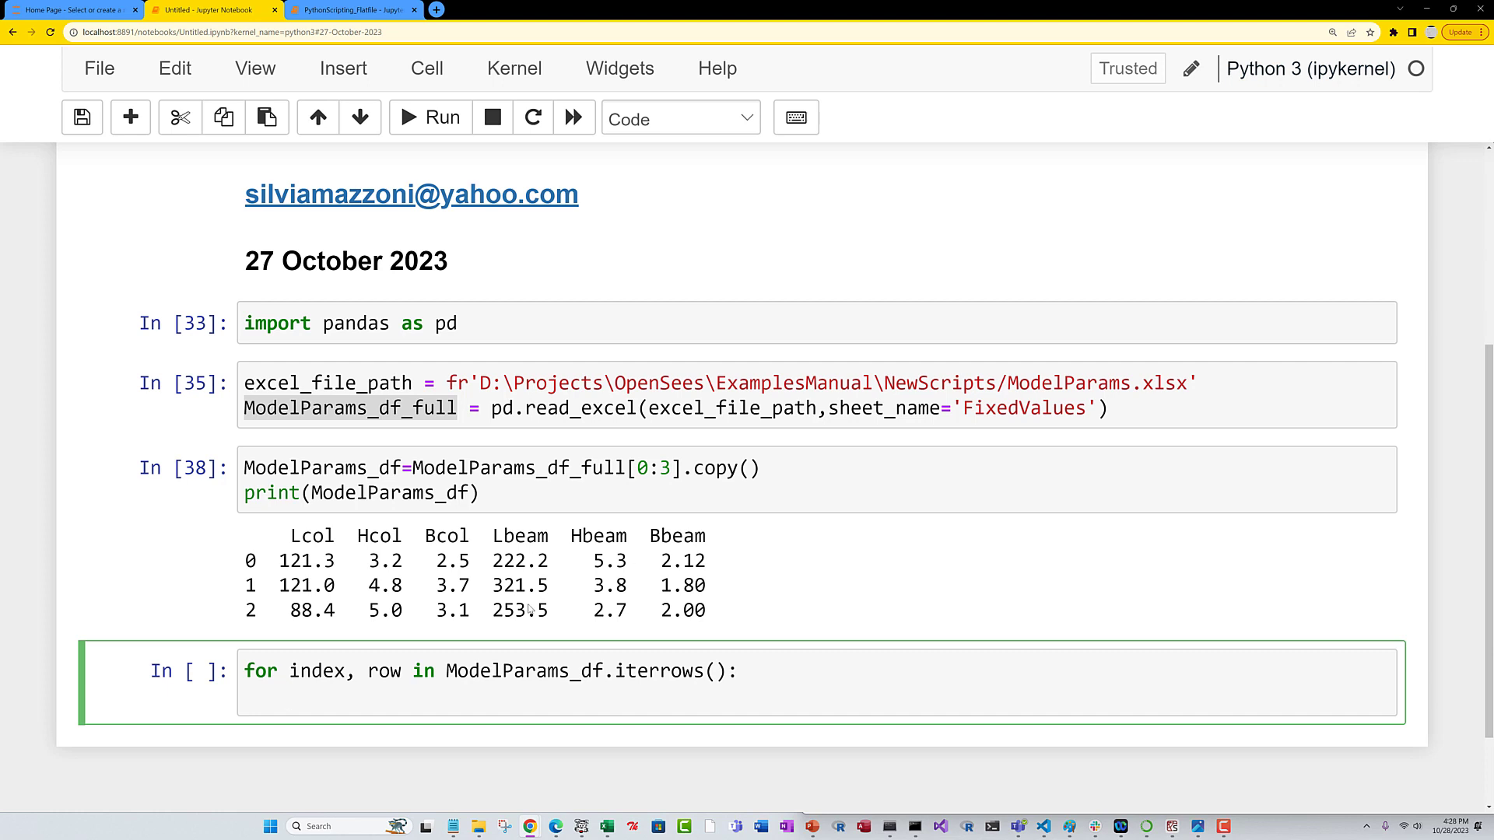
type("print(row")
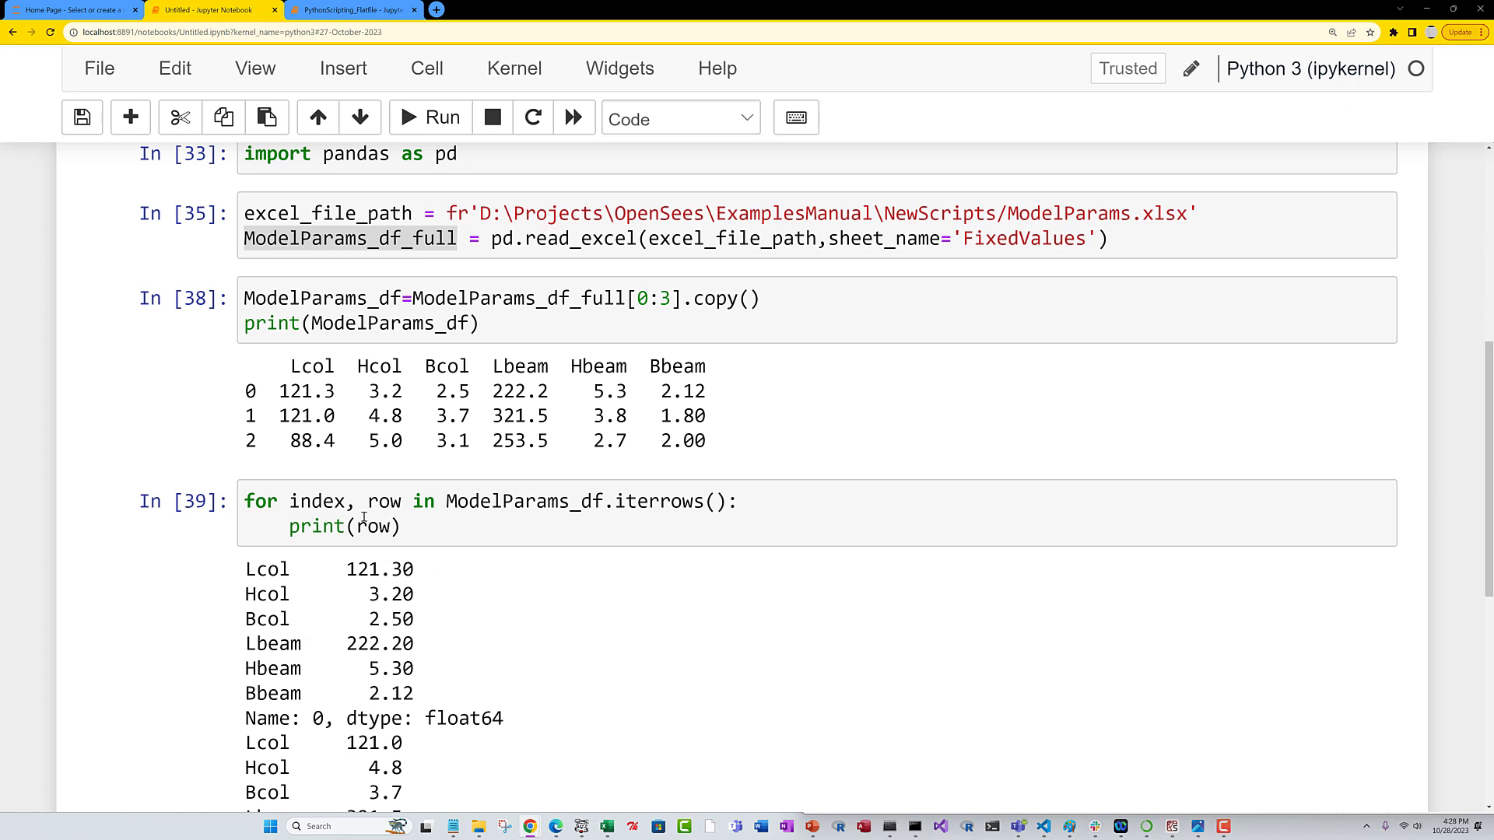
left_click_drag(244, 569, 419, 693)
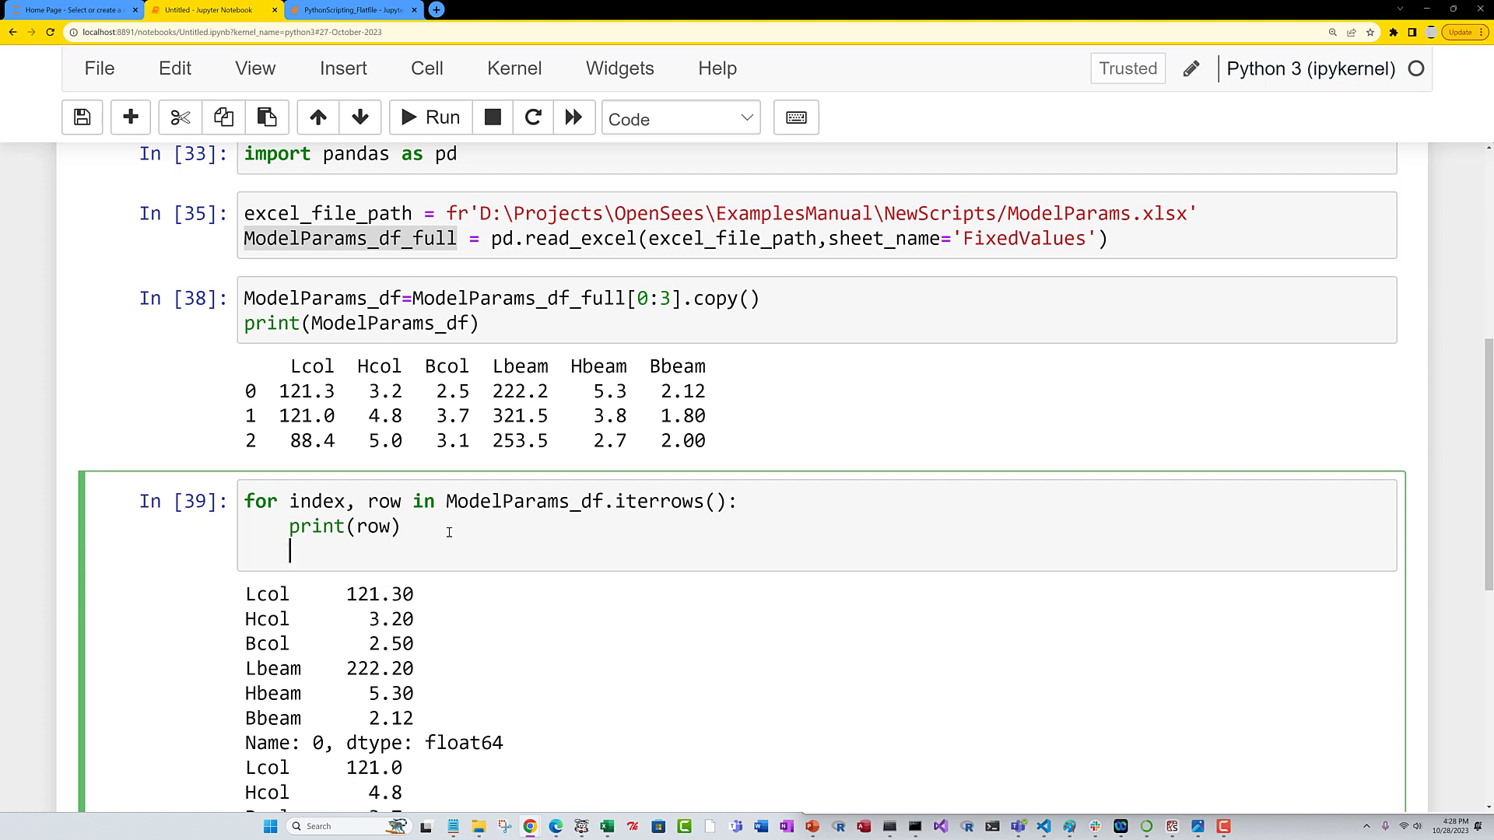
type("print(row[")
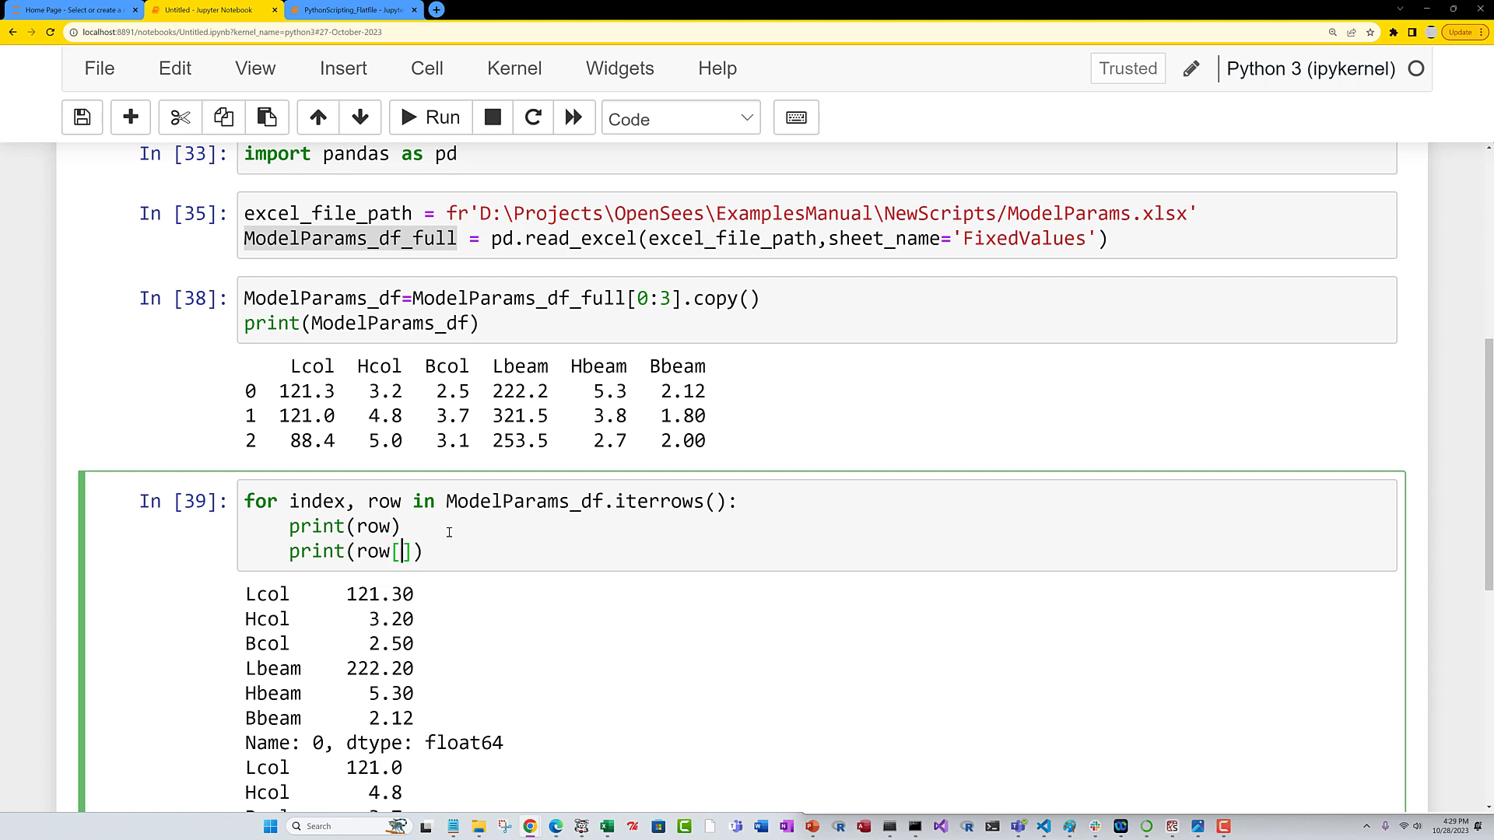
type("'Lcol'")
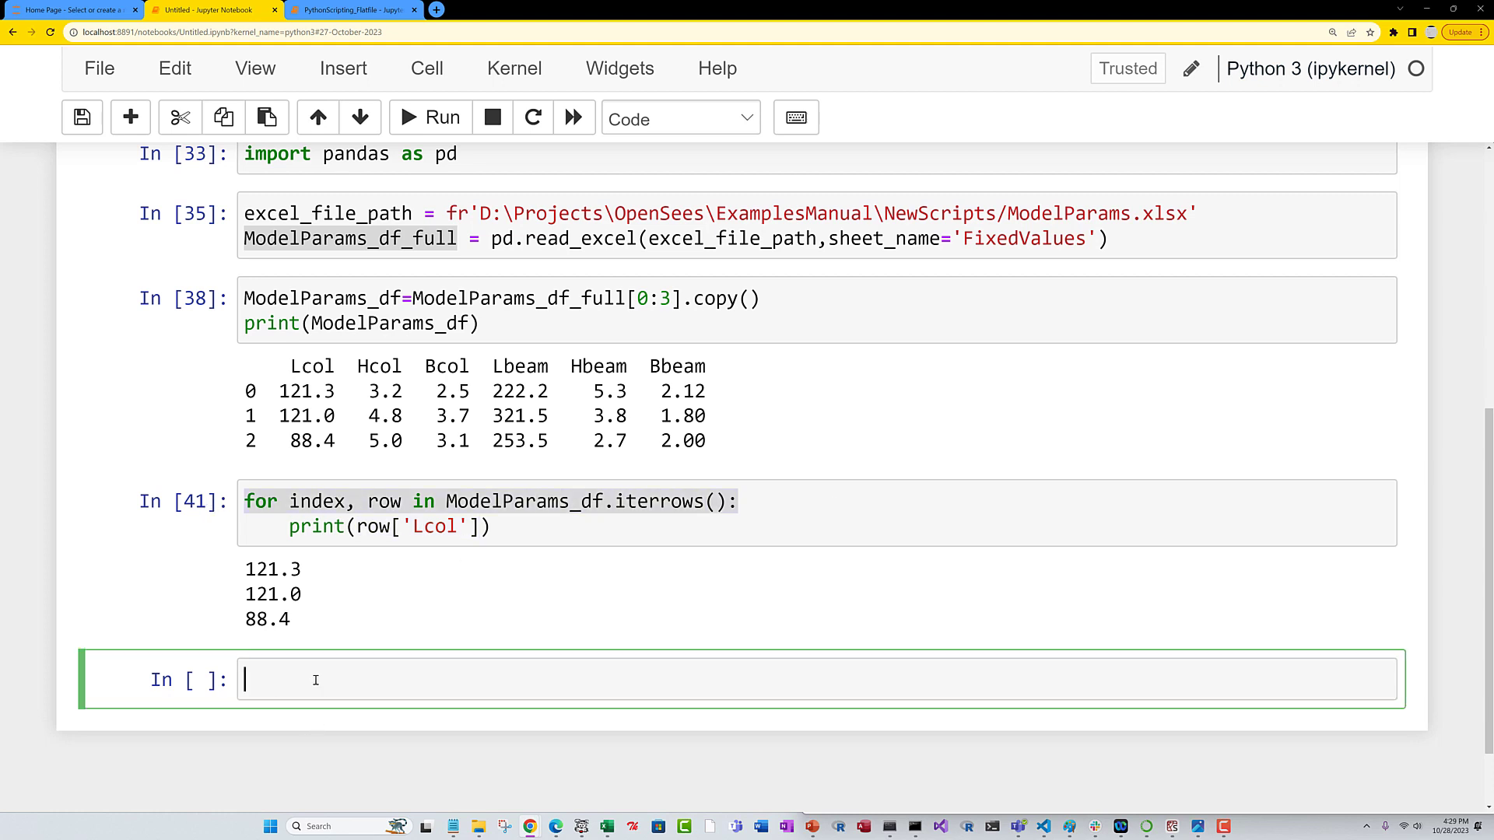
Nest a for thisName in ModelParams_df.keys() loop that prints each column name for every row.
type("for index, row in ModelParams_df.iterrows():")
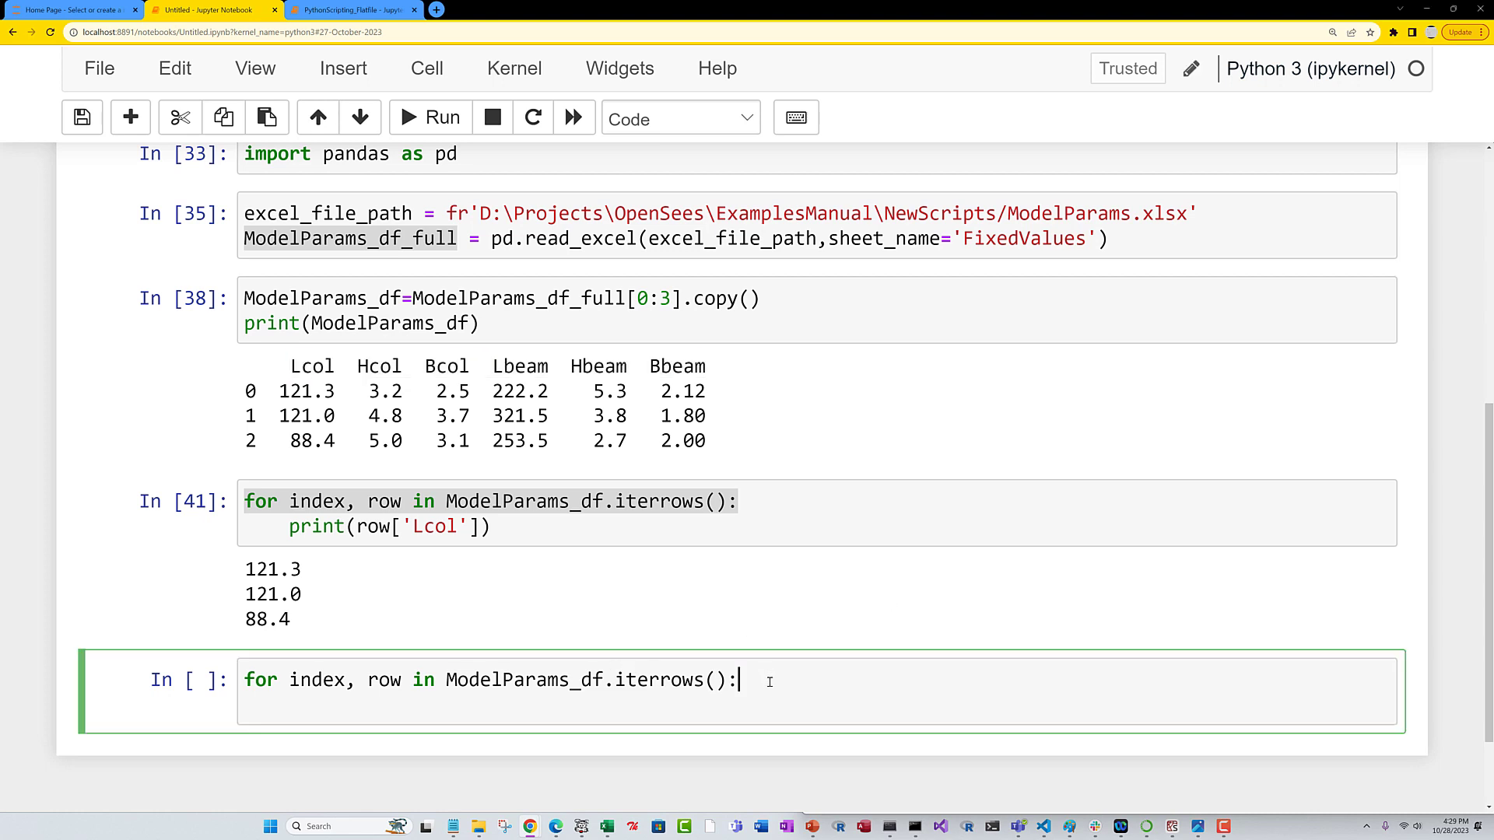
type("for thisName in ModelParams_df.keys():")
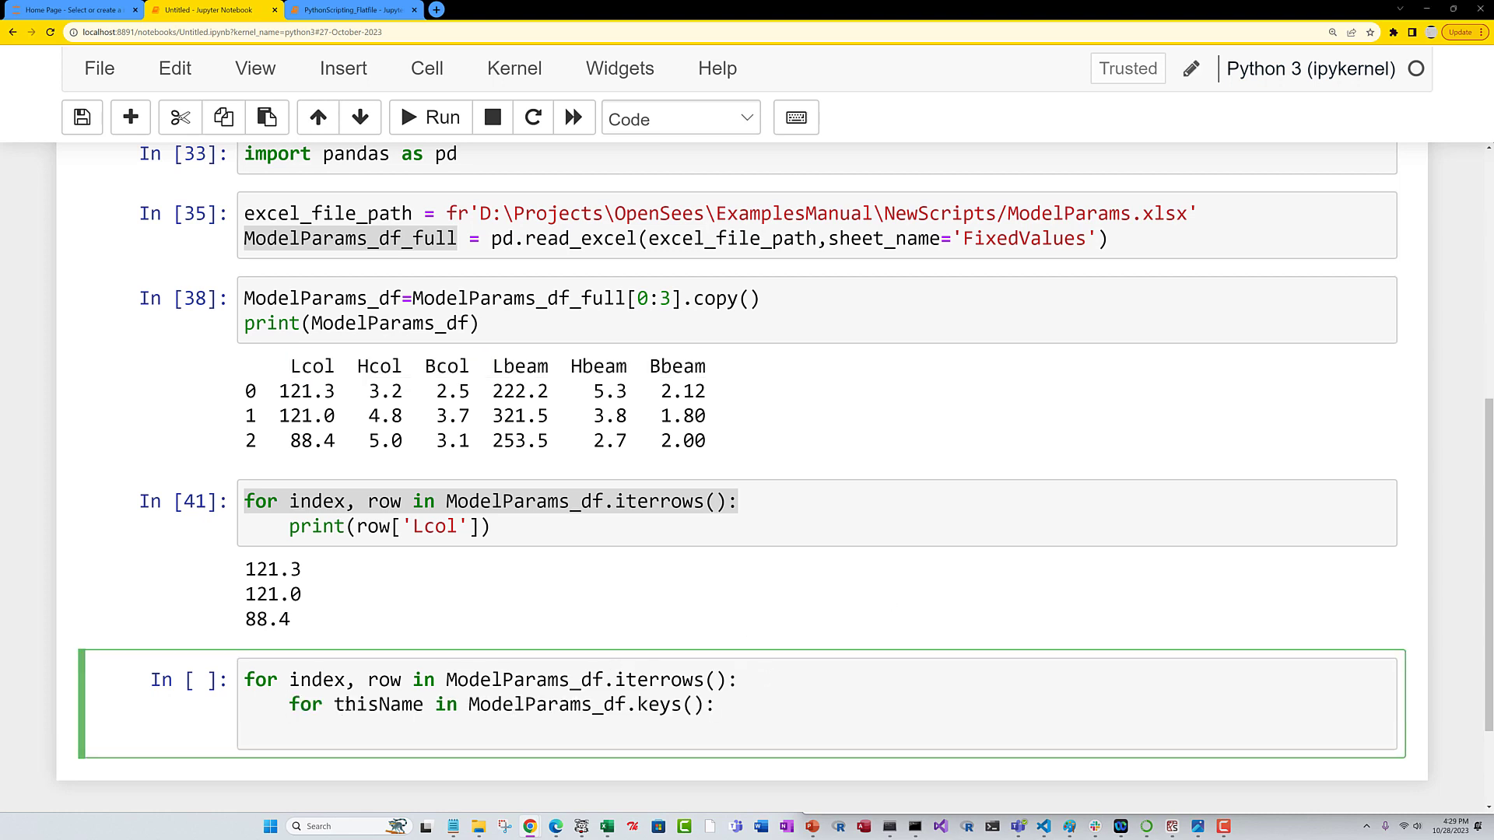
double_click(377, 703)
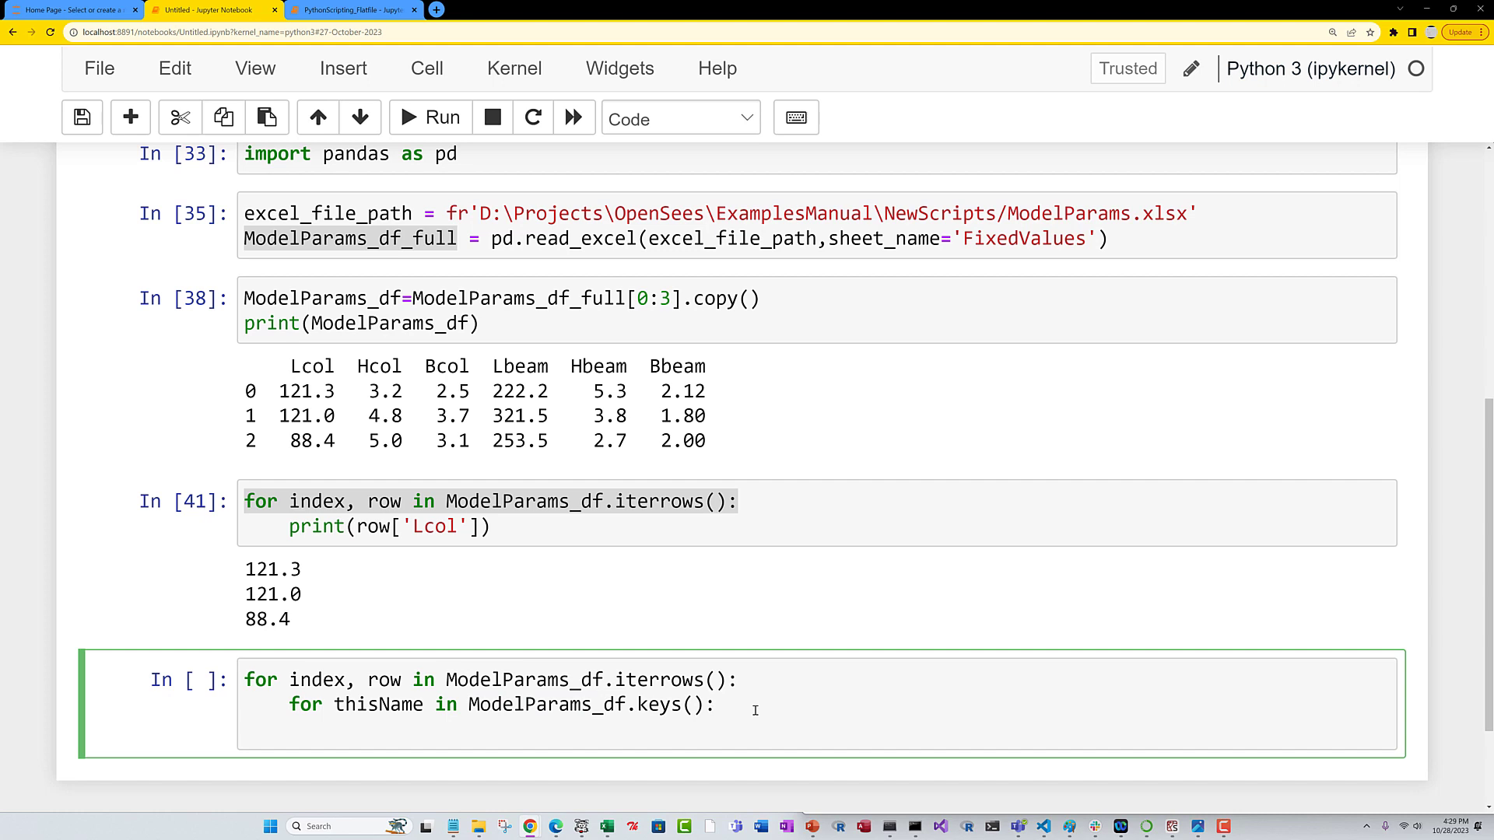
type("pri")
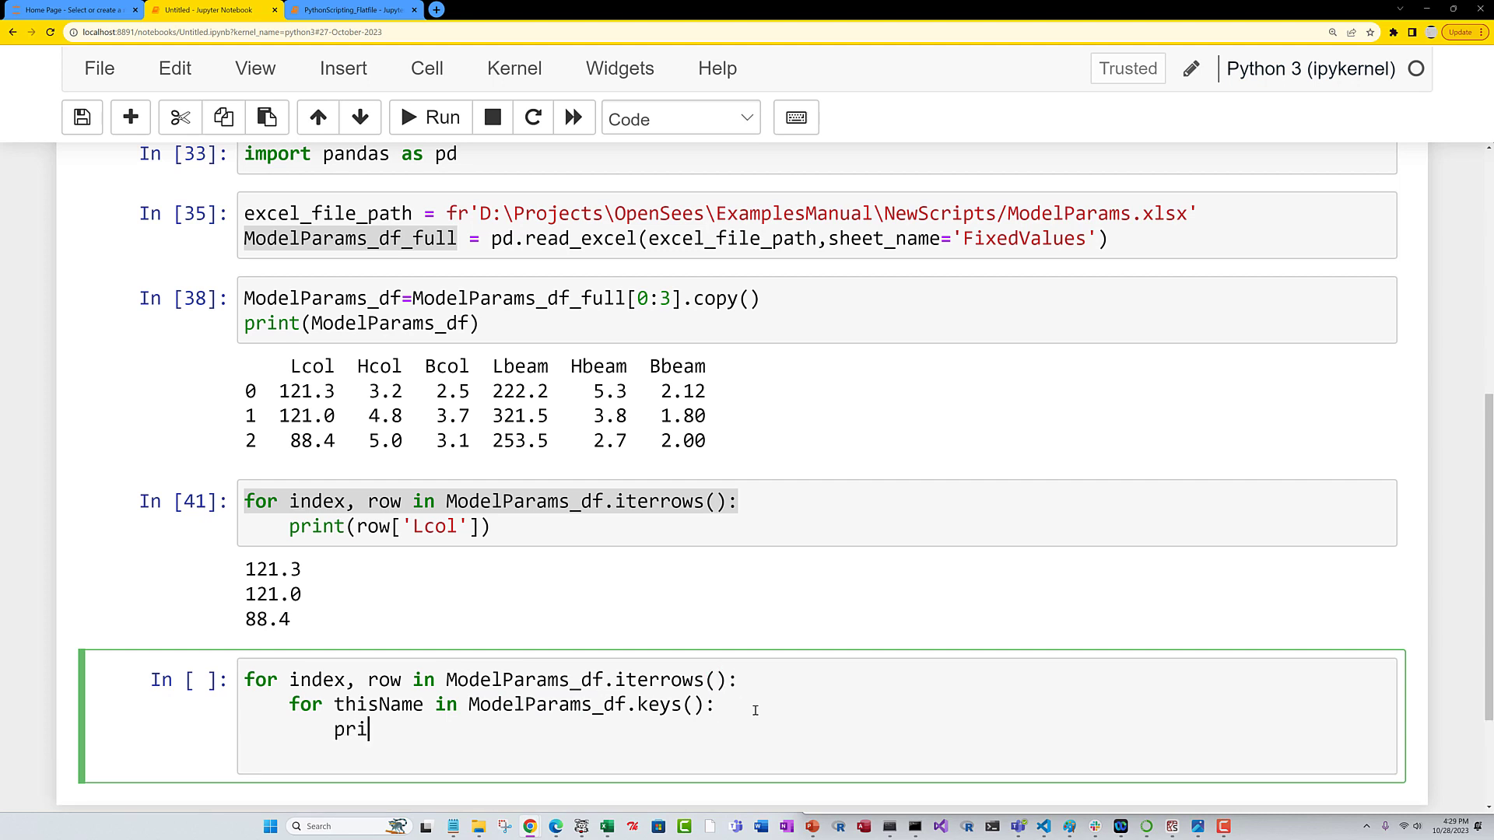
type("nt(thisName")
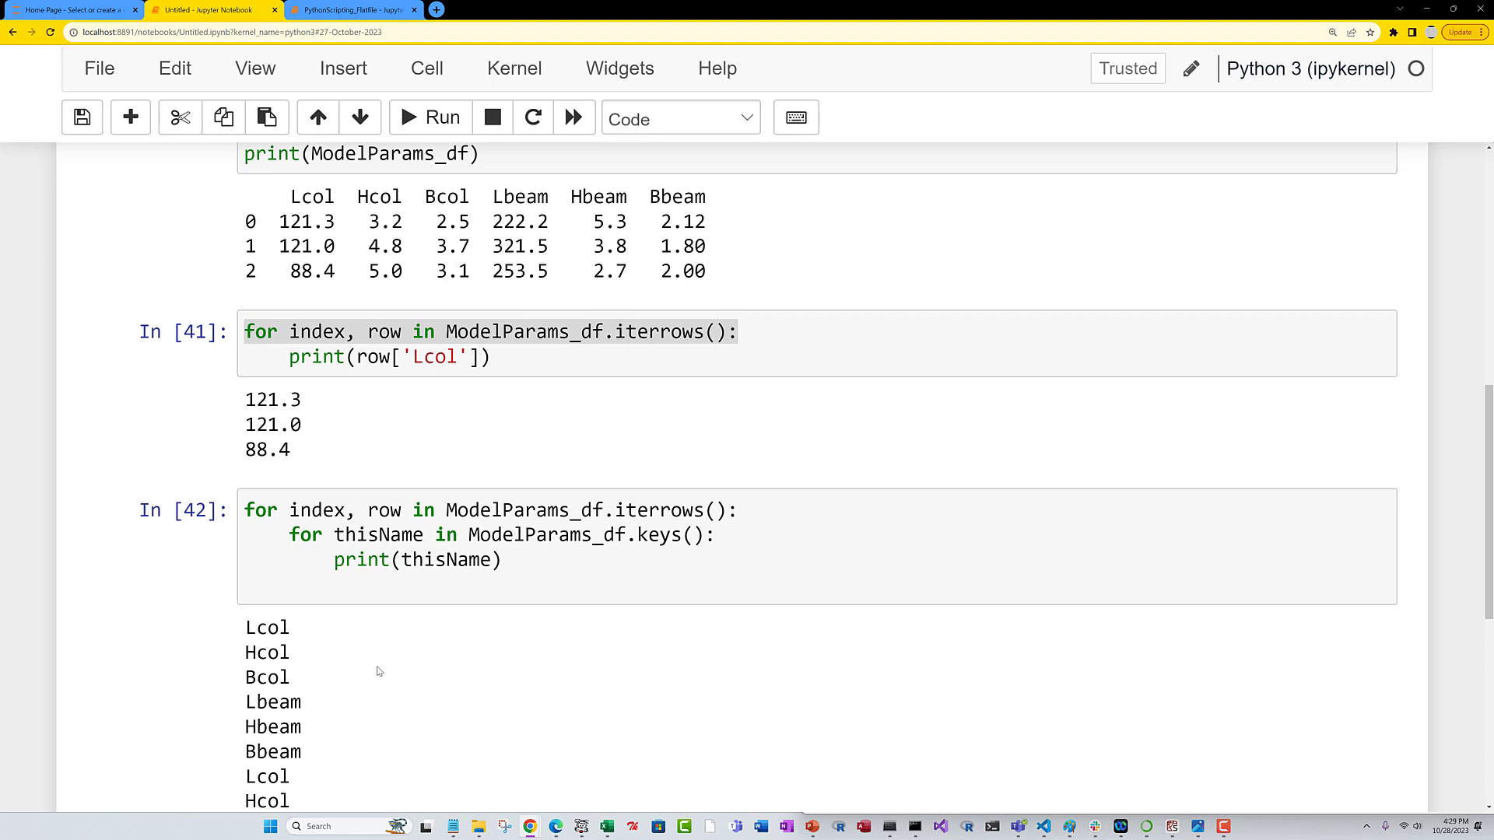
scroll("down", 3)
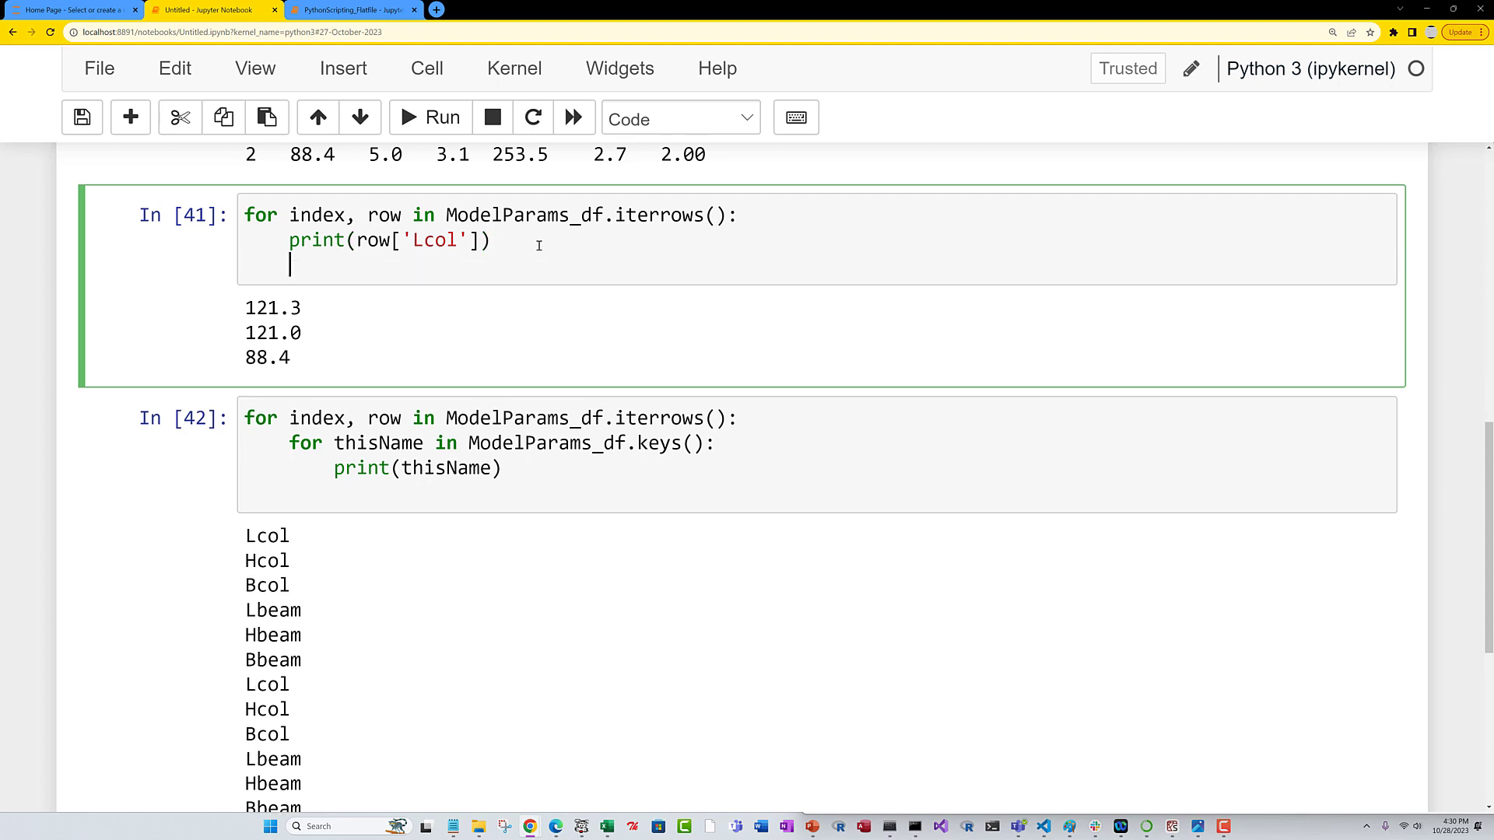
Assign Lcol=row['Lcol'] and the other column variables inside the row loop and run it.
type("Lcol=row['Lcol']")
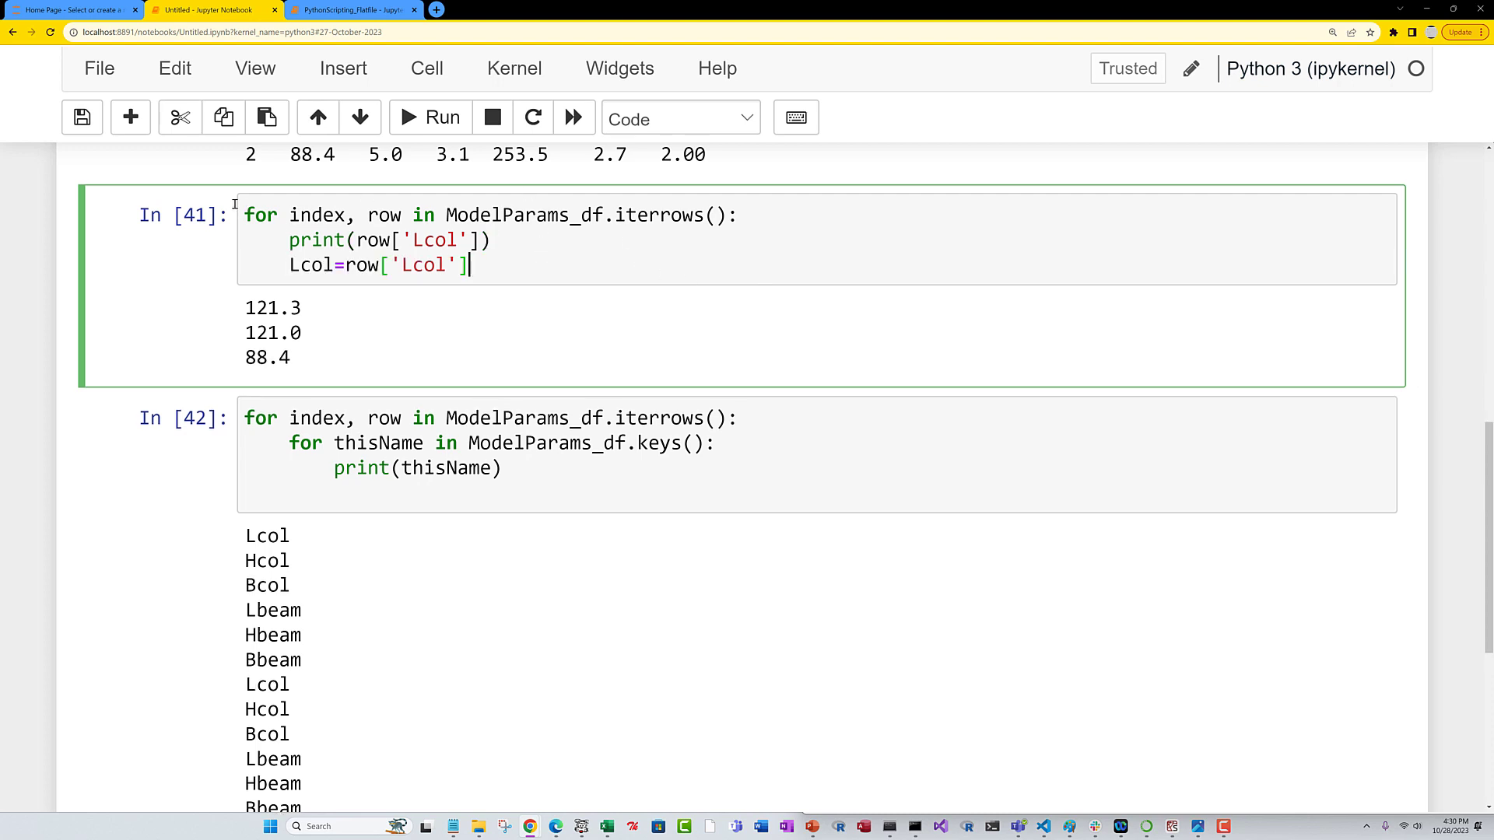
key("ctrl+s")
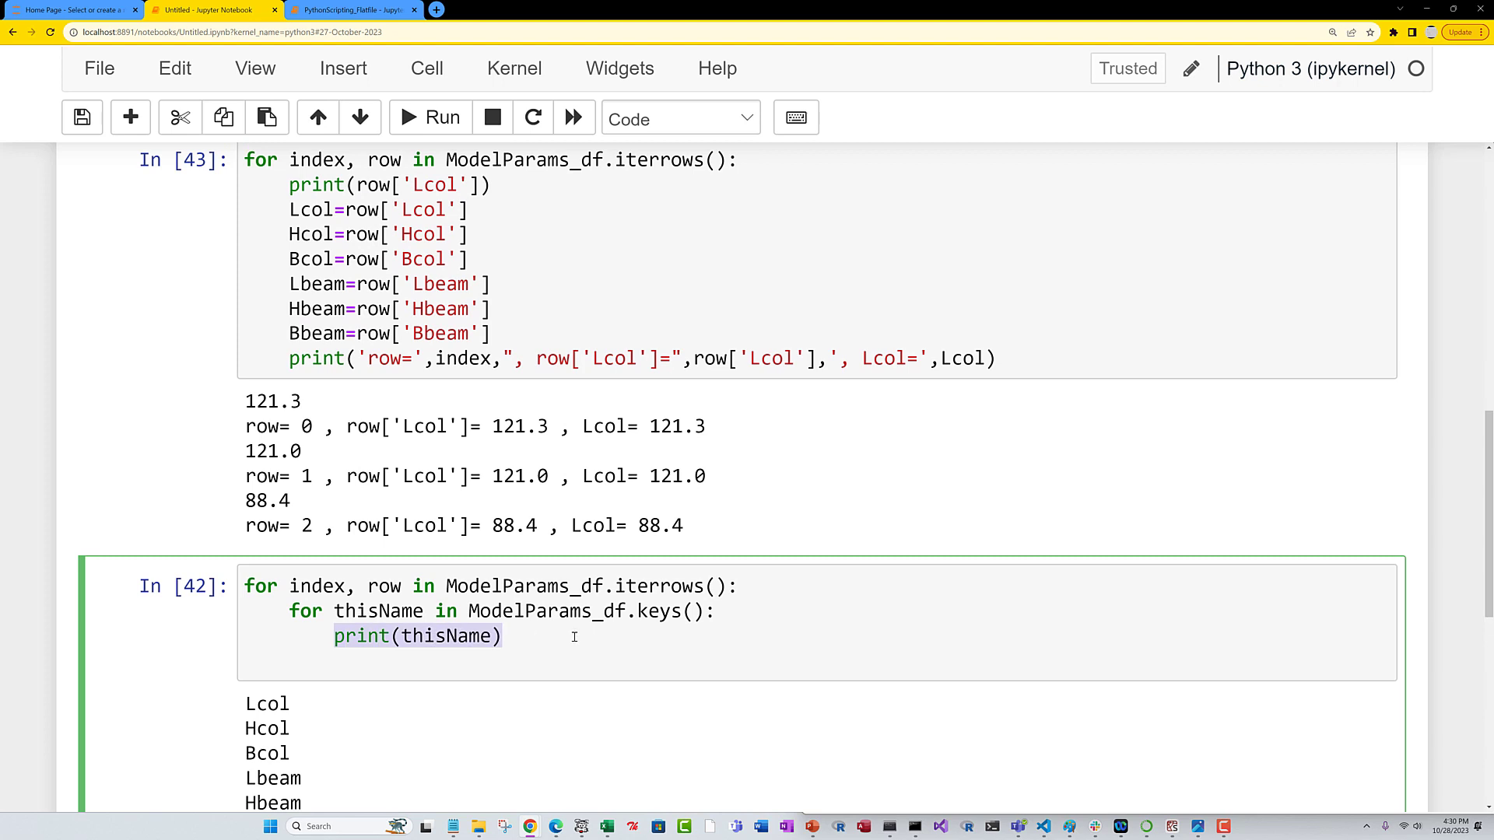
Build myCommand = f'{thisName}=row[thisName]' in the nested loop and run it with print(myCommand) to check the generated commands.
type("e")
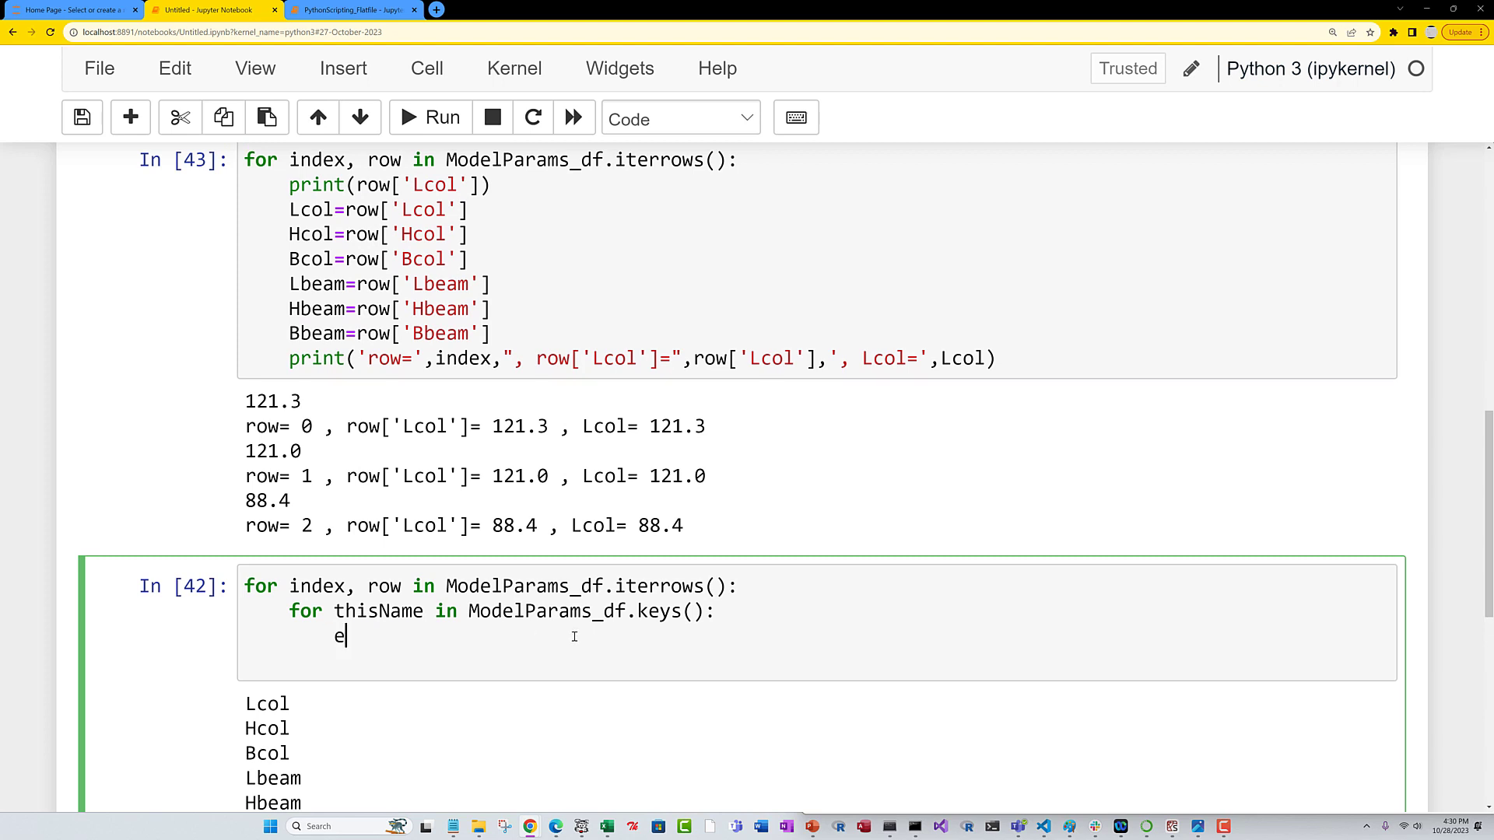
type("myC")
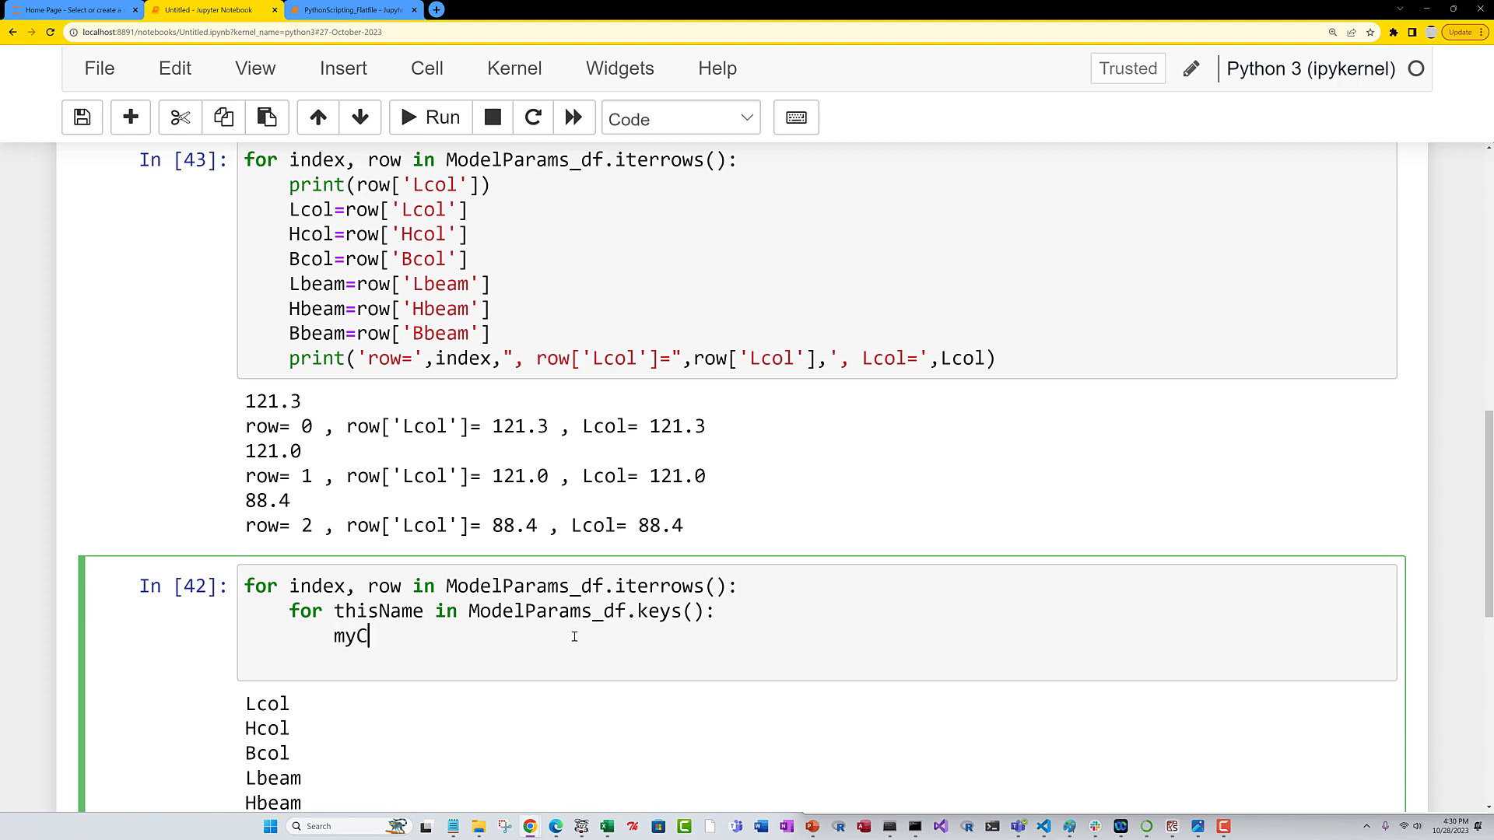
type("ommand =")
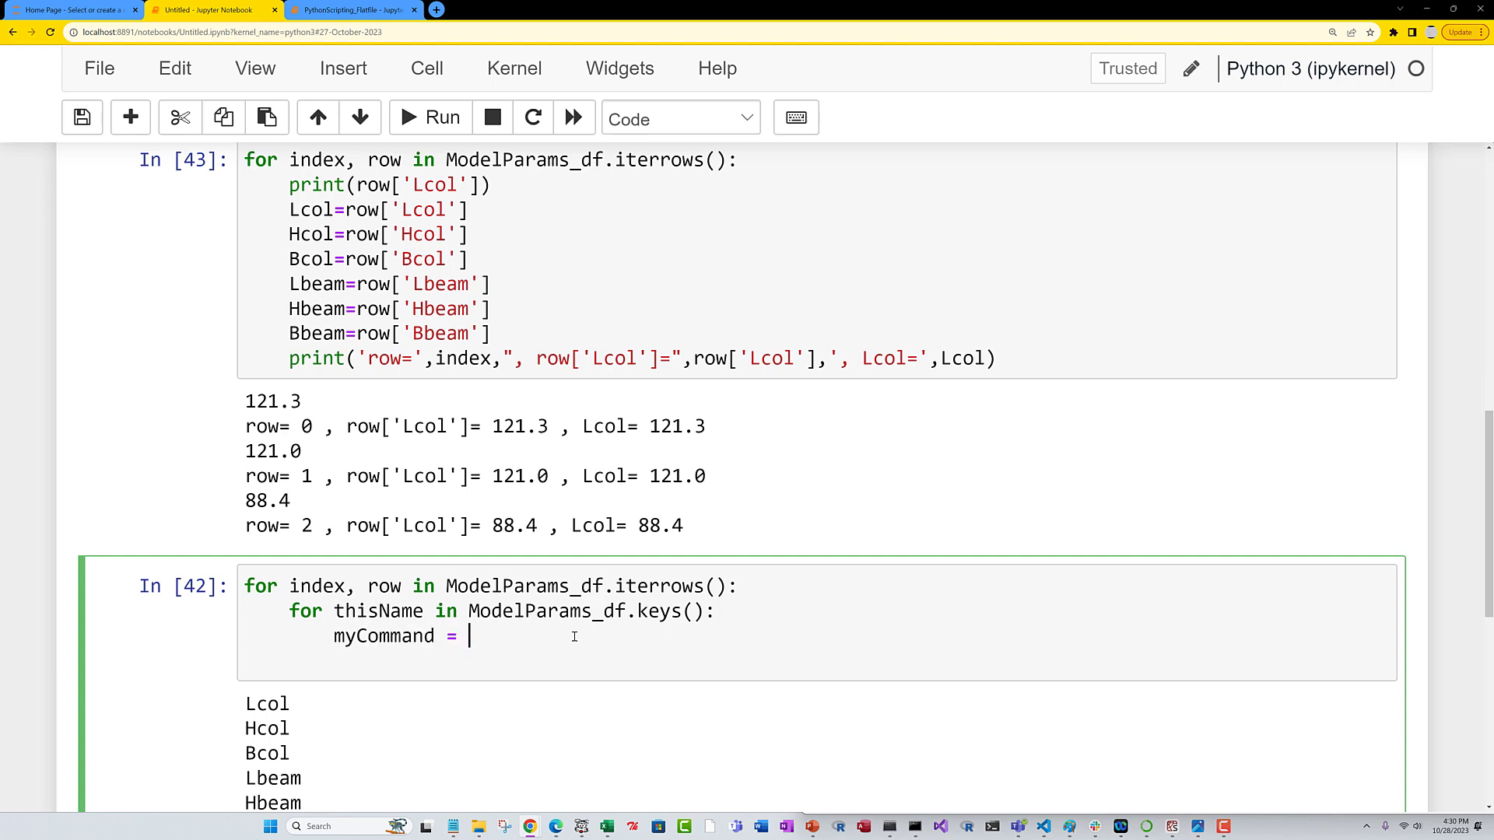
type("f")
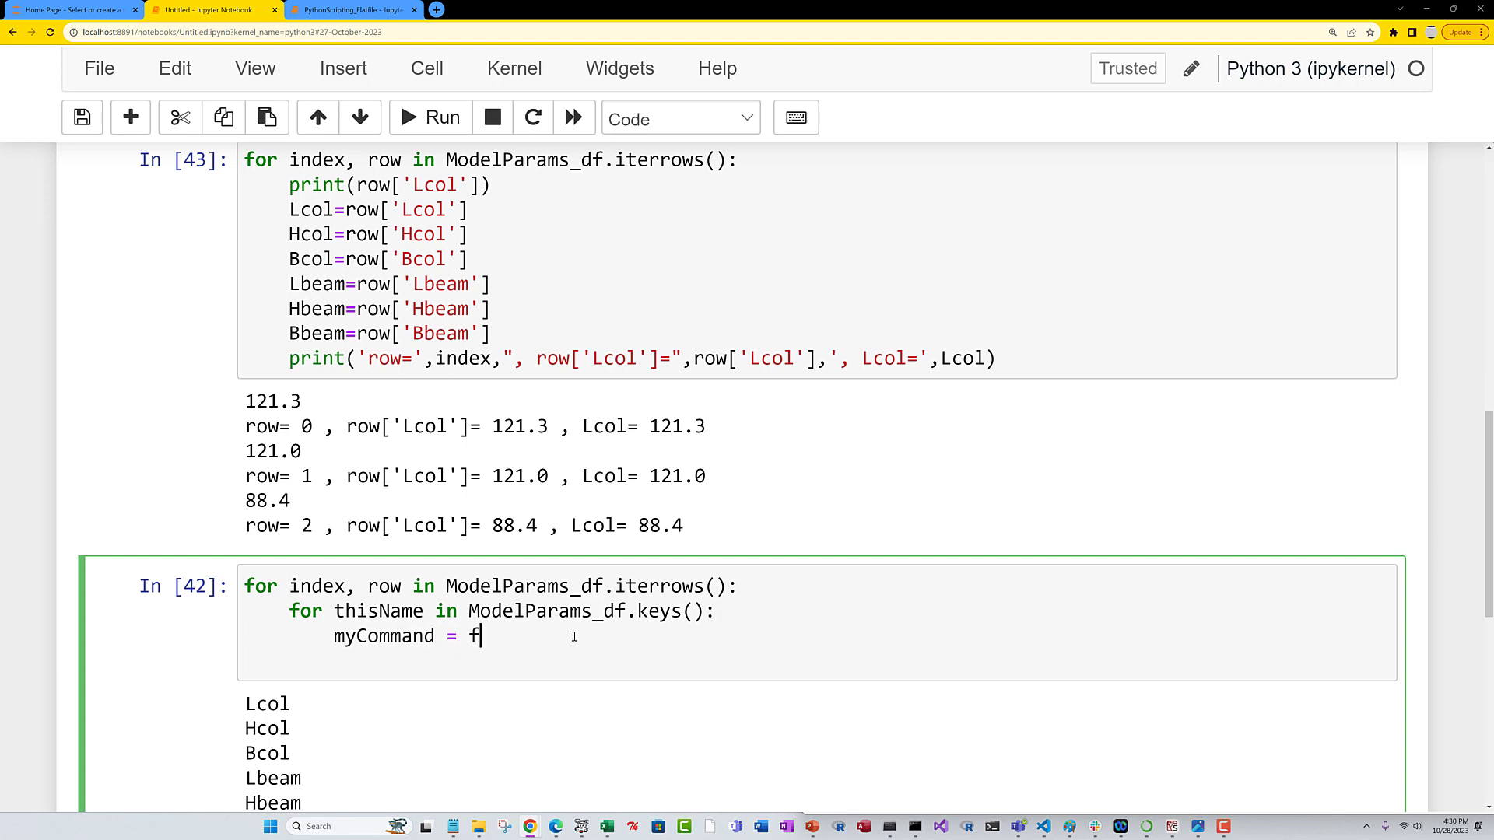
type("'")
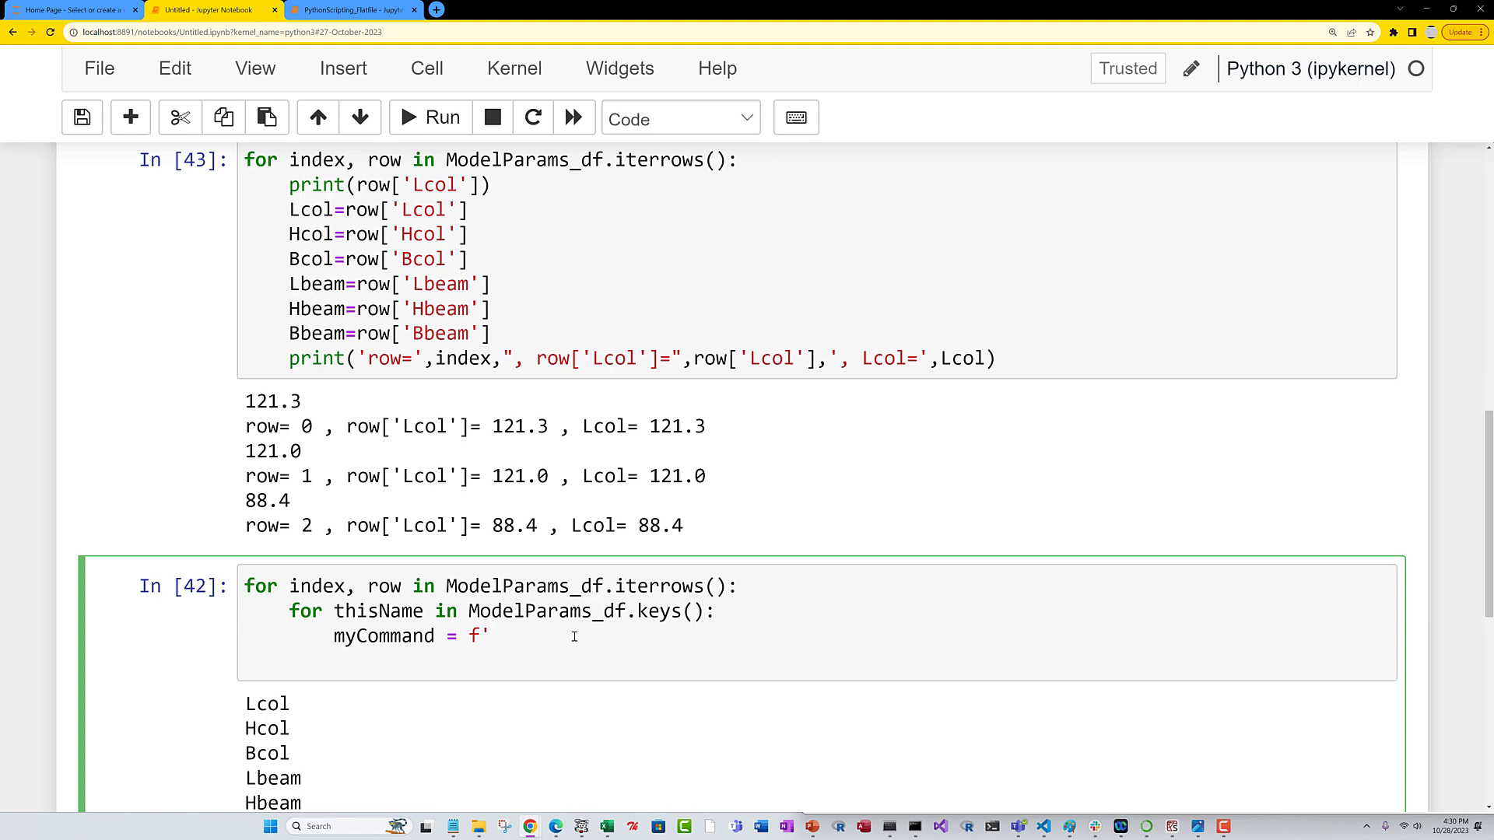
type("{thisName}")
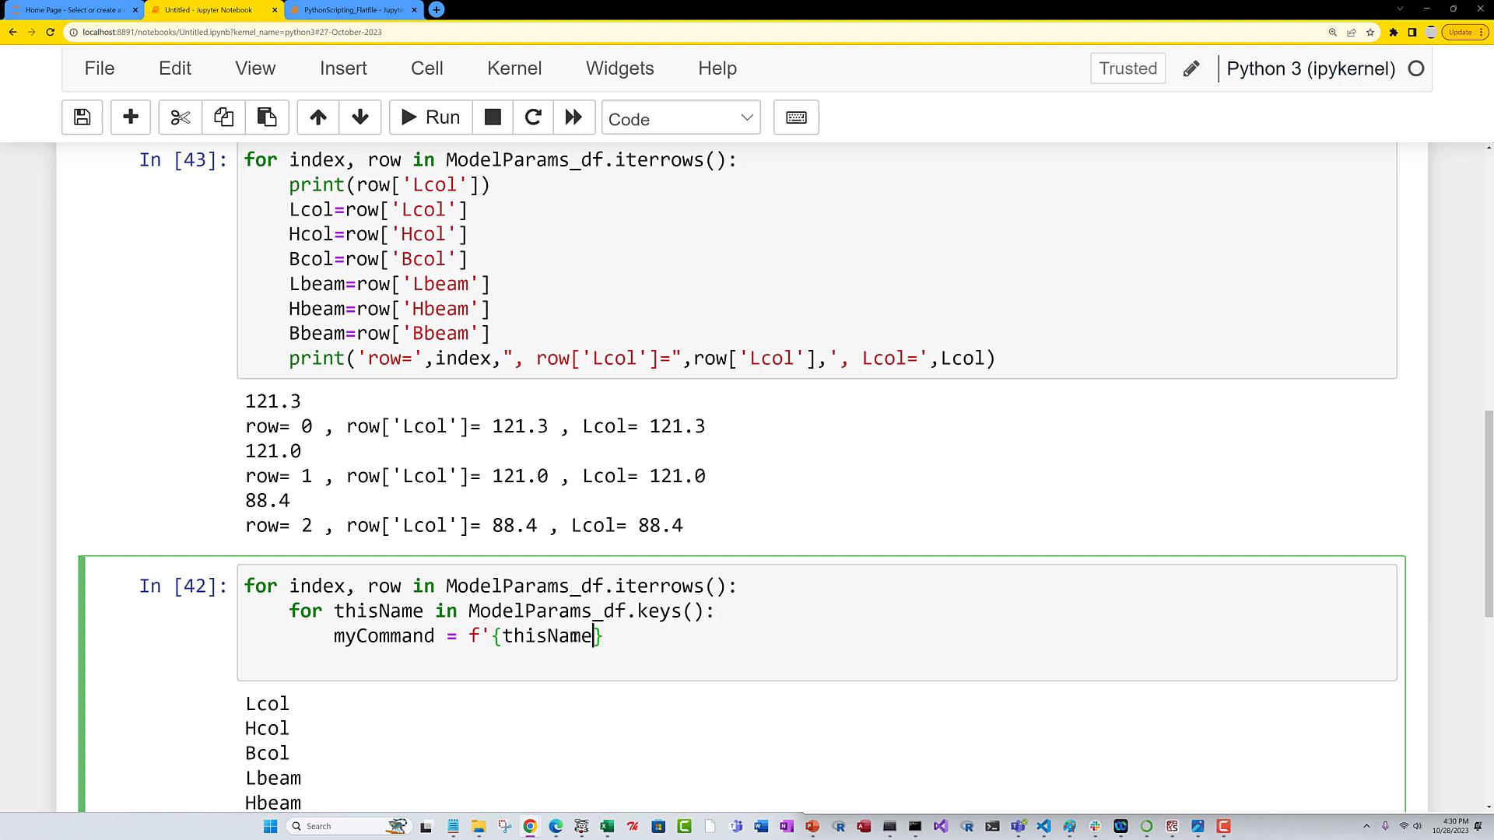
type("}=")
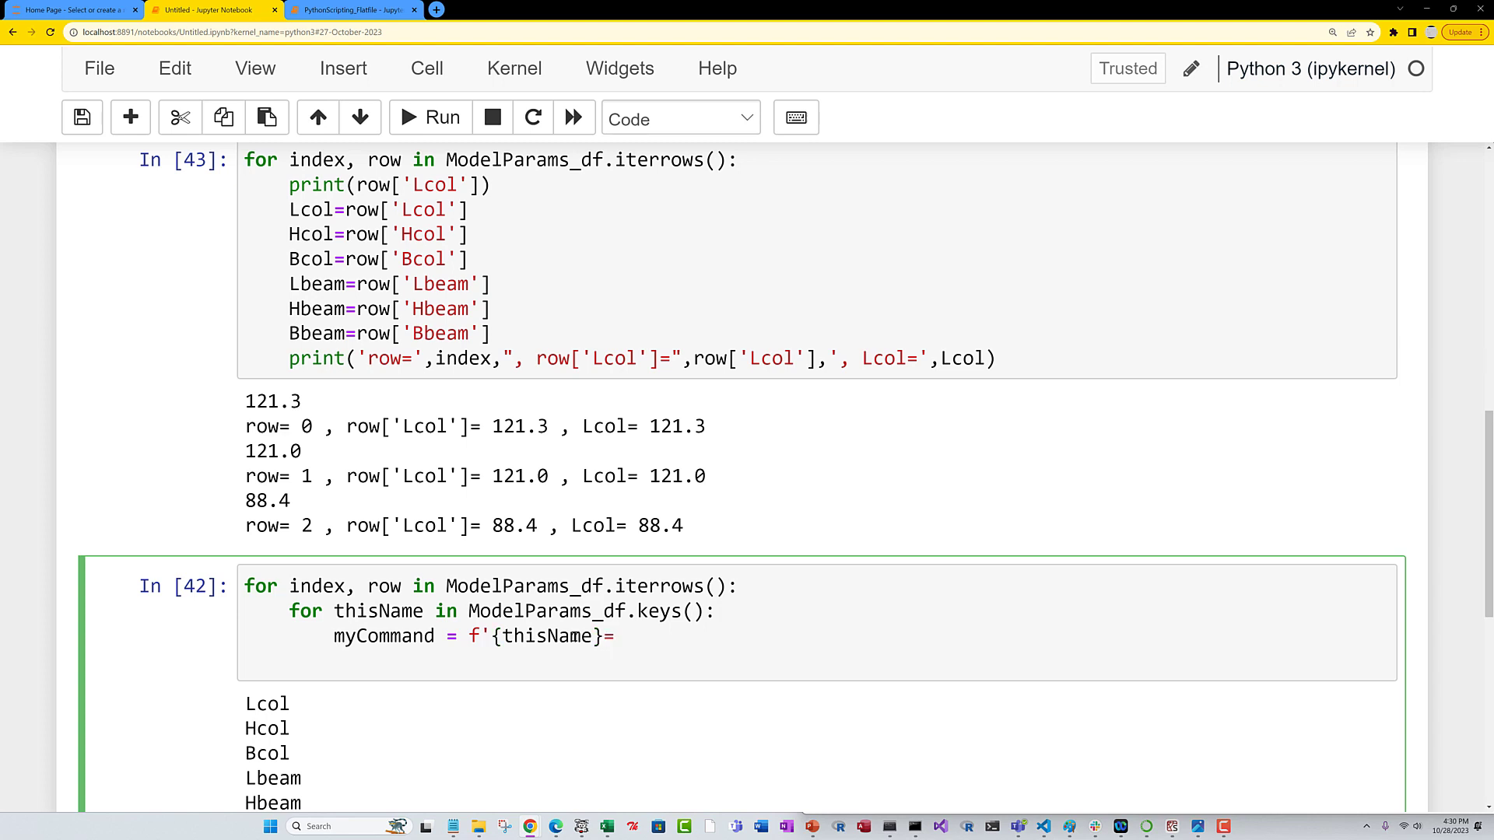
type("row[]")
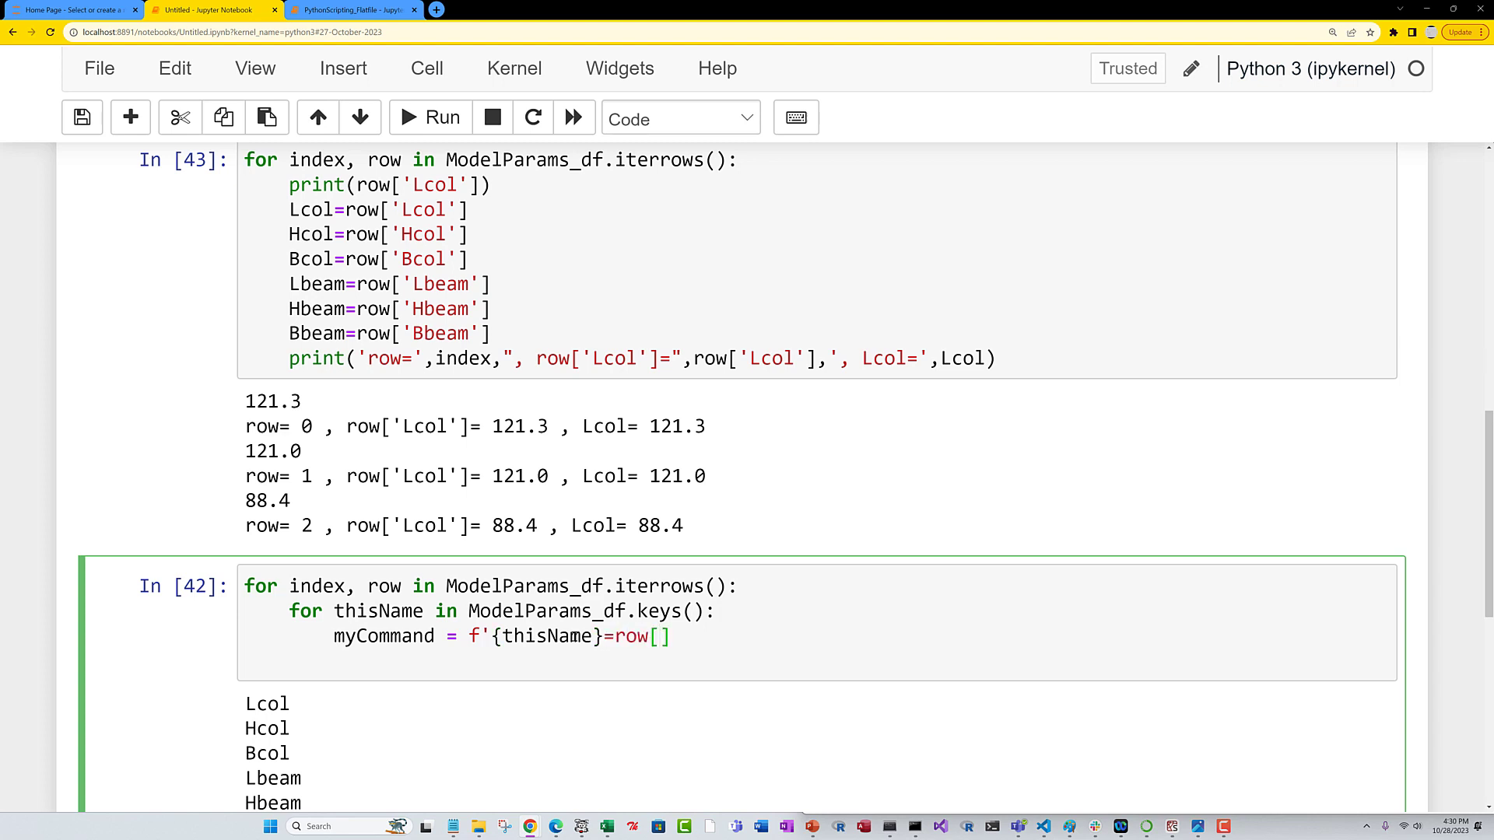
type("{this}")
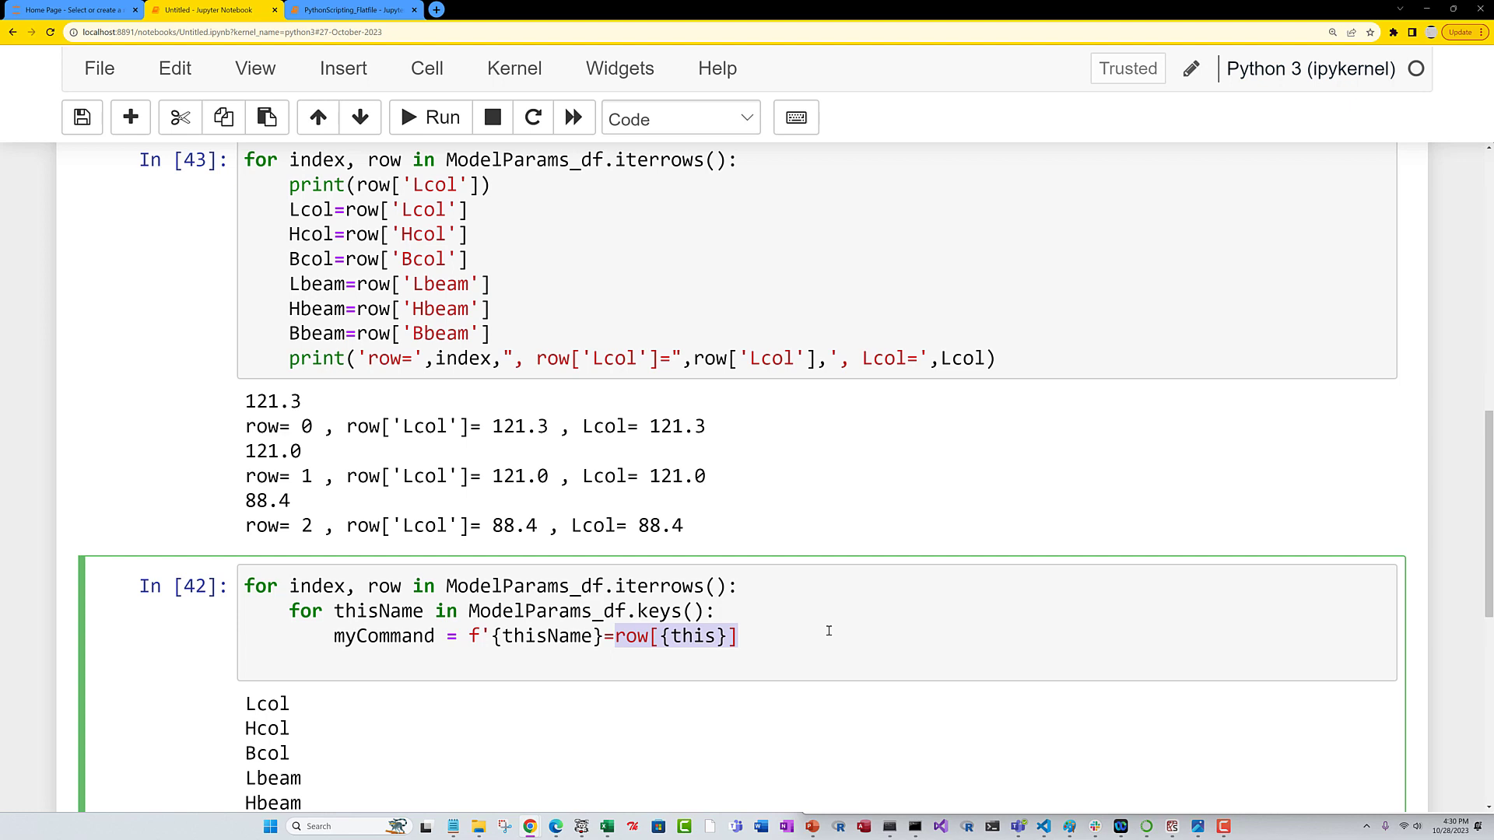
type("{")
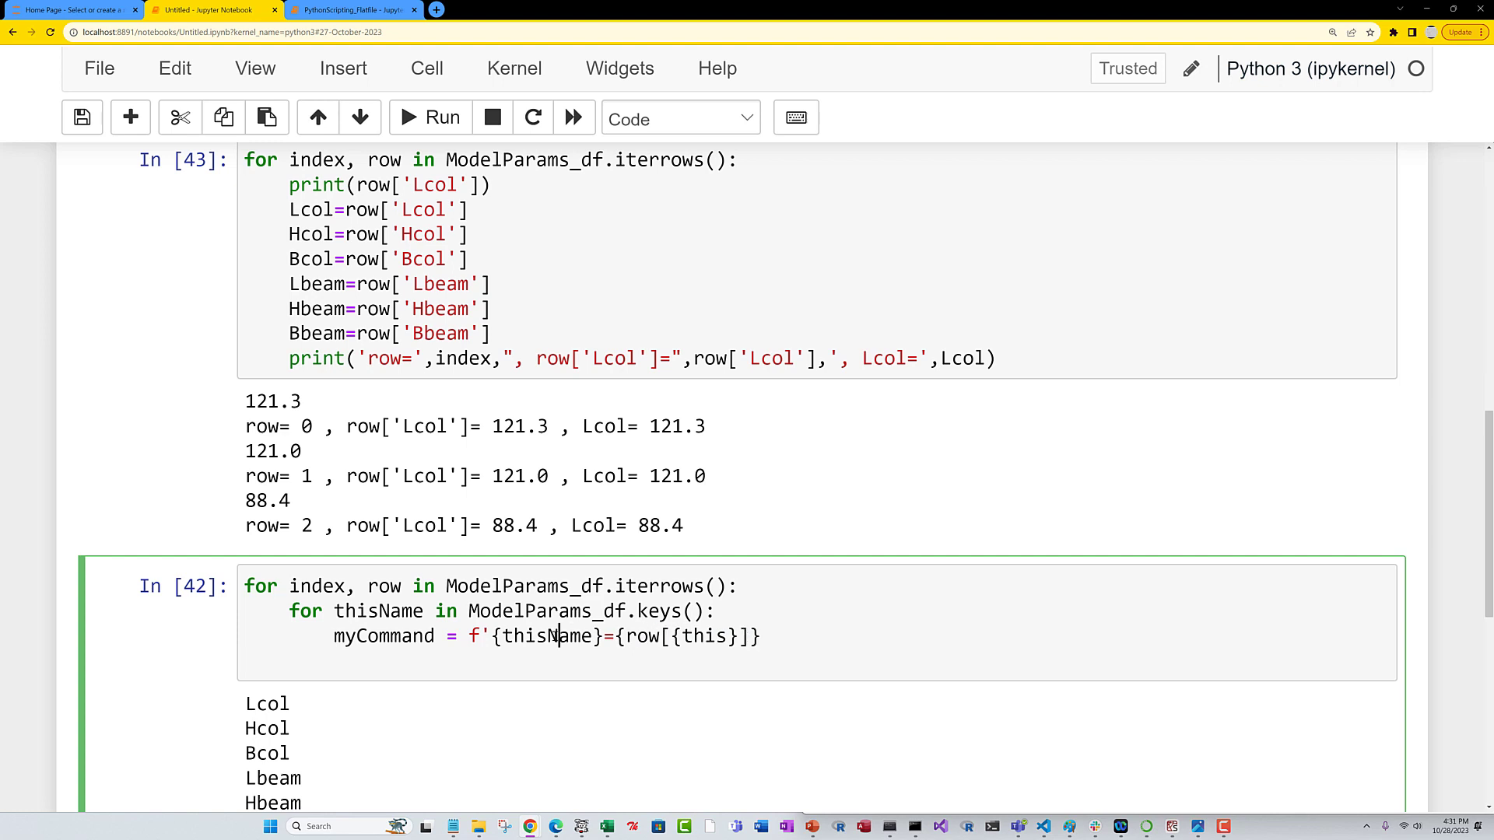
double_click(705, 637)
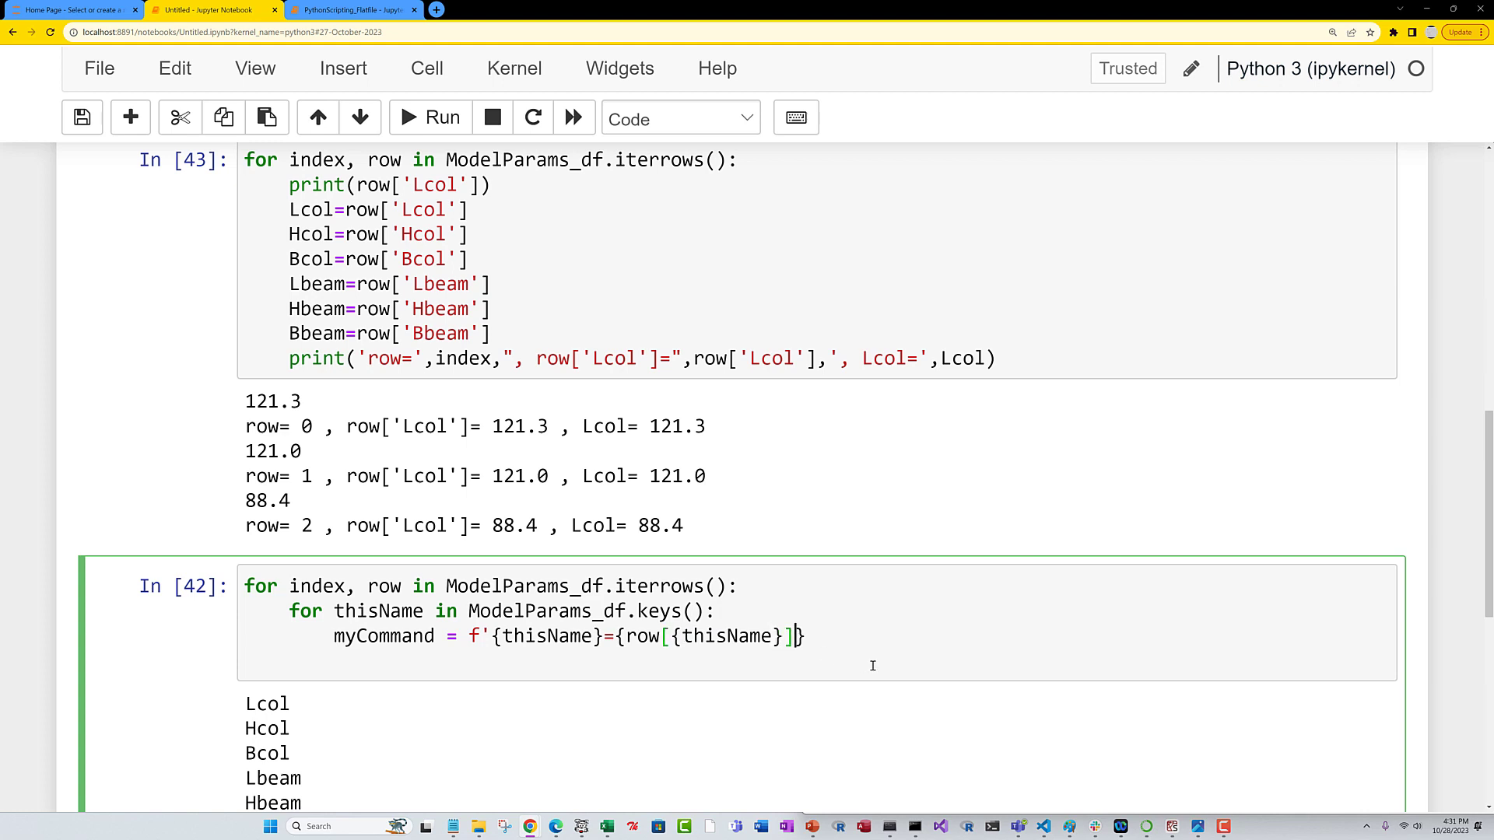
type("''")
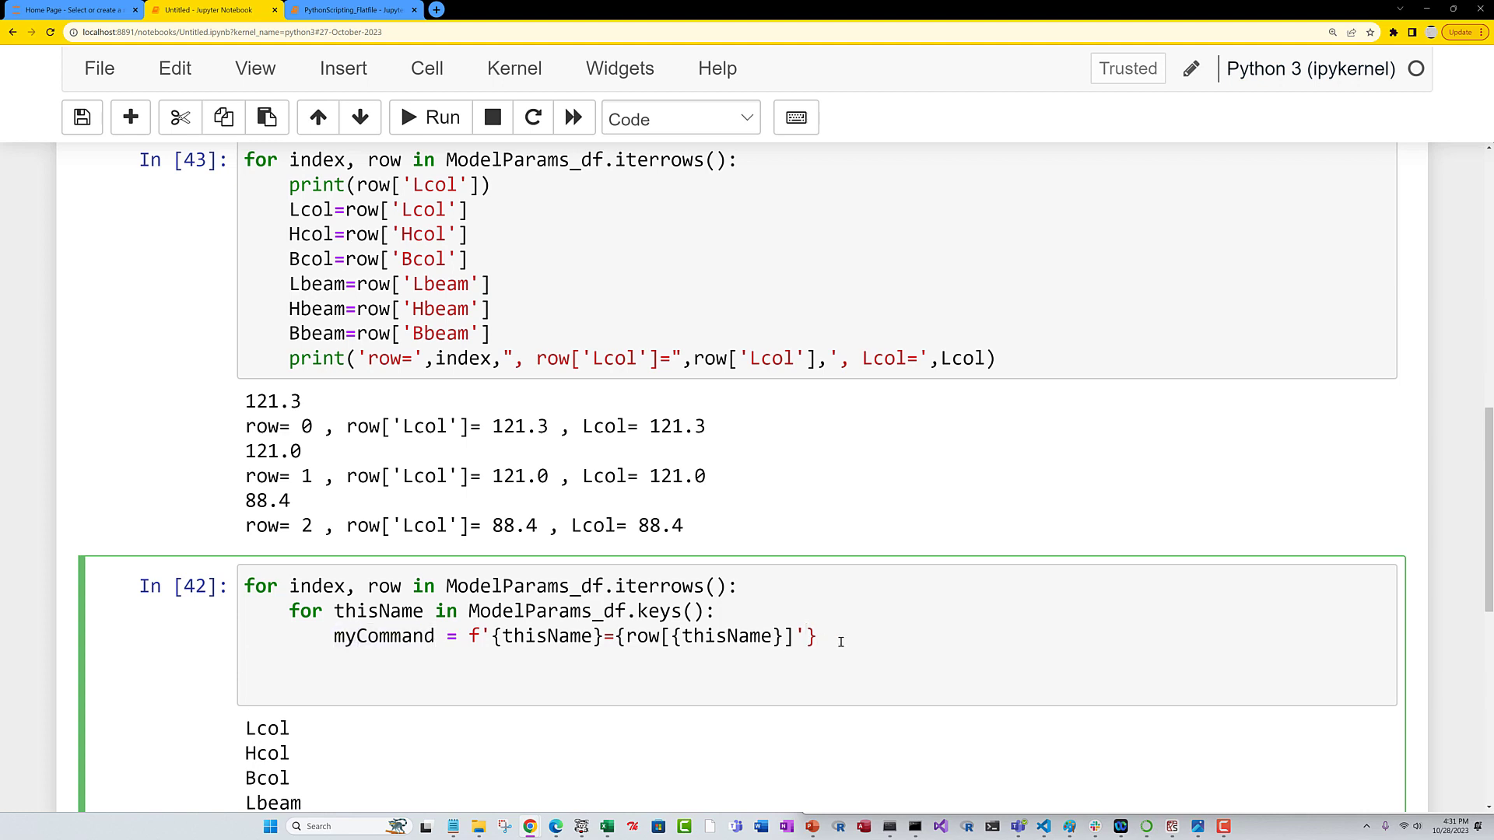
type("print(")
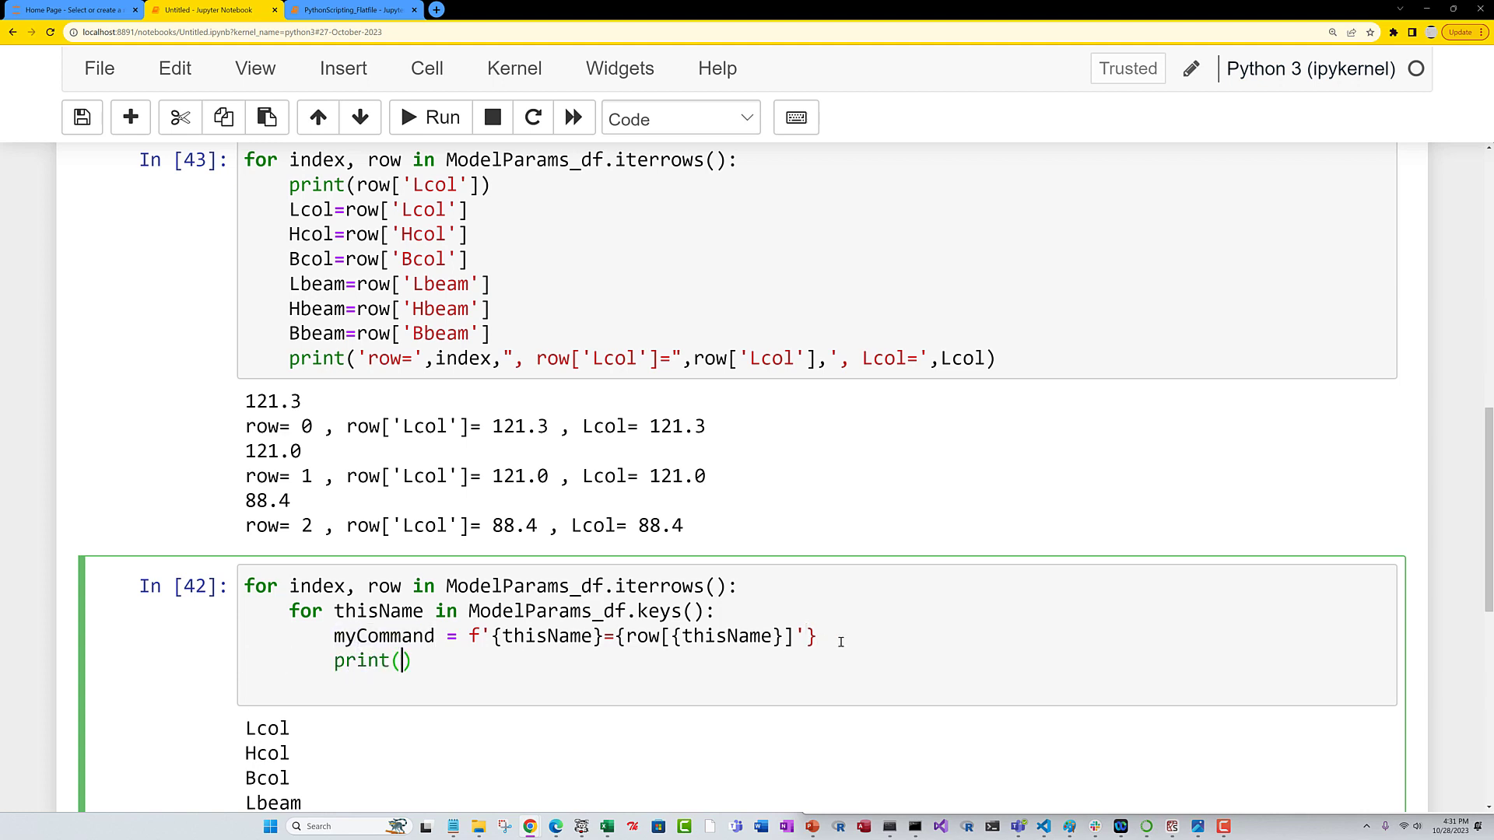
type("myCommand")
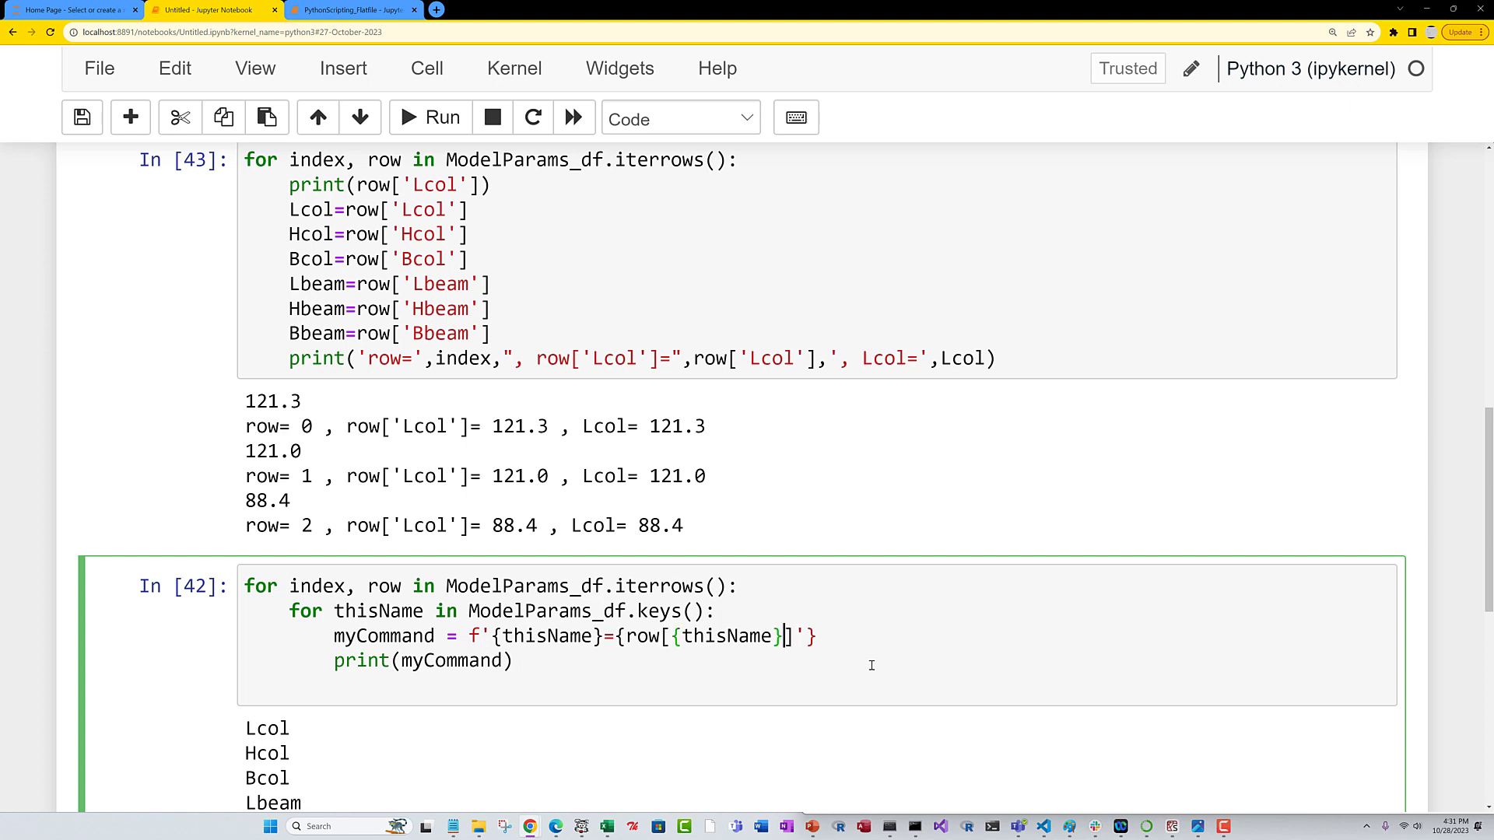
key("Backspace")
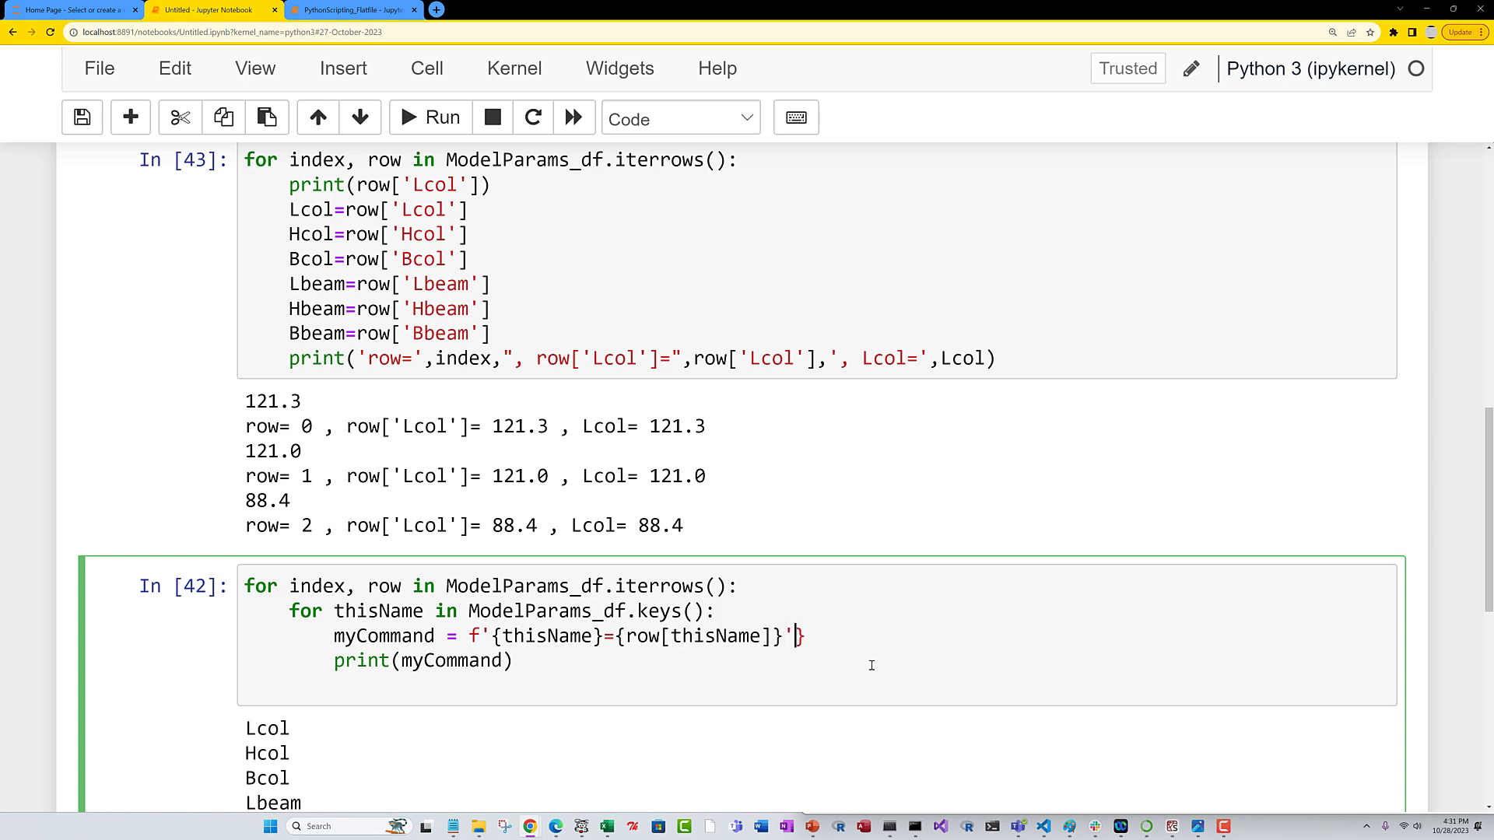
left_click(430, 117)
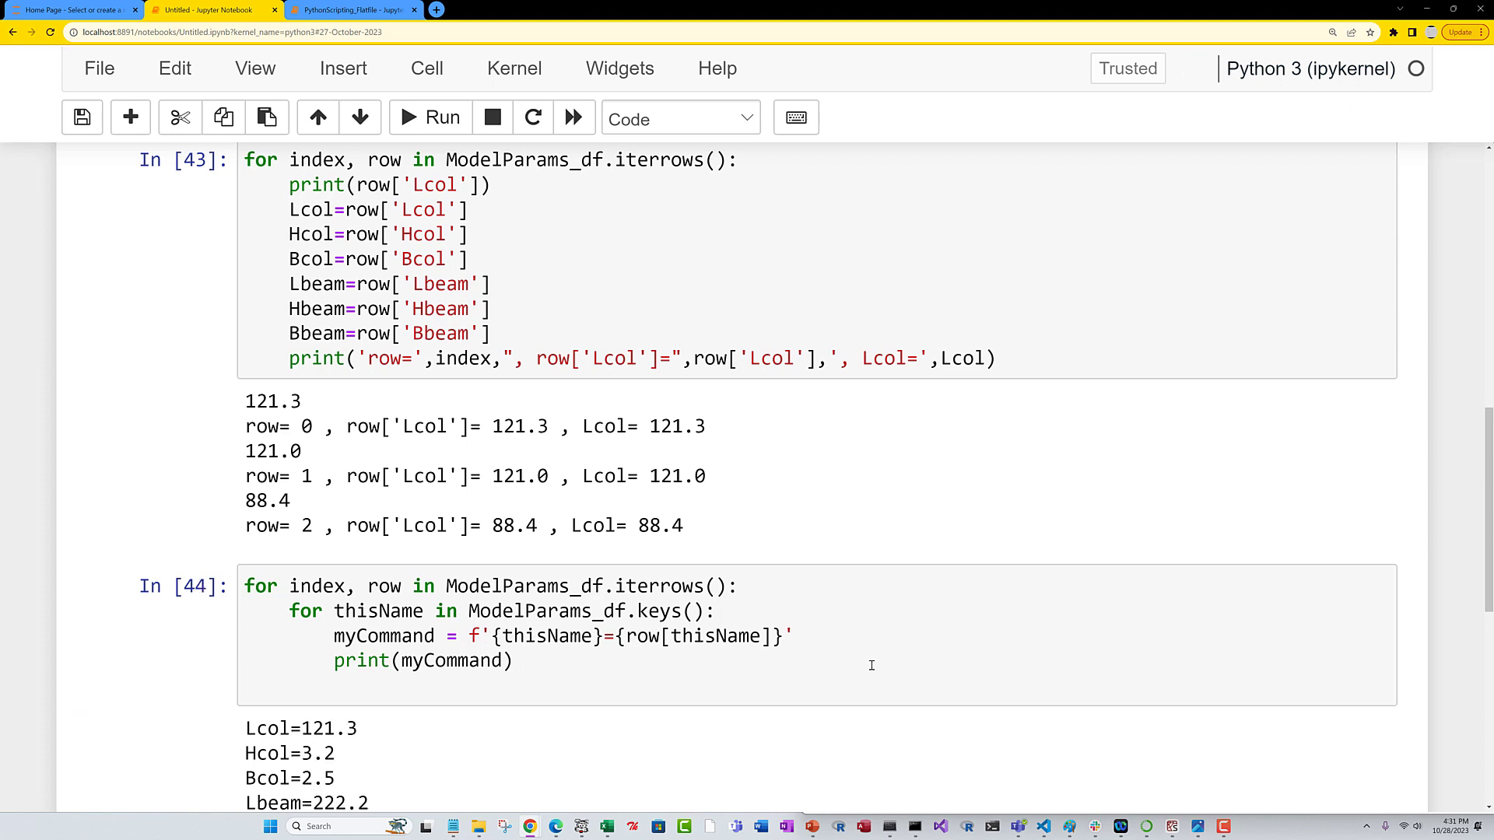
Replace print with exec so each name=value command executes, rerunning the loop with no output.
scroll("down", 3)
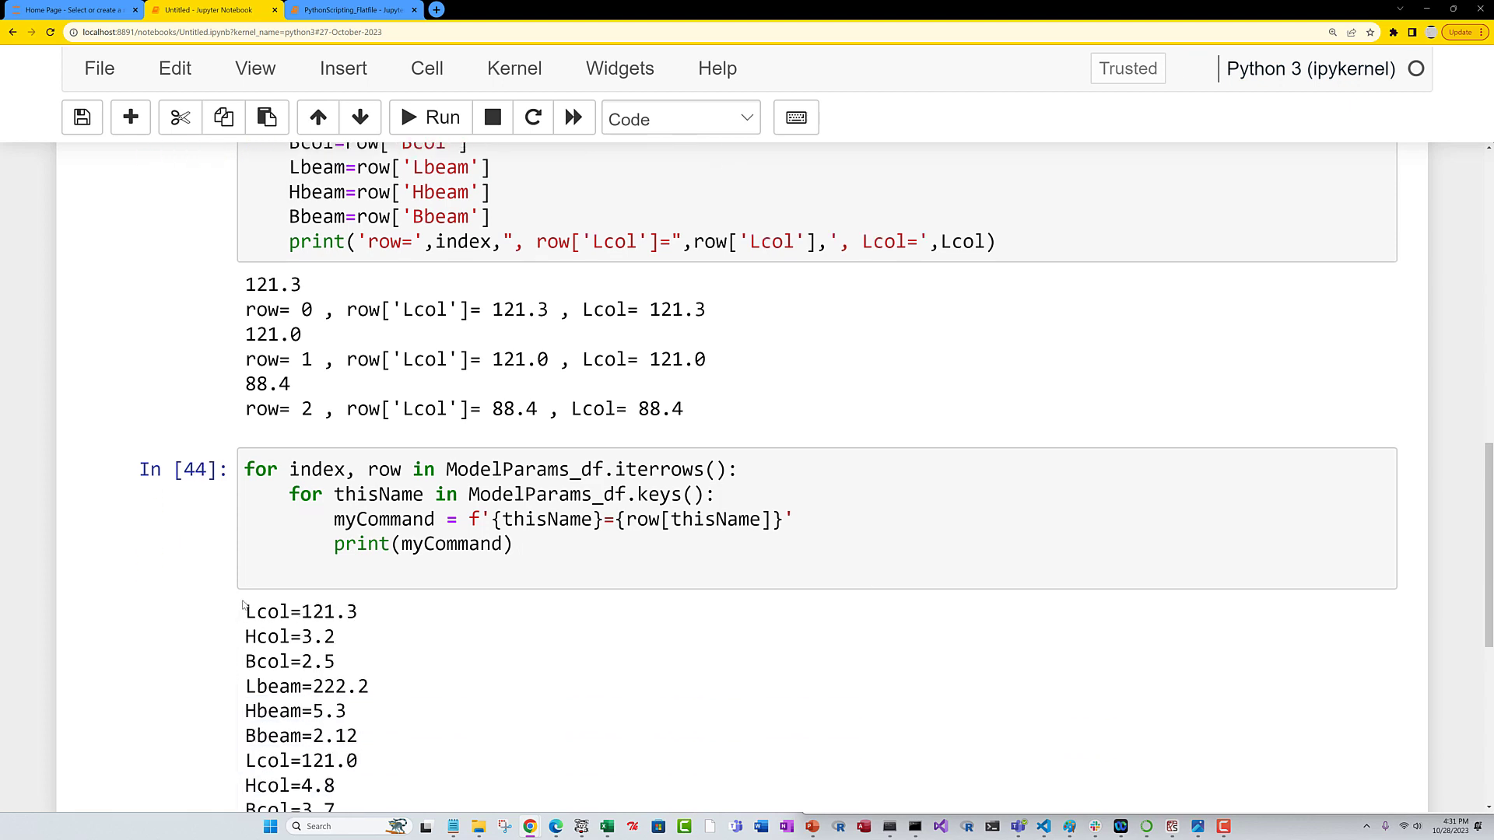
double_click(267, 610)
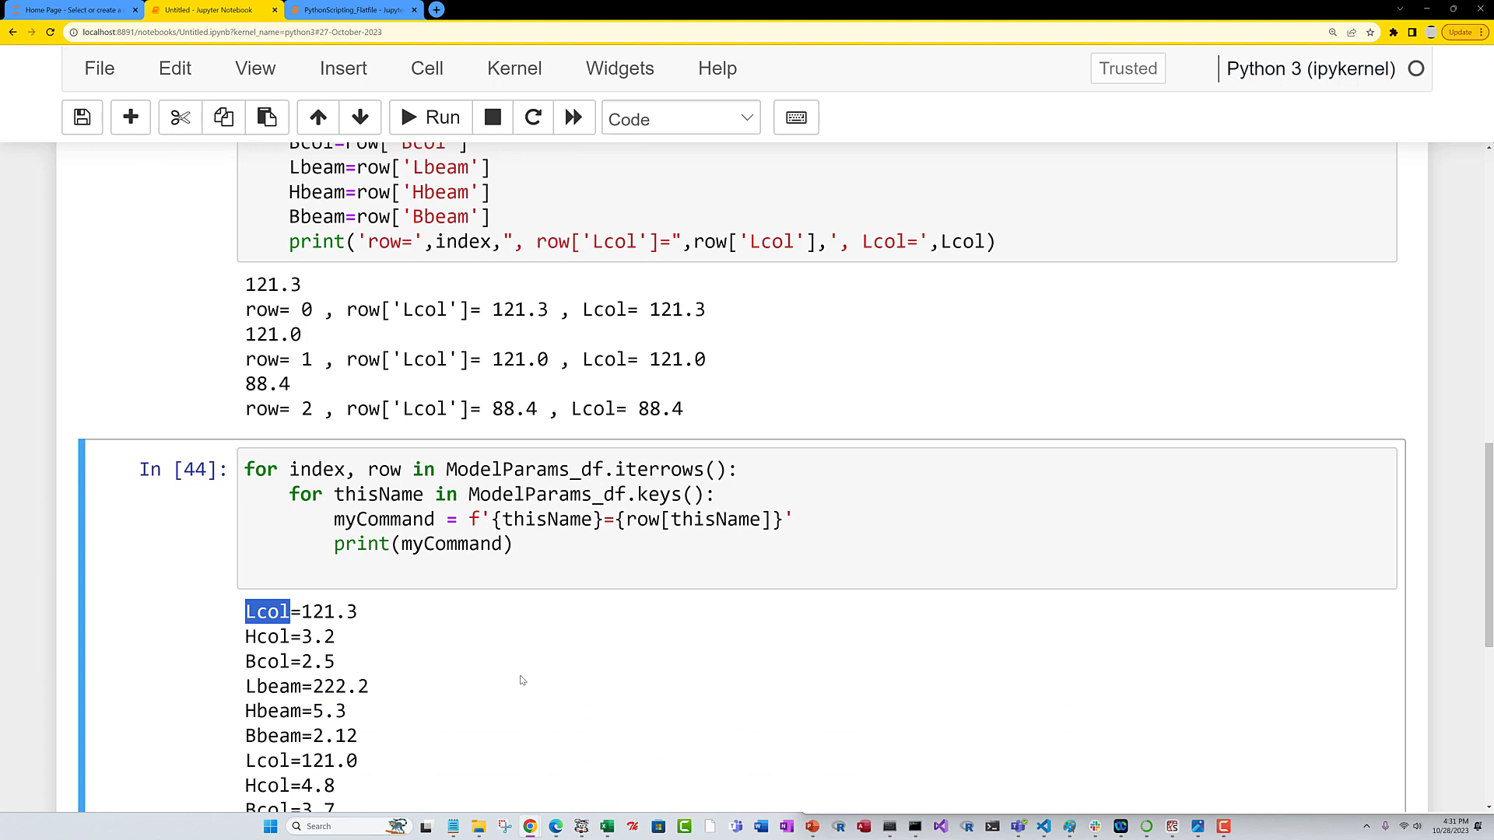
mouse_move(570, 552)
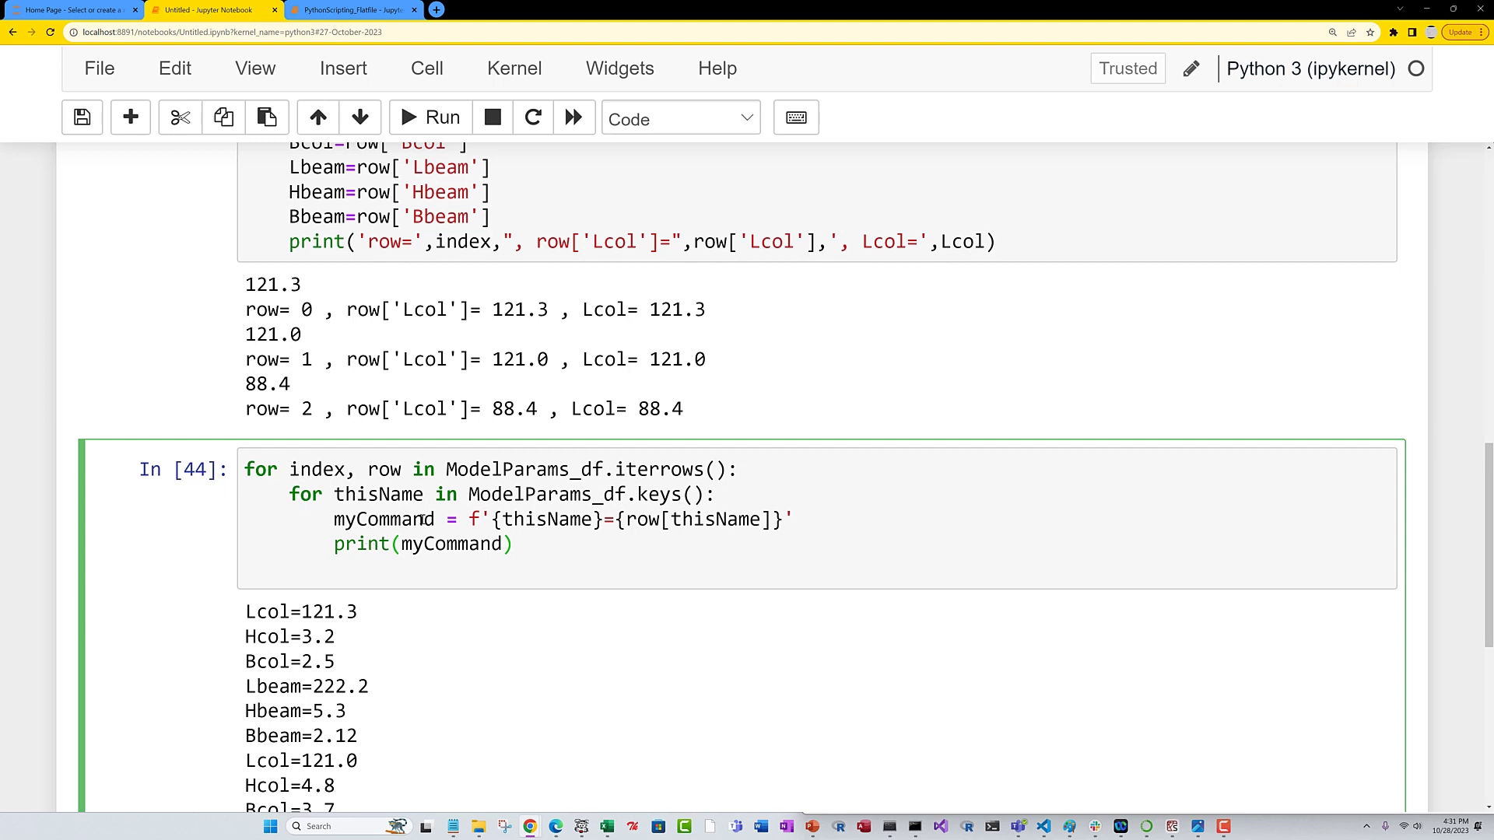
double_click(384, 520)
type("exec")
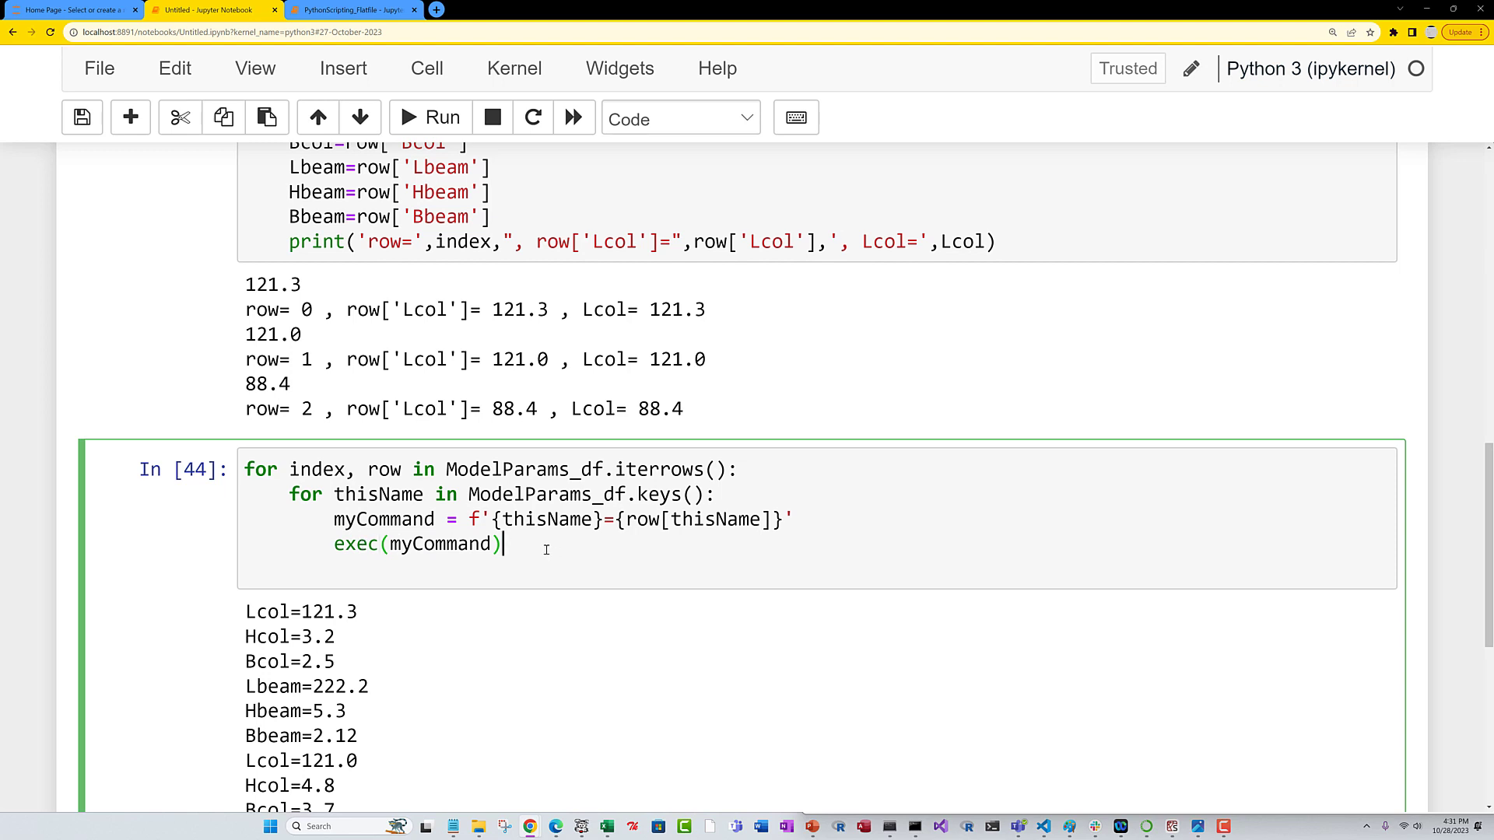
left_click(430, 117)
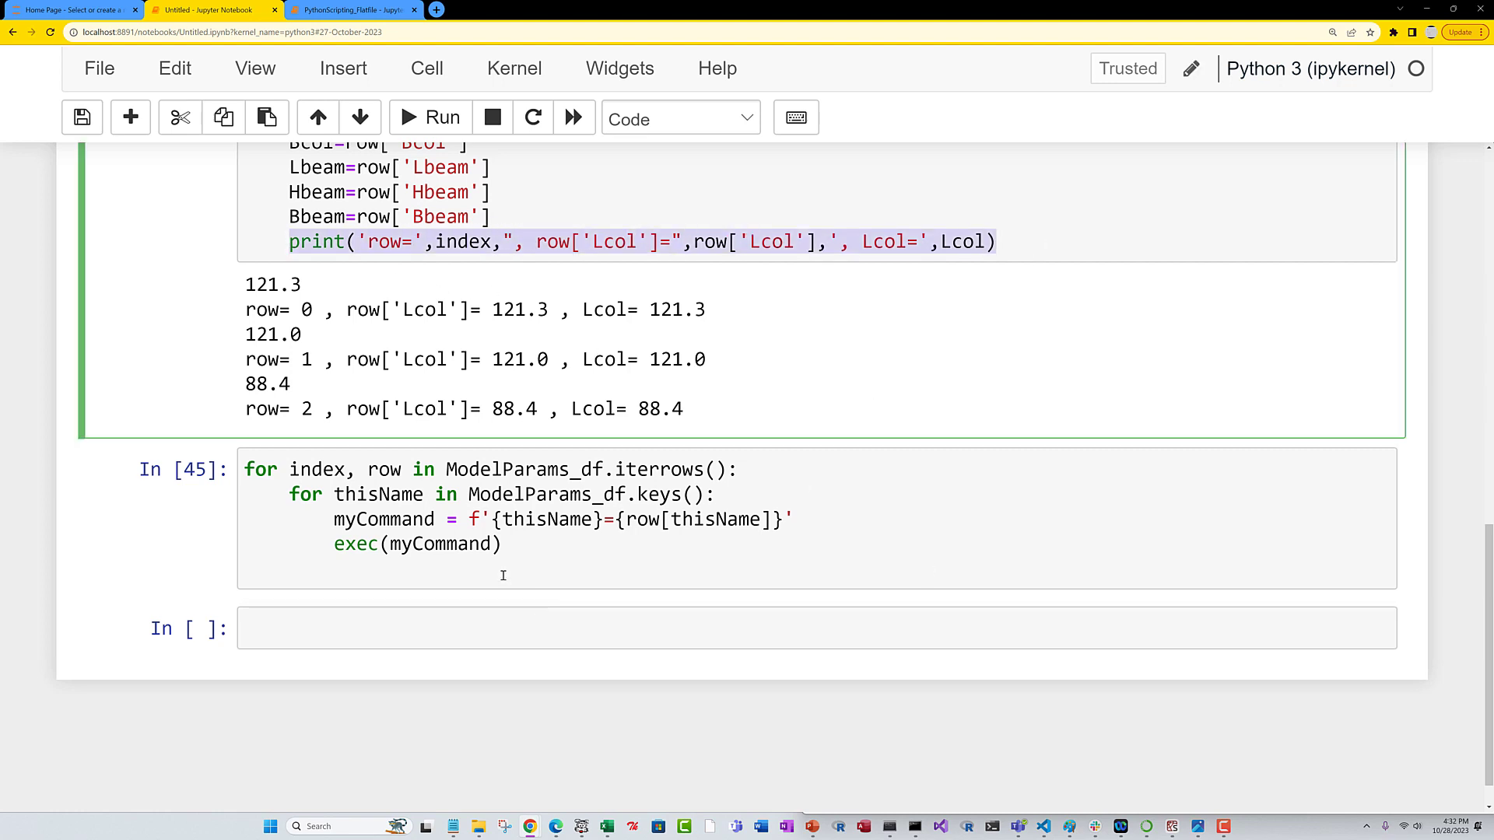
Add a print of index, row['Lcol'] and Lcol to the exec loop and run it.
type("print('row=',index,\", row['Lcol']=\",row['Lcol'],', Lcol=',Lcol)")
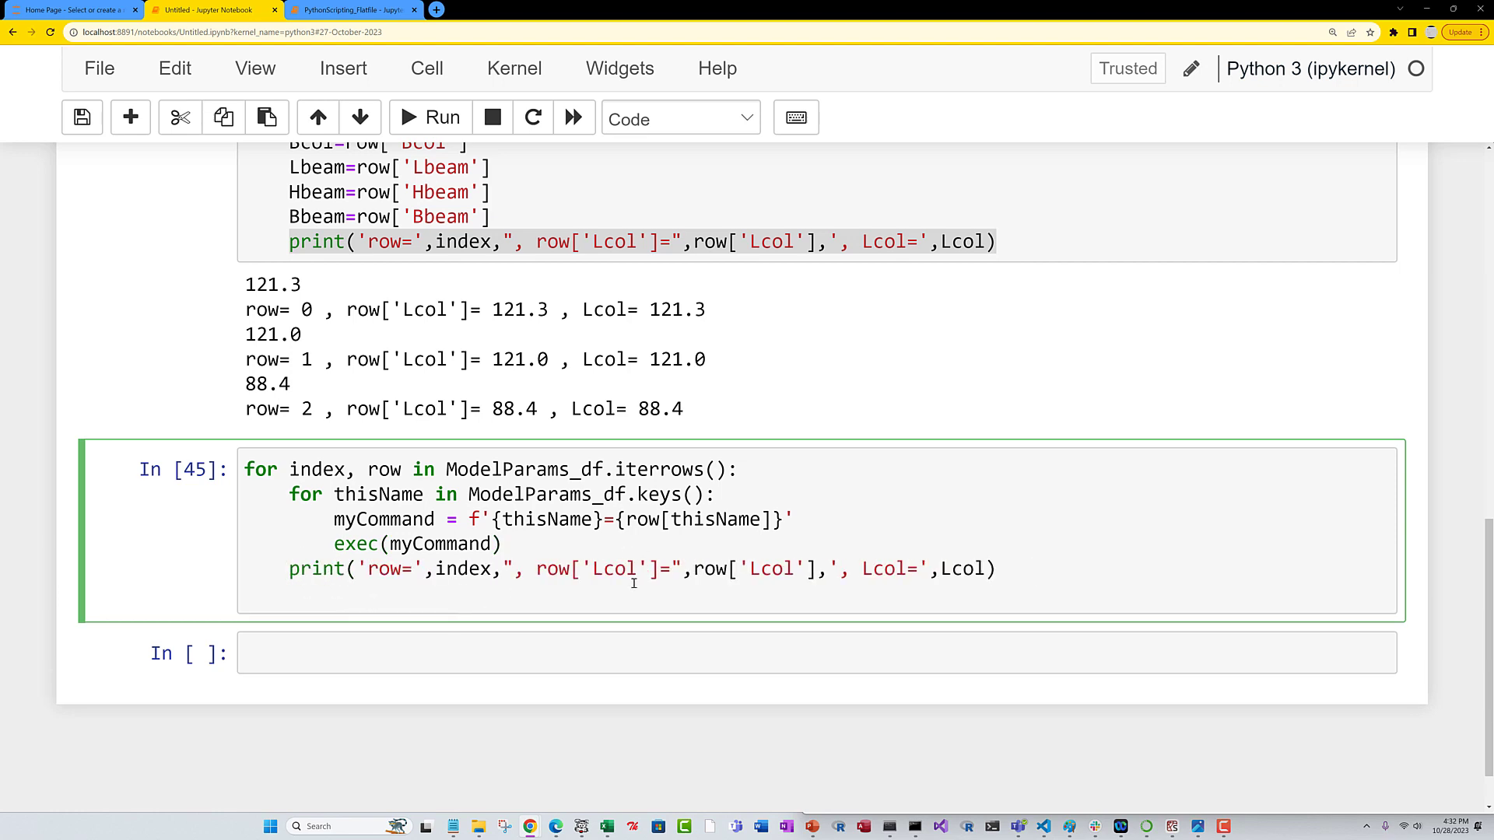
mouse_move(668, 554)
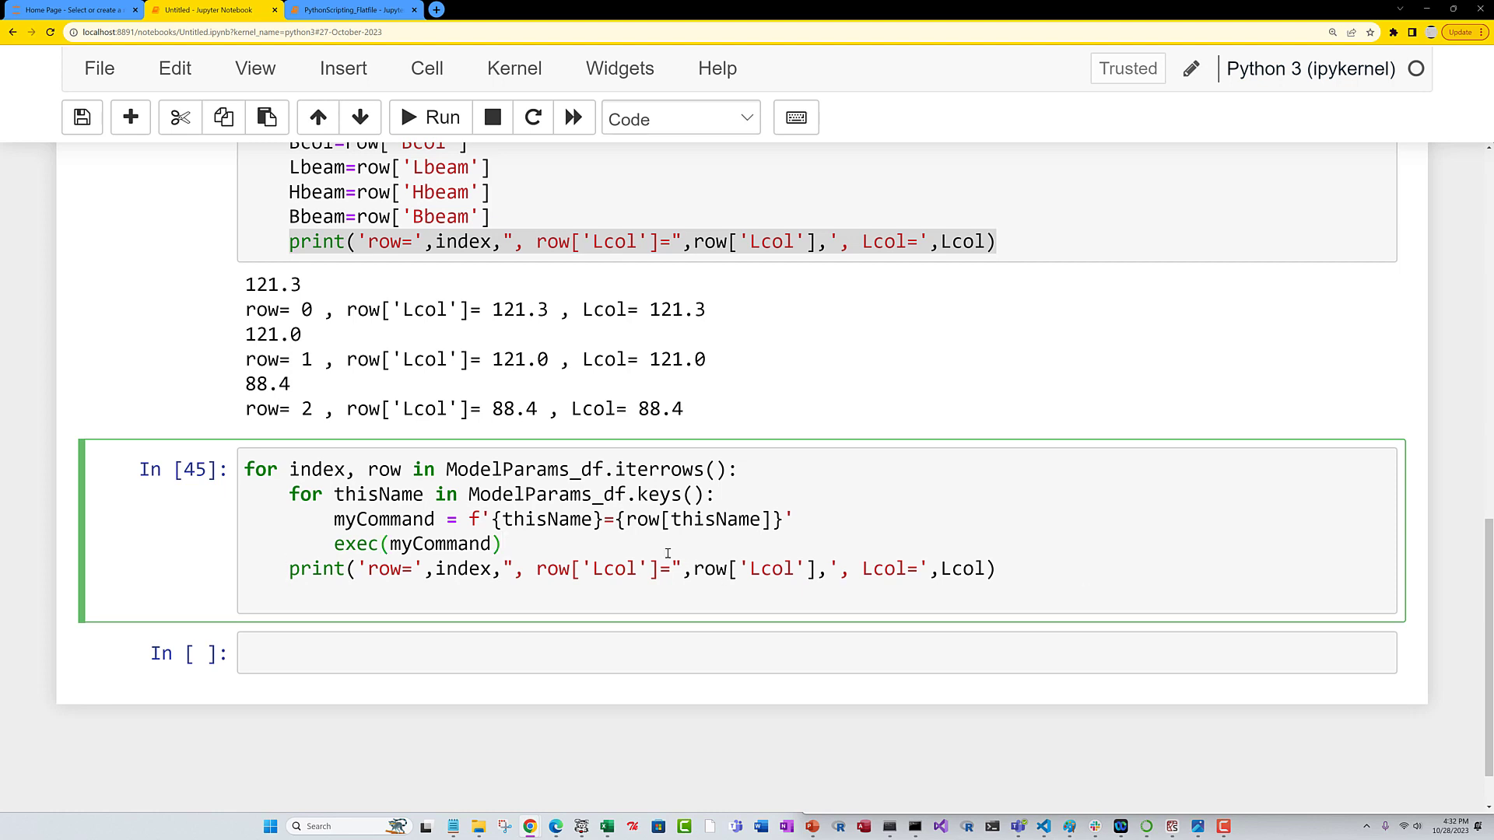
left_click(429, 117)
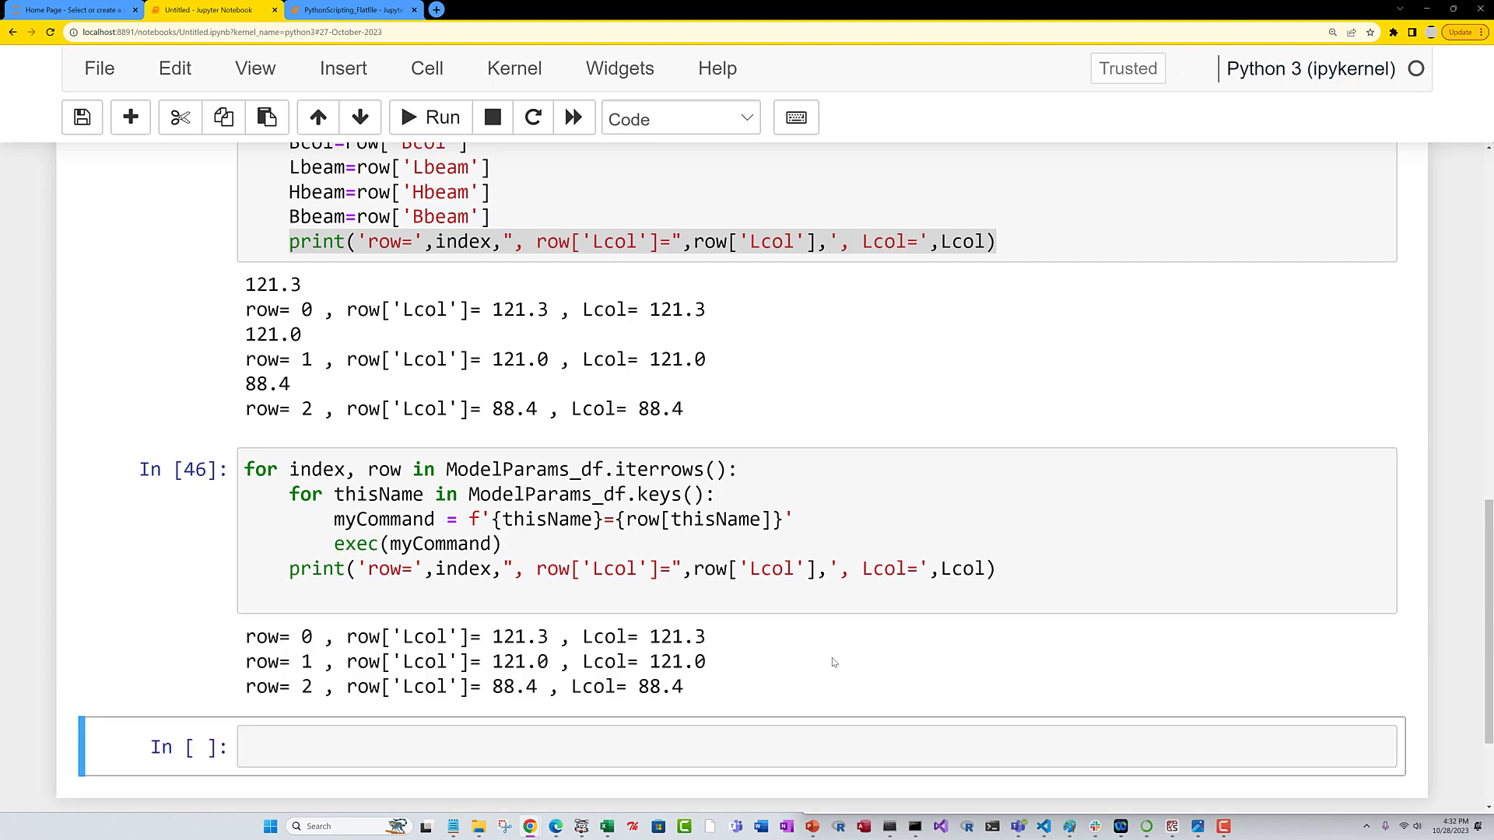
mouse_move(777, 658)
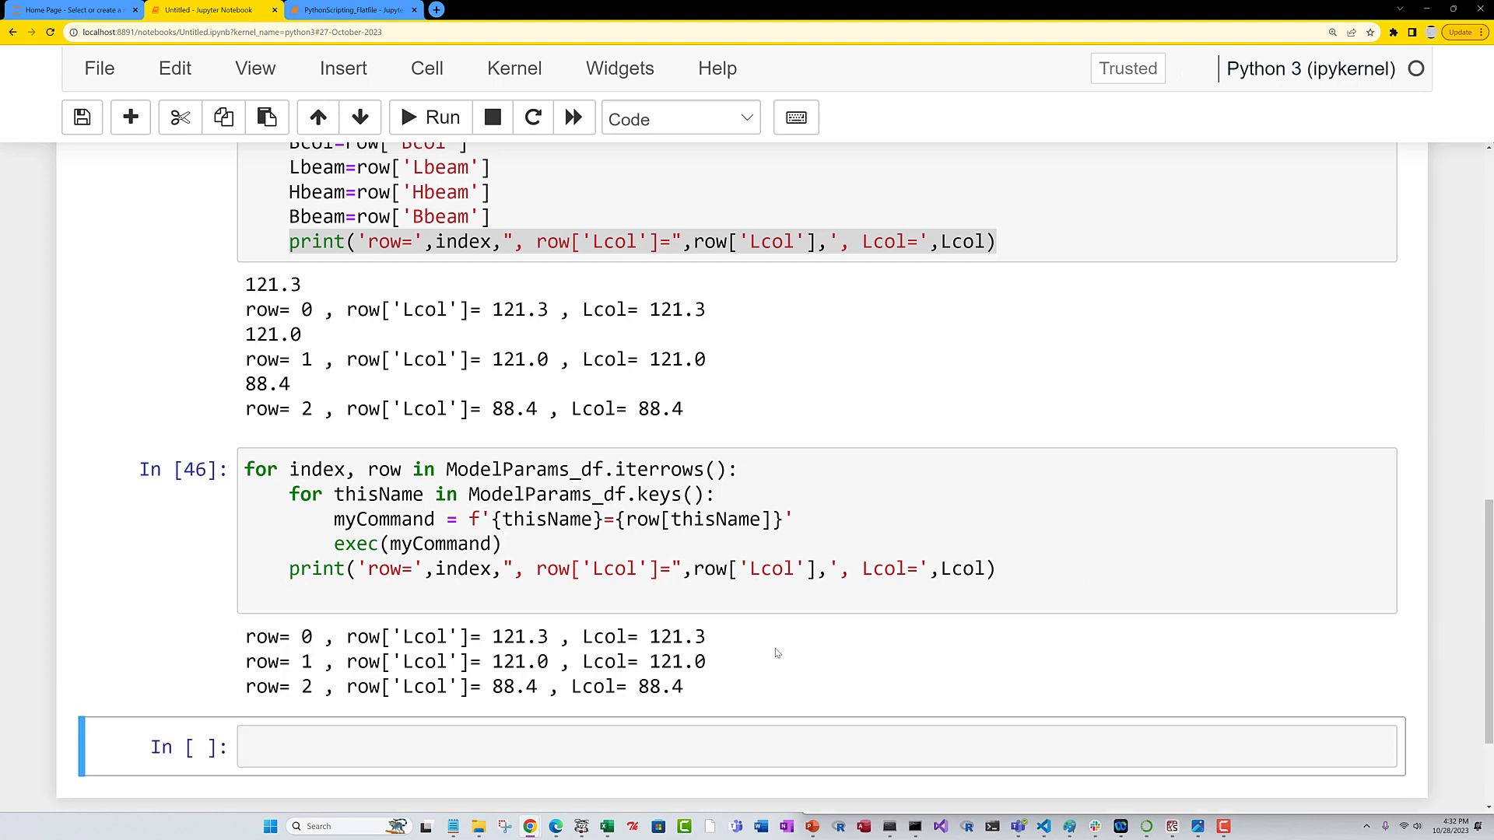
mouse_move(686, 627)
type("Lcol")
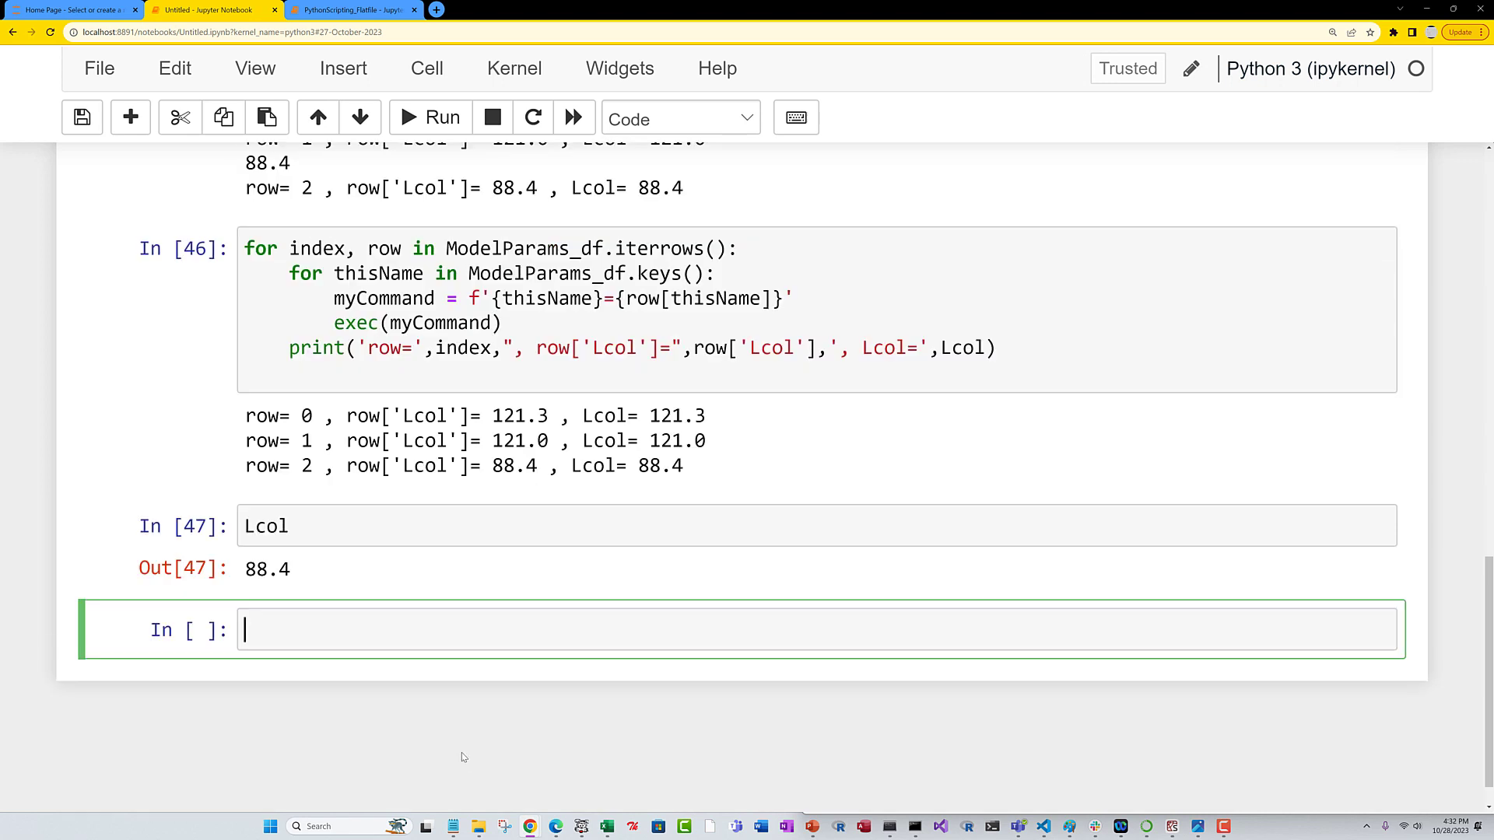
Check Lcol in a new cell, removing stray typed text, confirming it equals 88.4.
left_click(1000, 349)
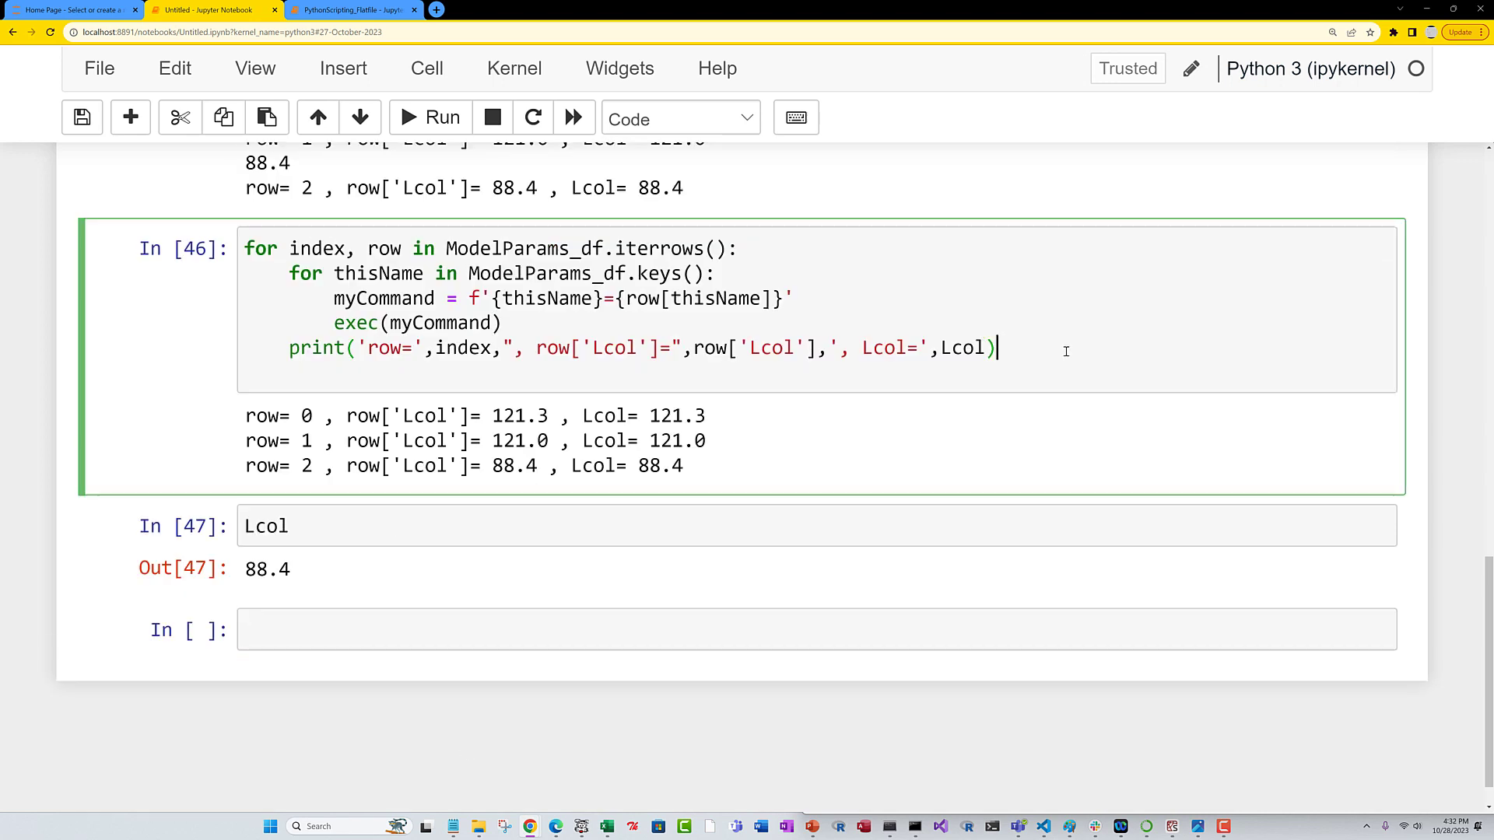
type("no")
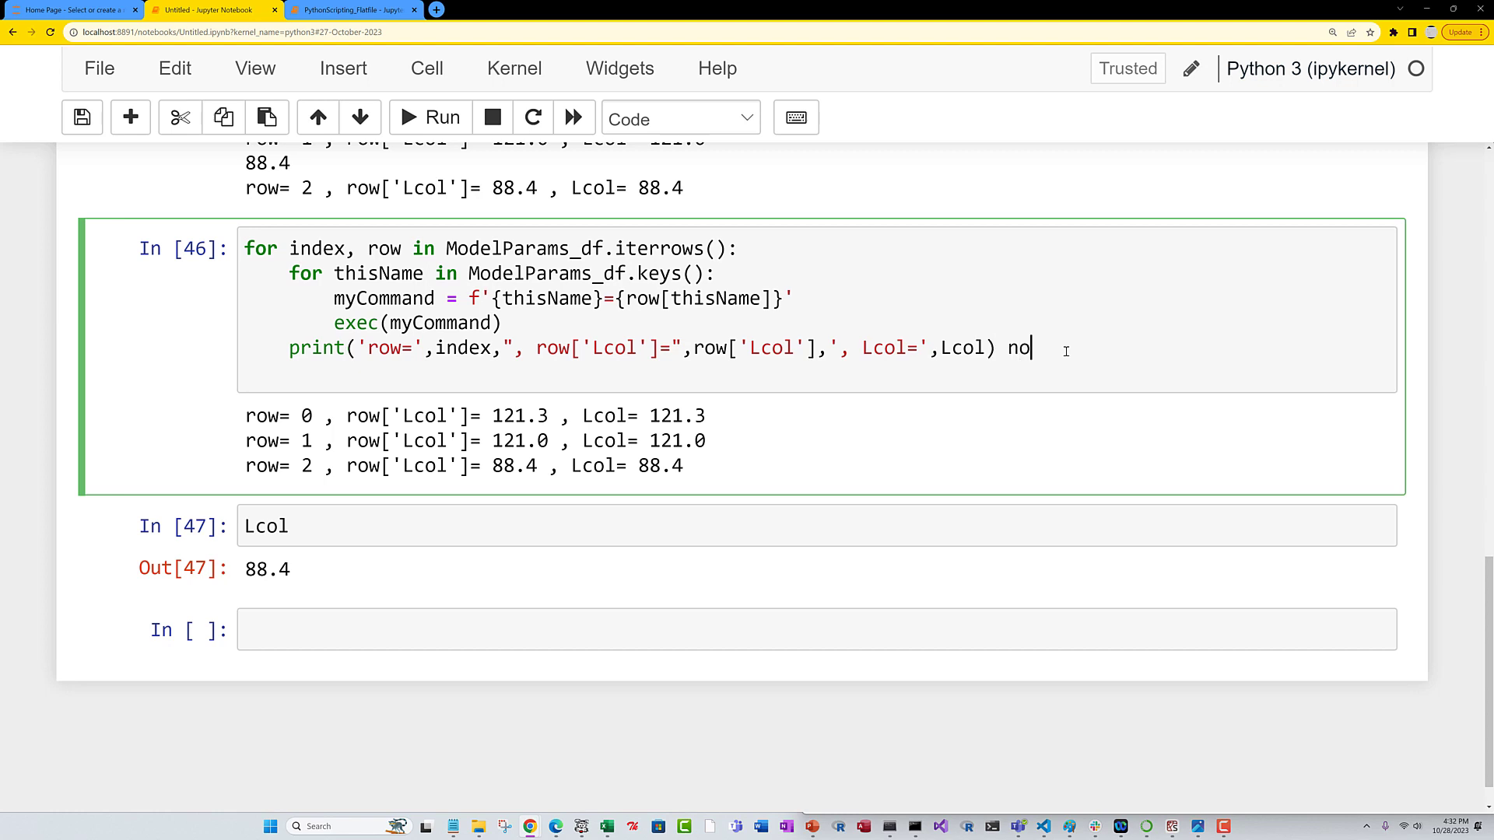
key("BackSpace")
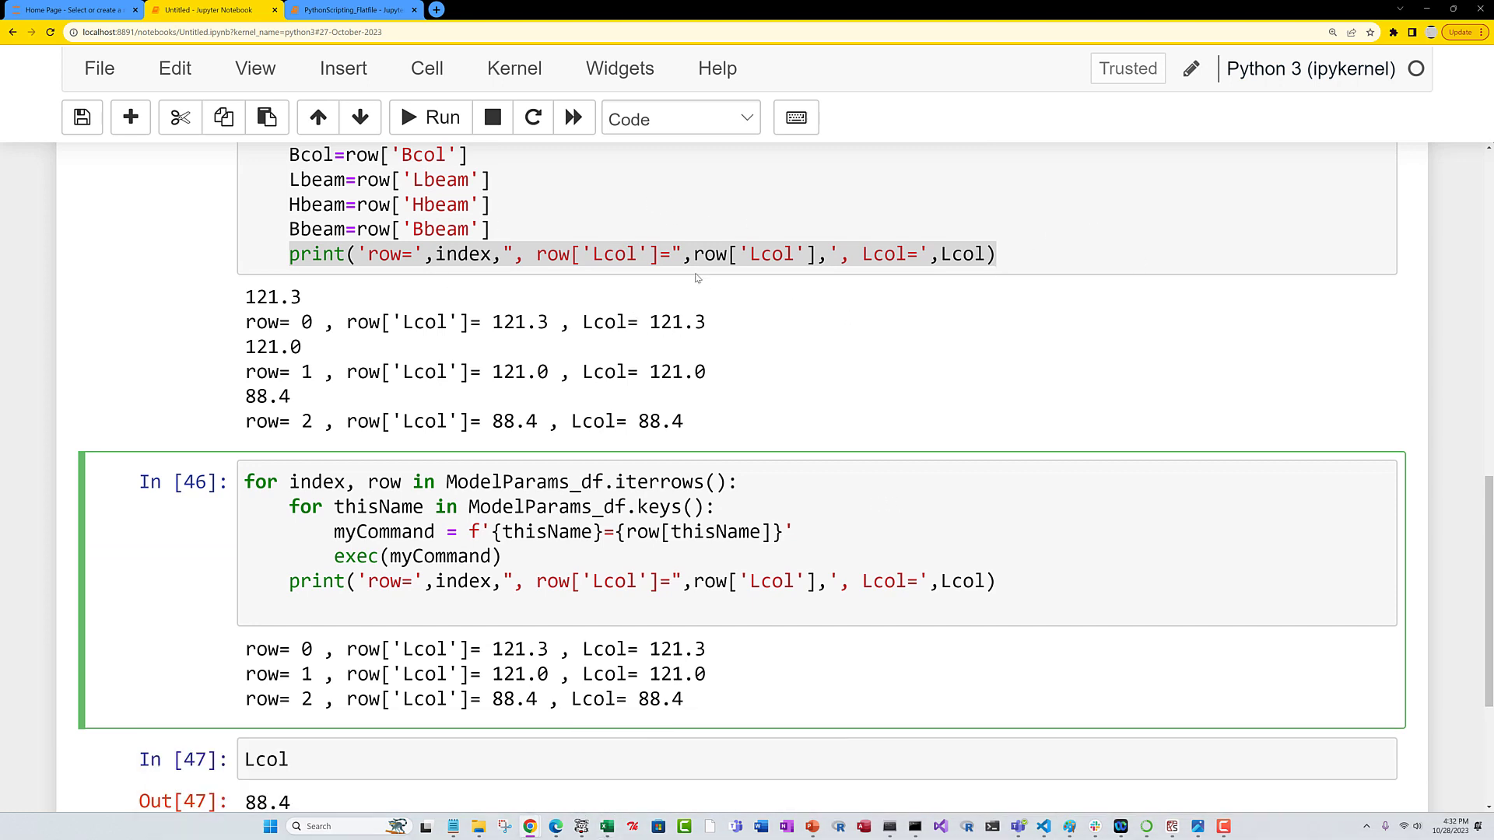
Display Flatfile_df_full in a new cell, a 71340-row × 113-column table.
left_click(354, 9)
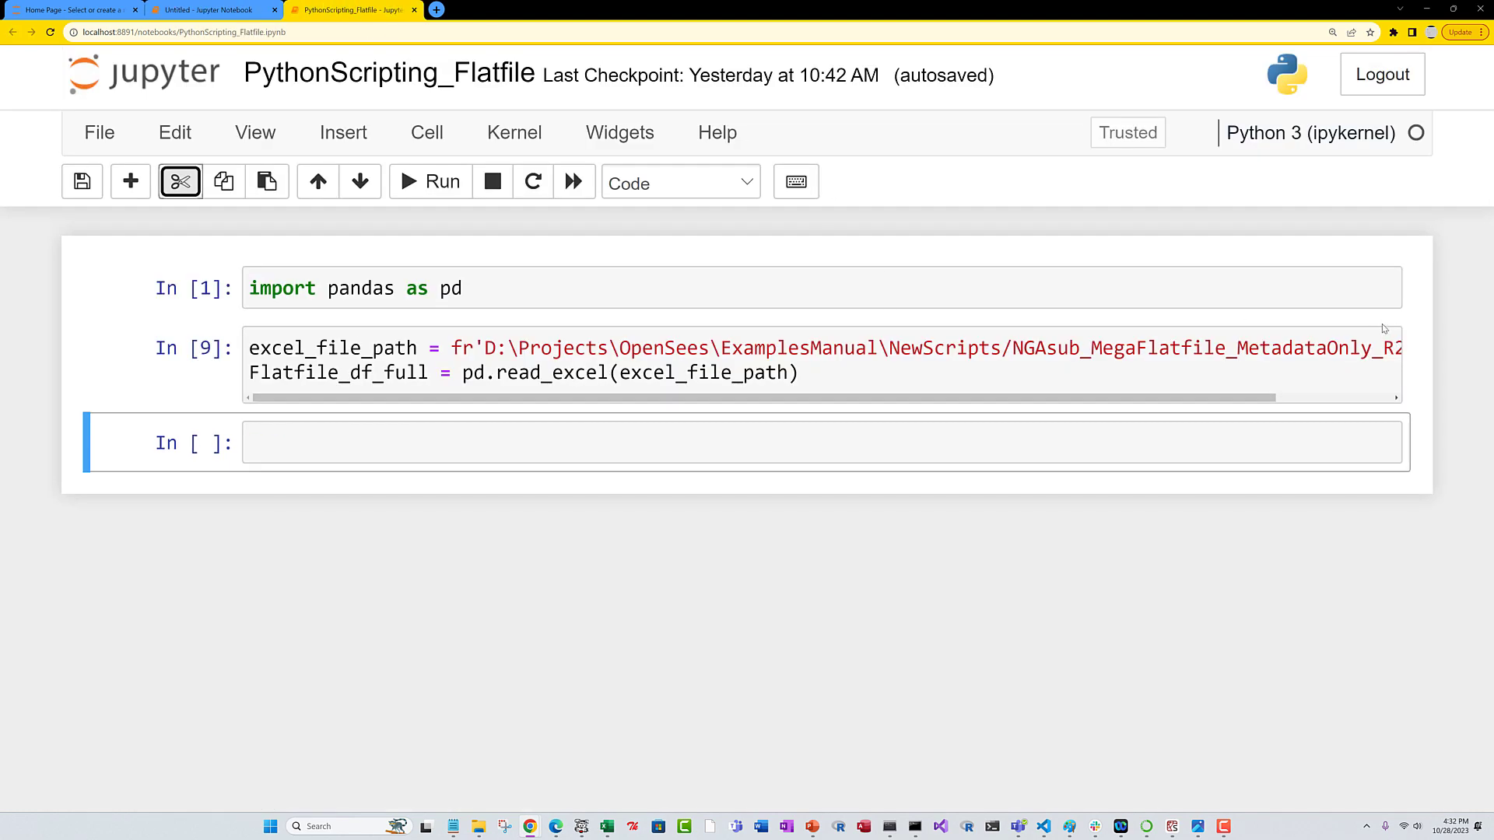
mouse_move(1450, 367)
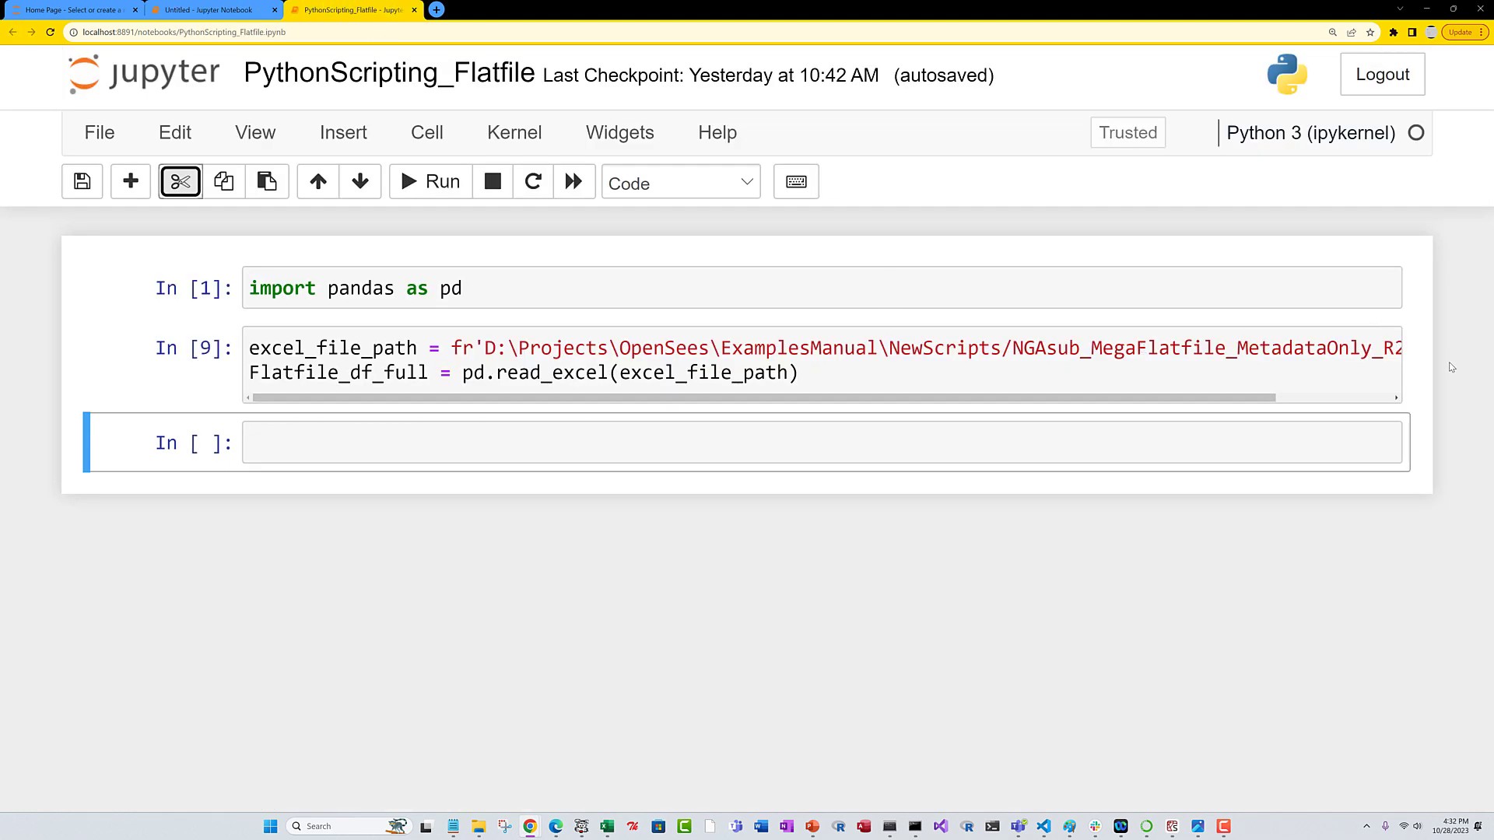
double_click(338, 372)
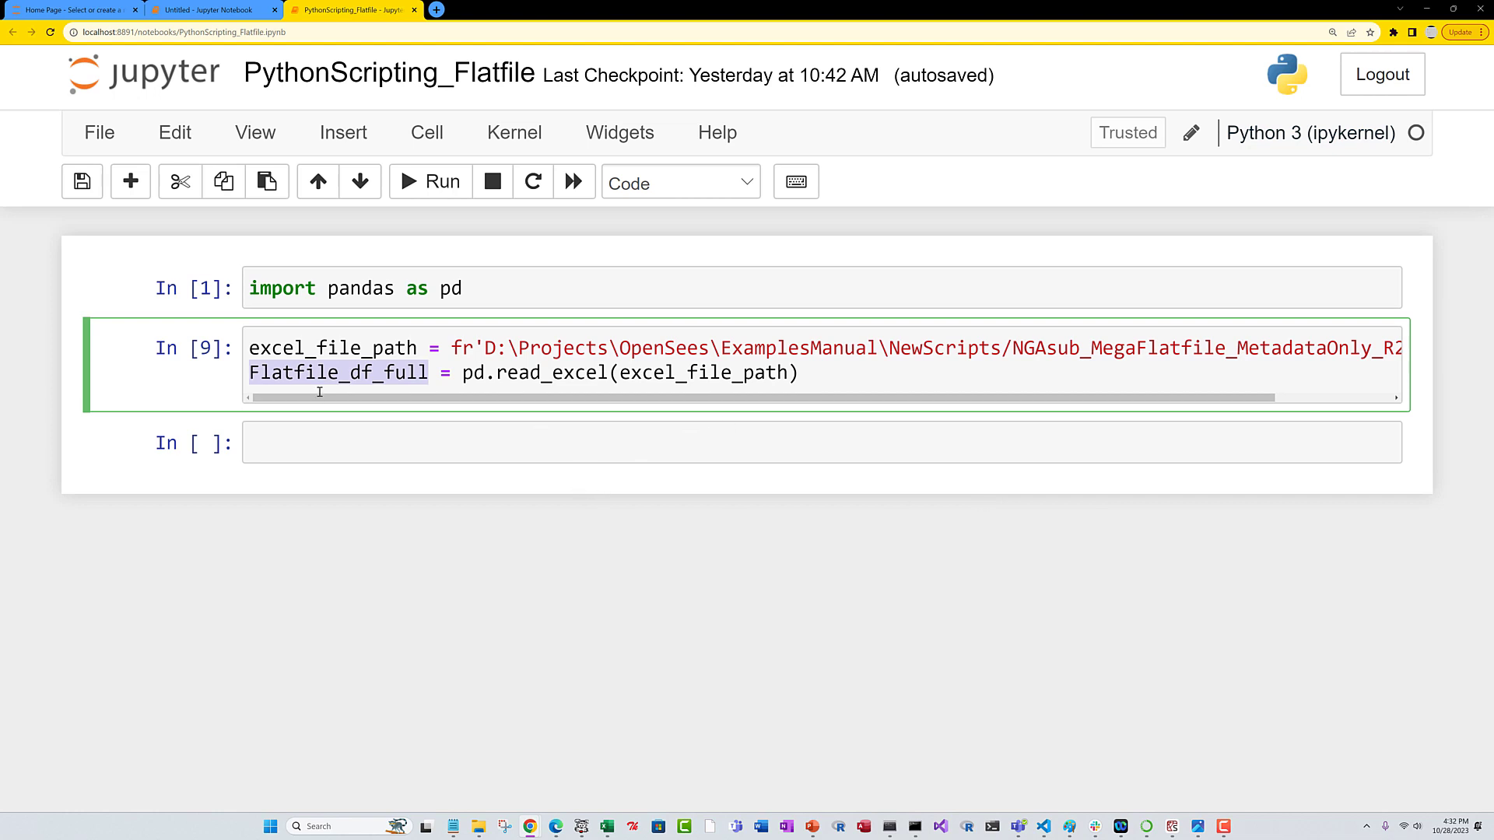
left_click(592, 441)
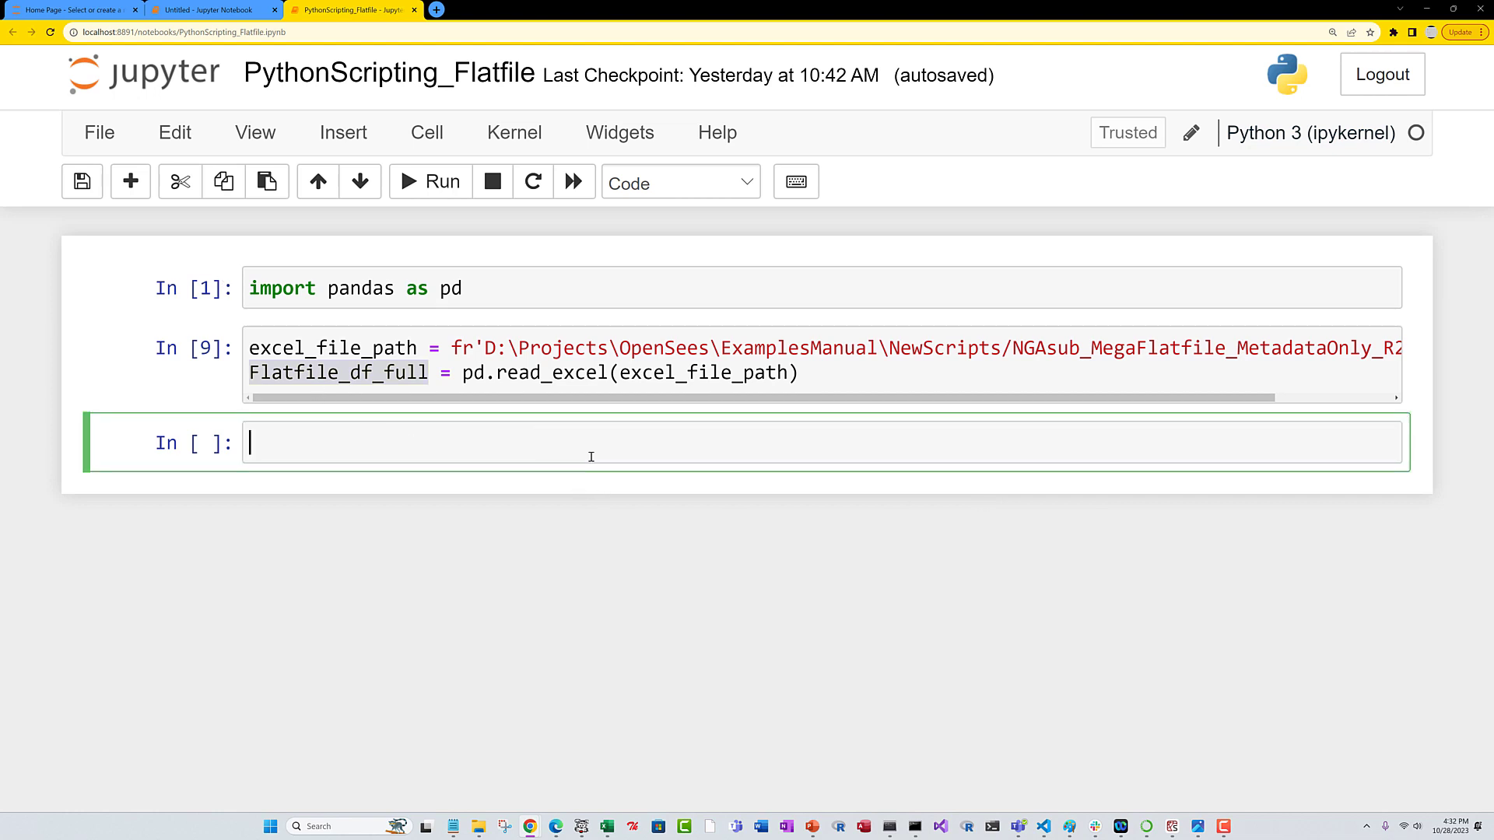
type("print('row=',index,\", row['Lcol']=\",row['Lcol'],', Lcol=',Lcol)")
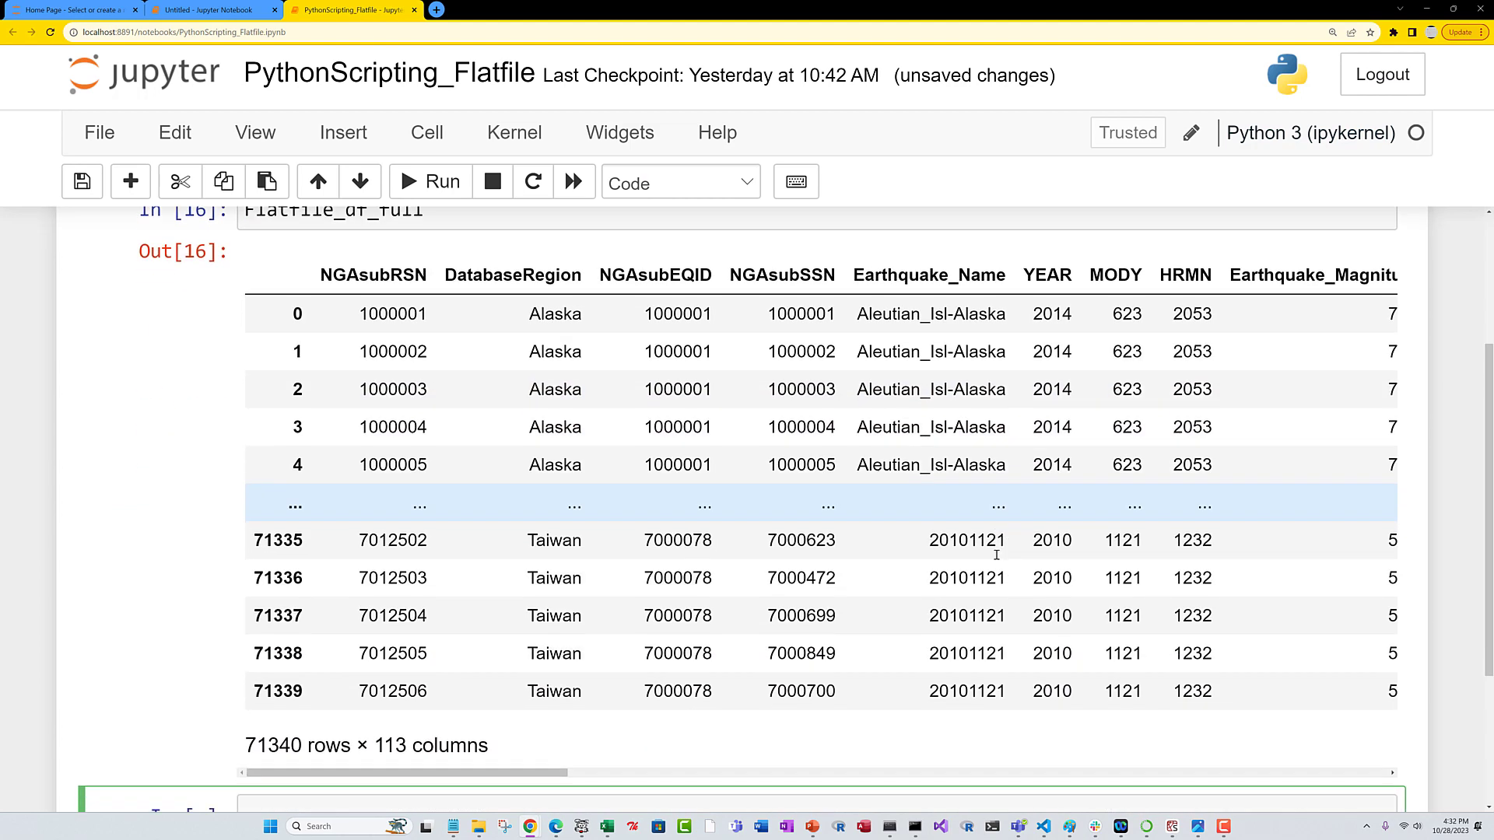
Scroll through the flatfile output beginning with NGAsubRSN and DatabaseRegion.
scroll("down", 3)
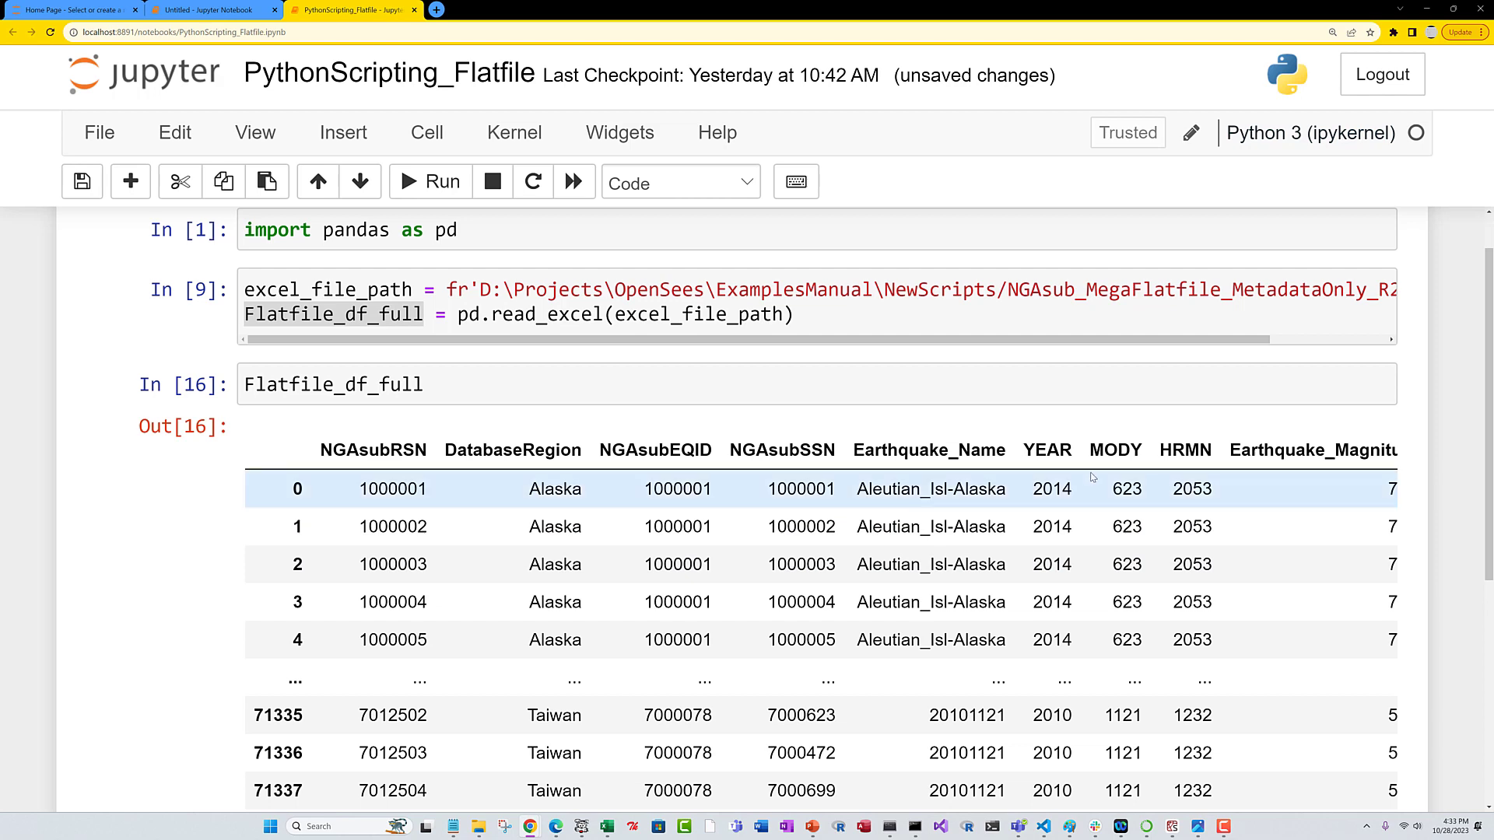
scroll("right", 3)
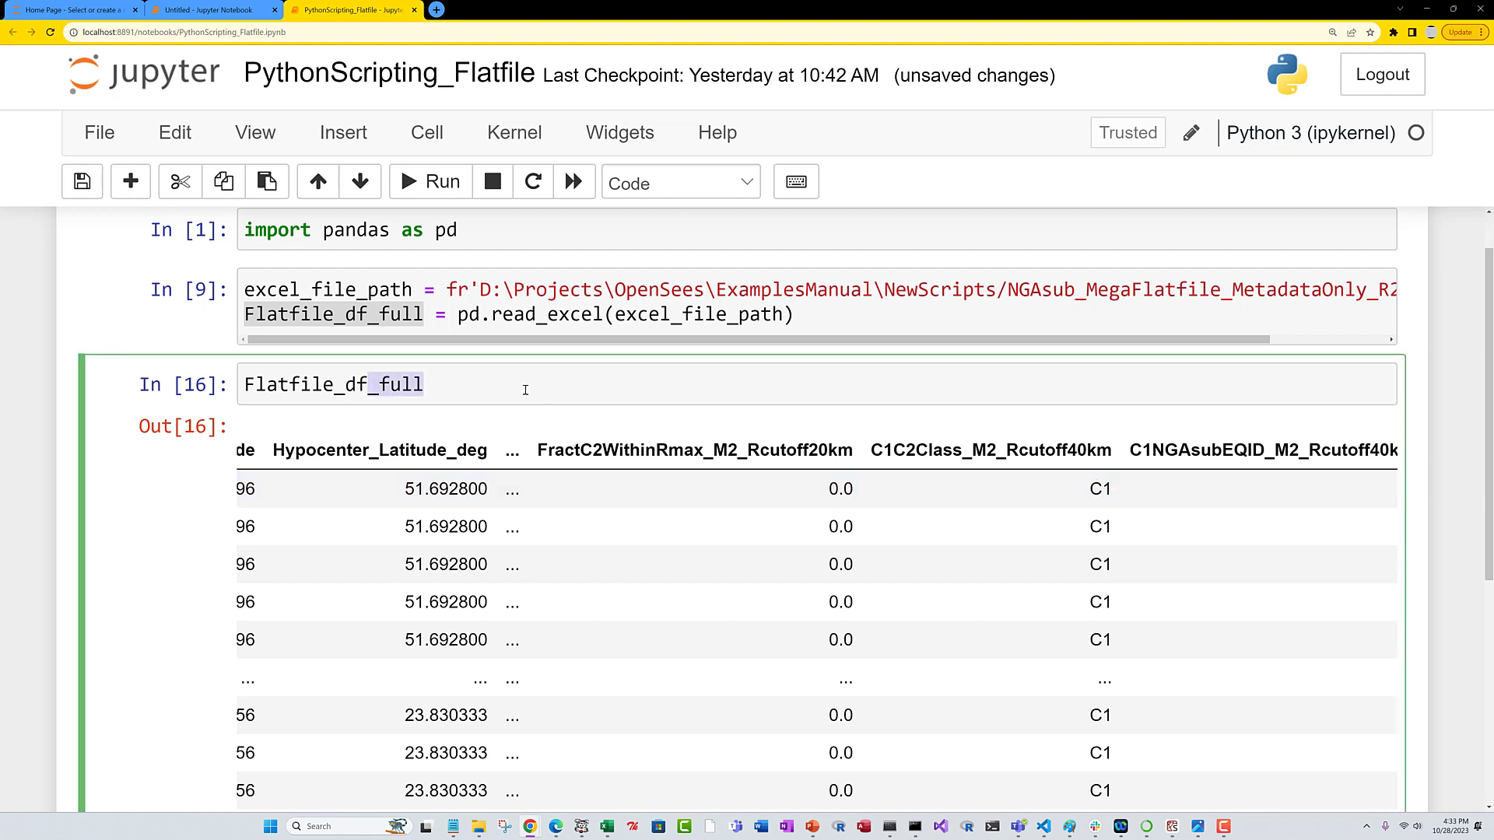
Set Flatfile_df = Flatfile_df_full[0:3] with print(Flatfile_df) and run it.
key("Backspace")
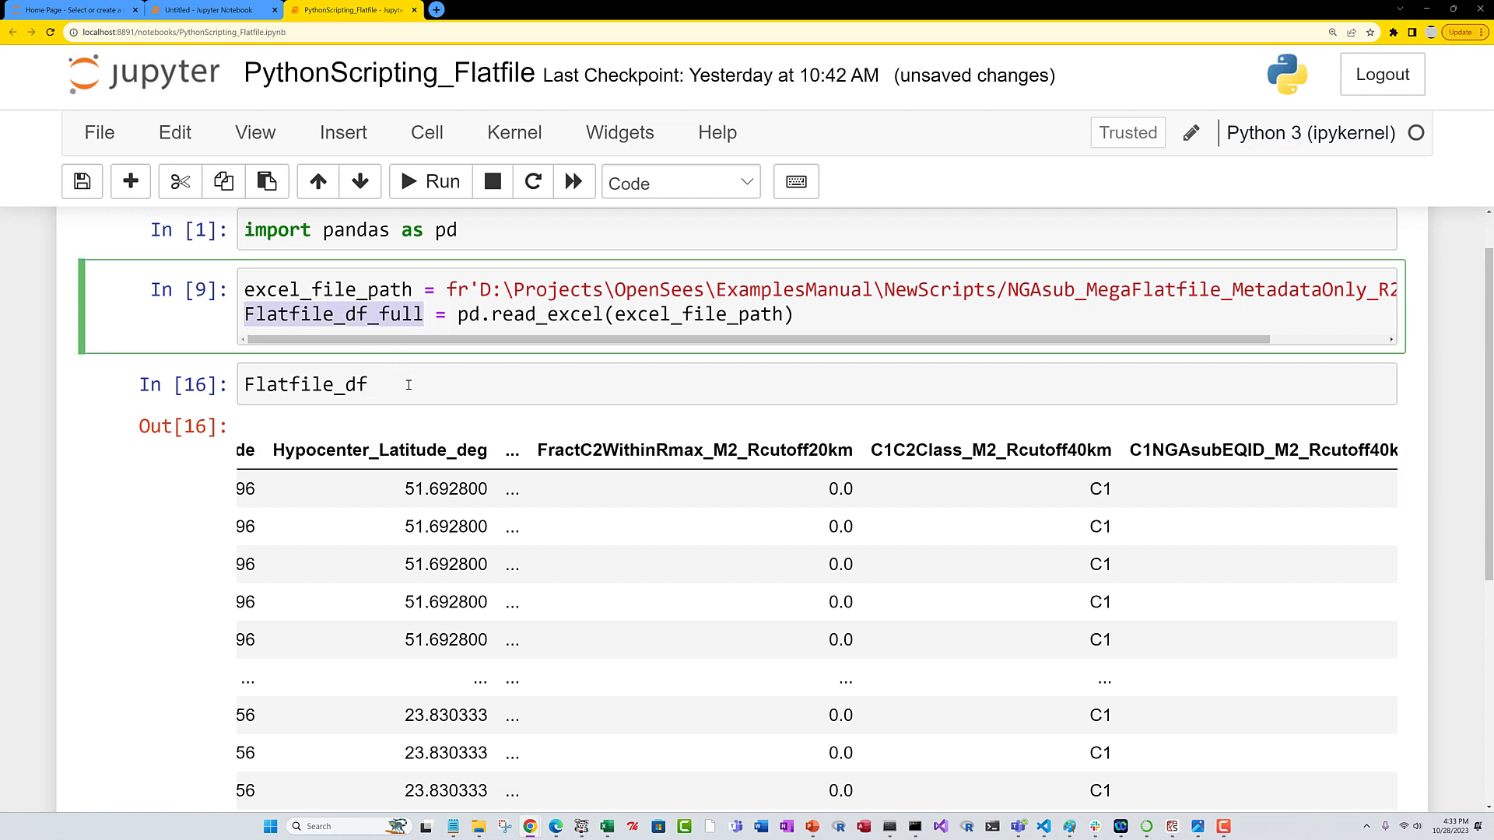
type("=")
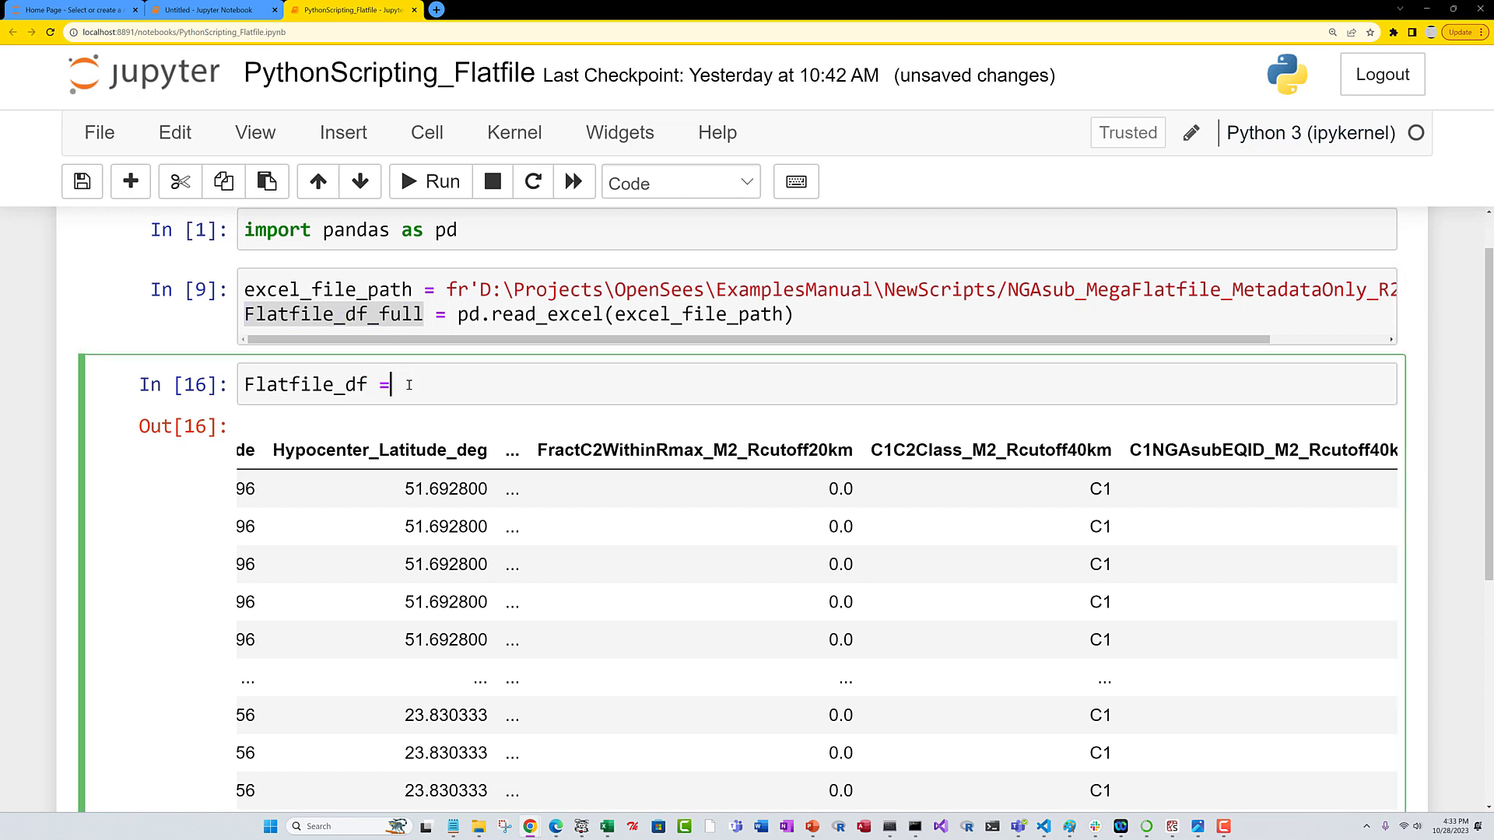
type("Flatfile_df_full[0]")
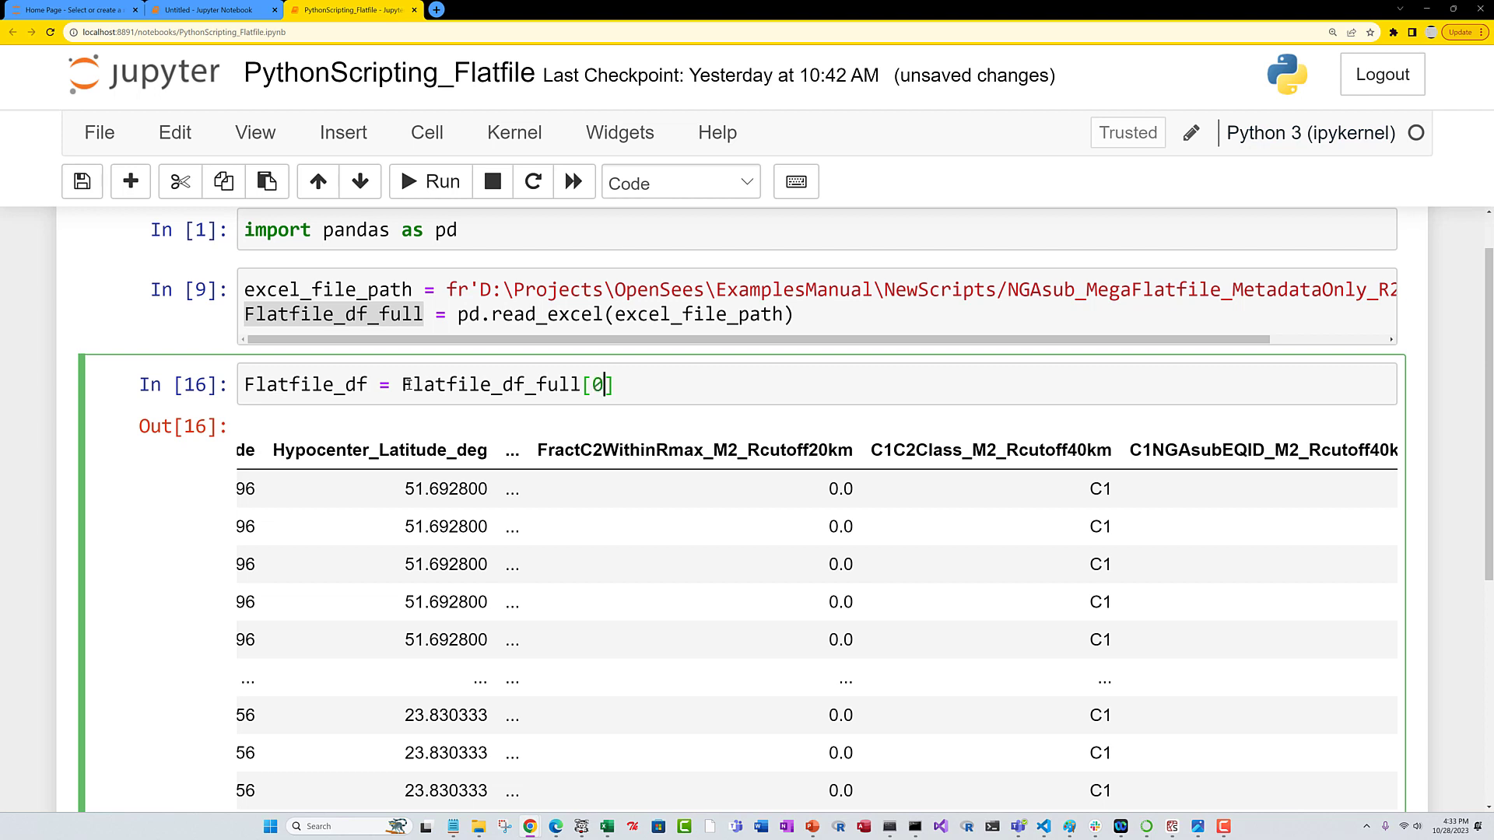
type(":3")
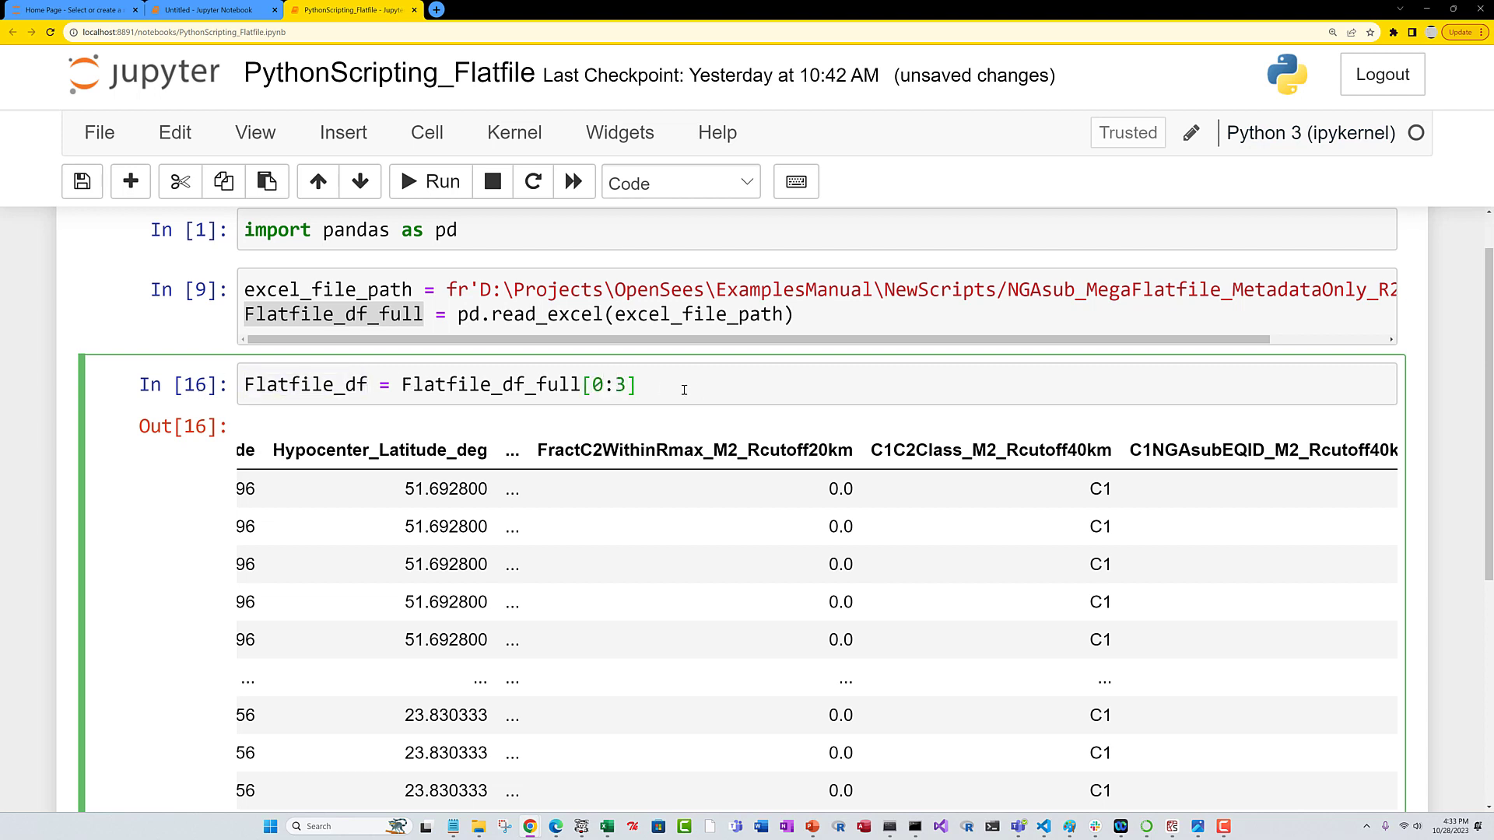
type("print(Flatfile_df)")
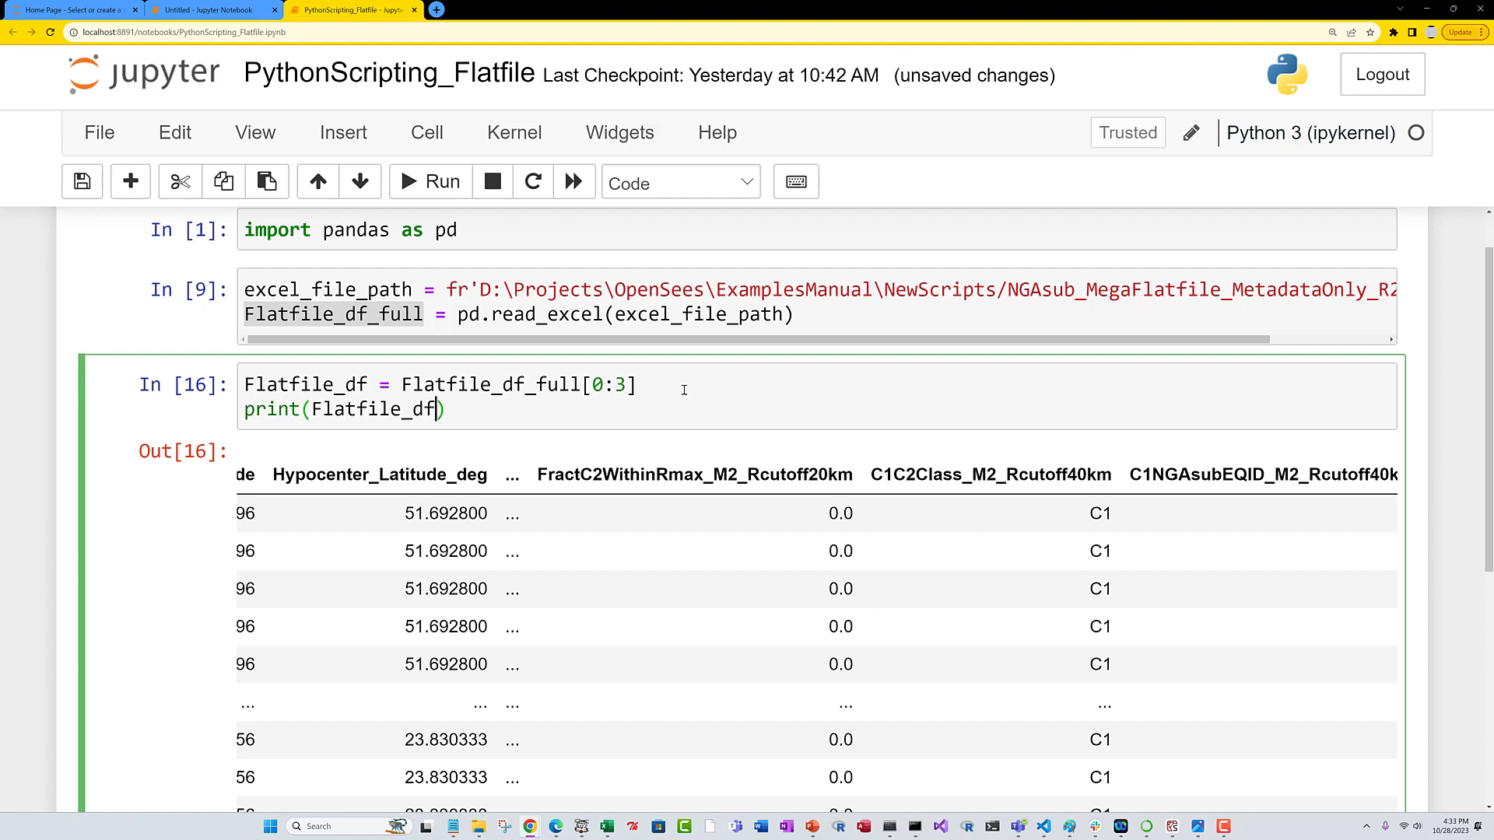
left_click(430, 182)
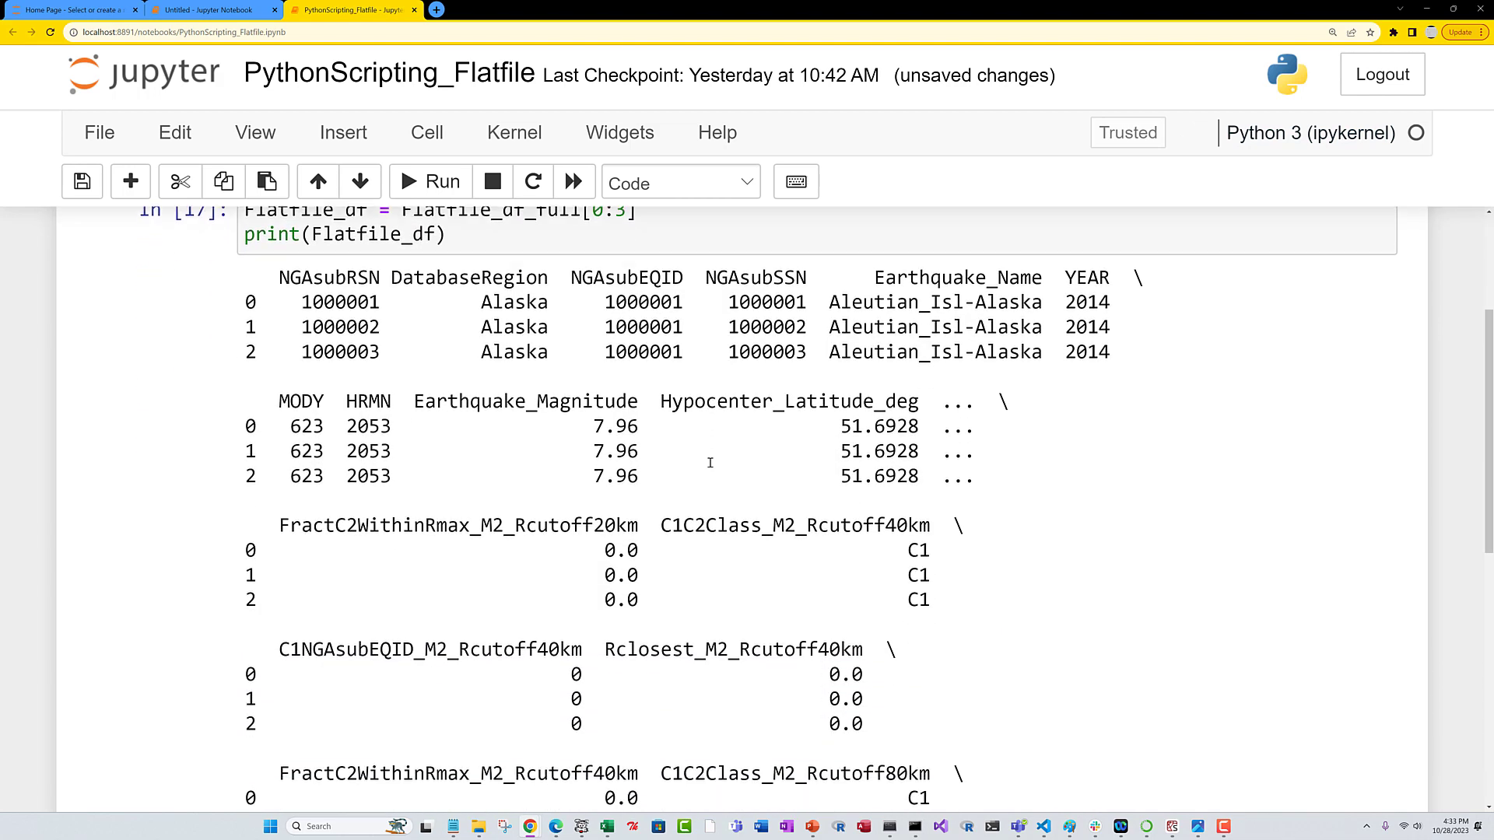
Scroll through the printed three-row slice below cell 18.
scroll("down", 3)
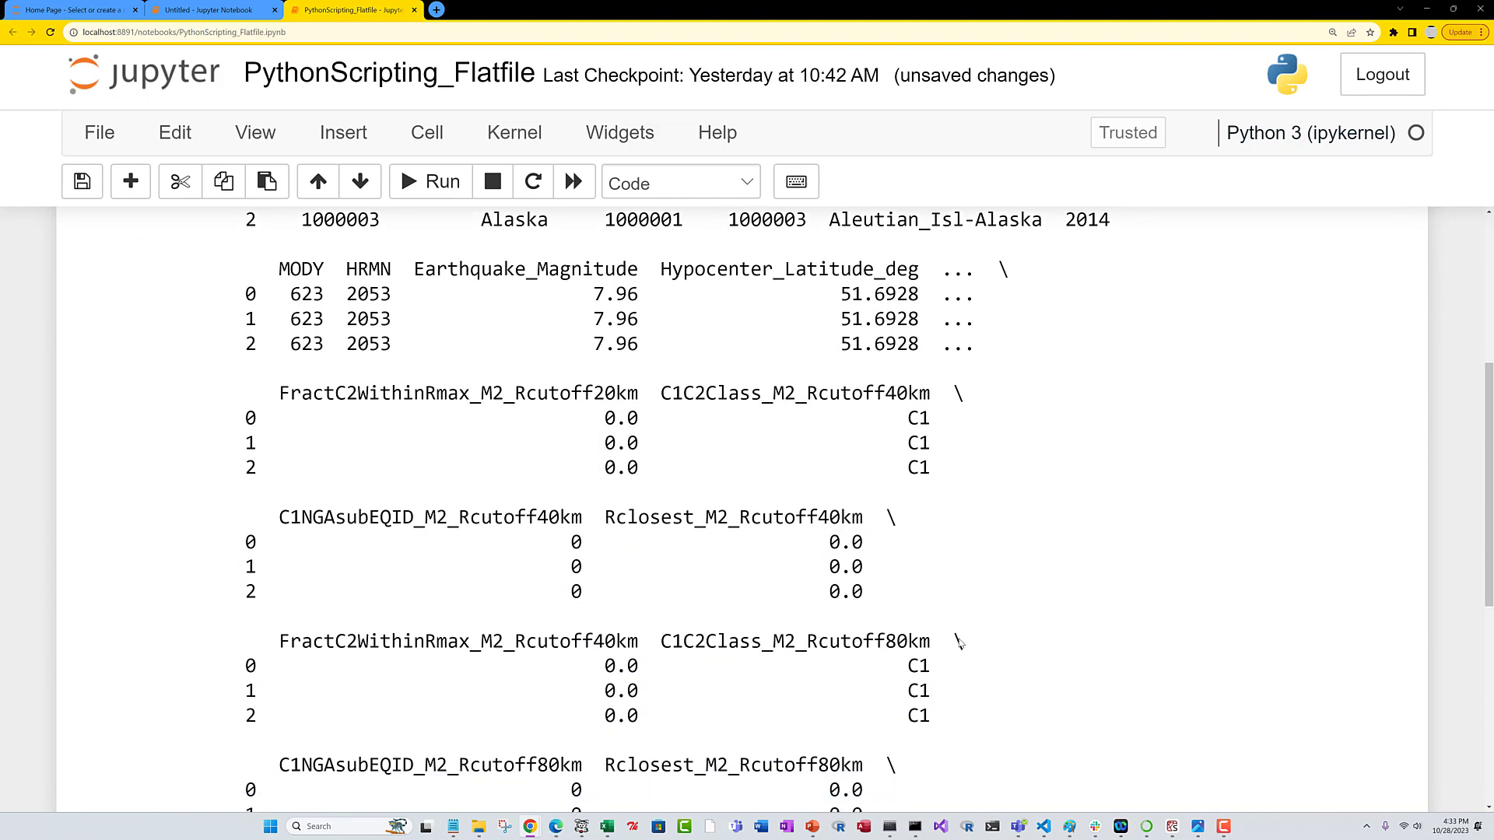
scroll("down", 3)
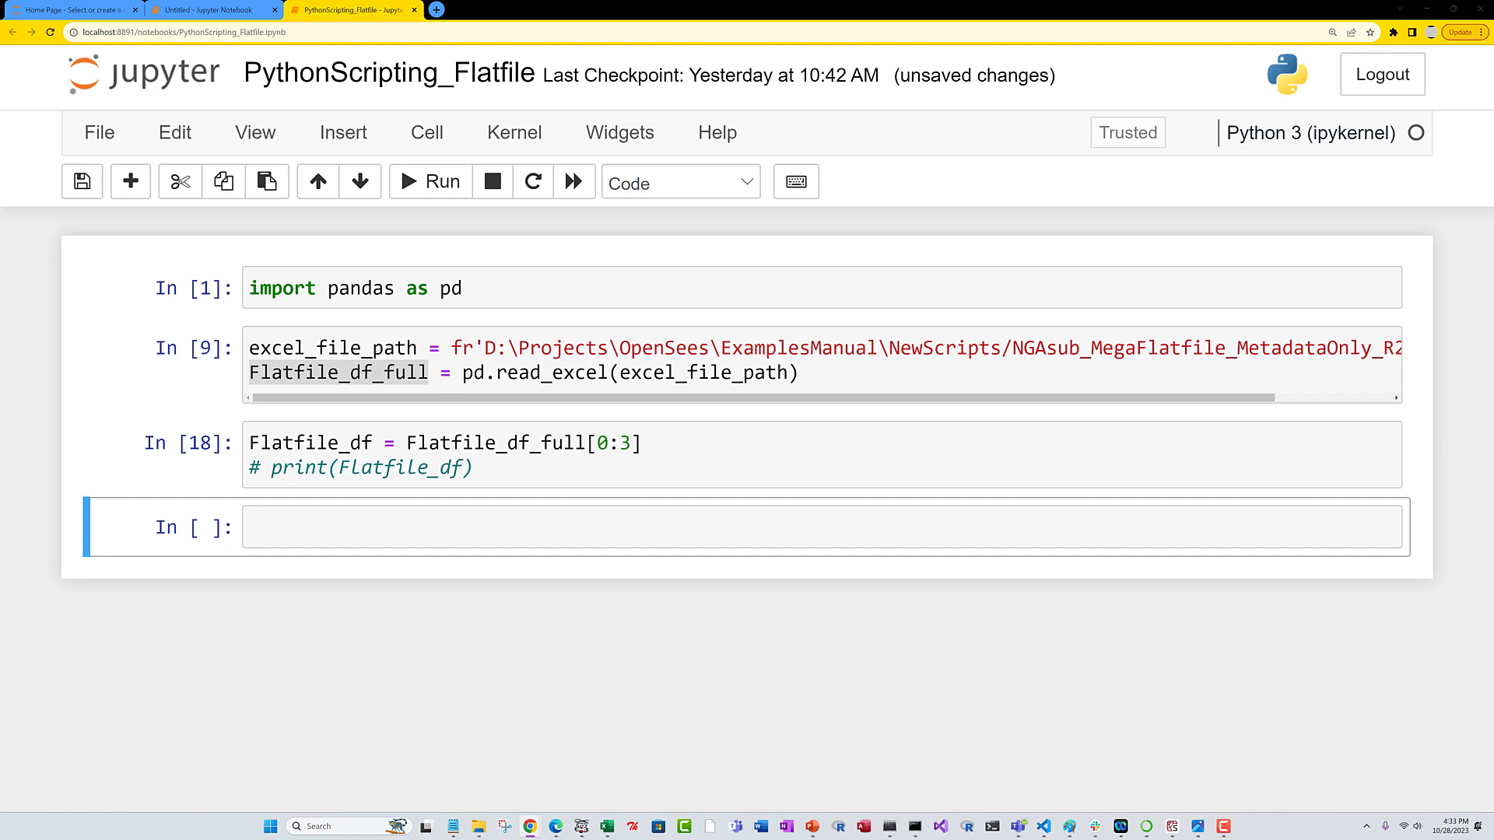
Paste the exec loop over Flatfile_df rows printing NGAsubRSN, Earthquake_Name and Earthquake_Magnitude, highlighting its parts.
left_click(493, 528)
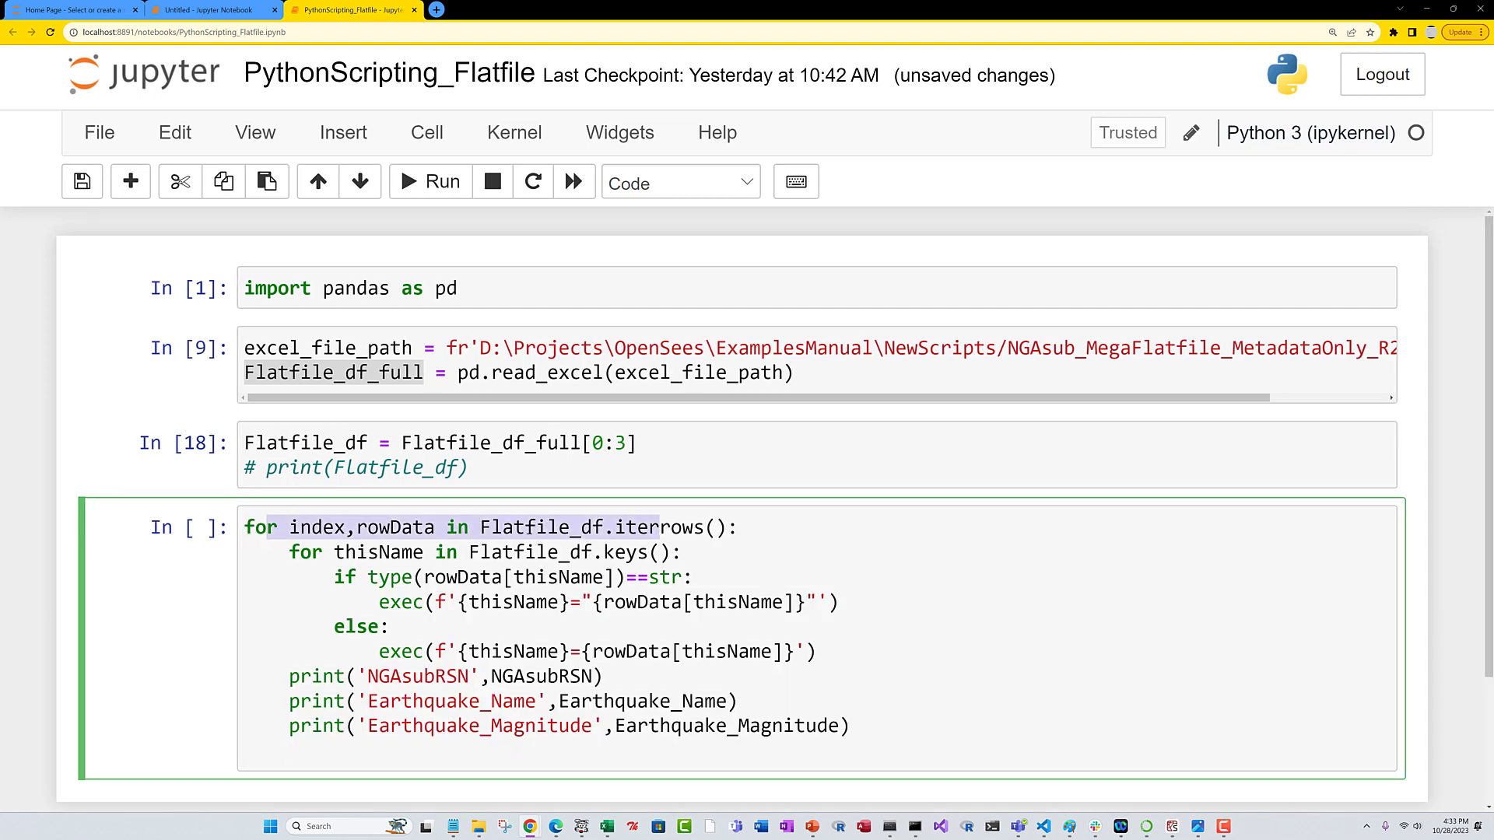
double_click(544, 528)
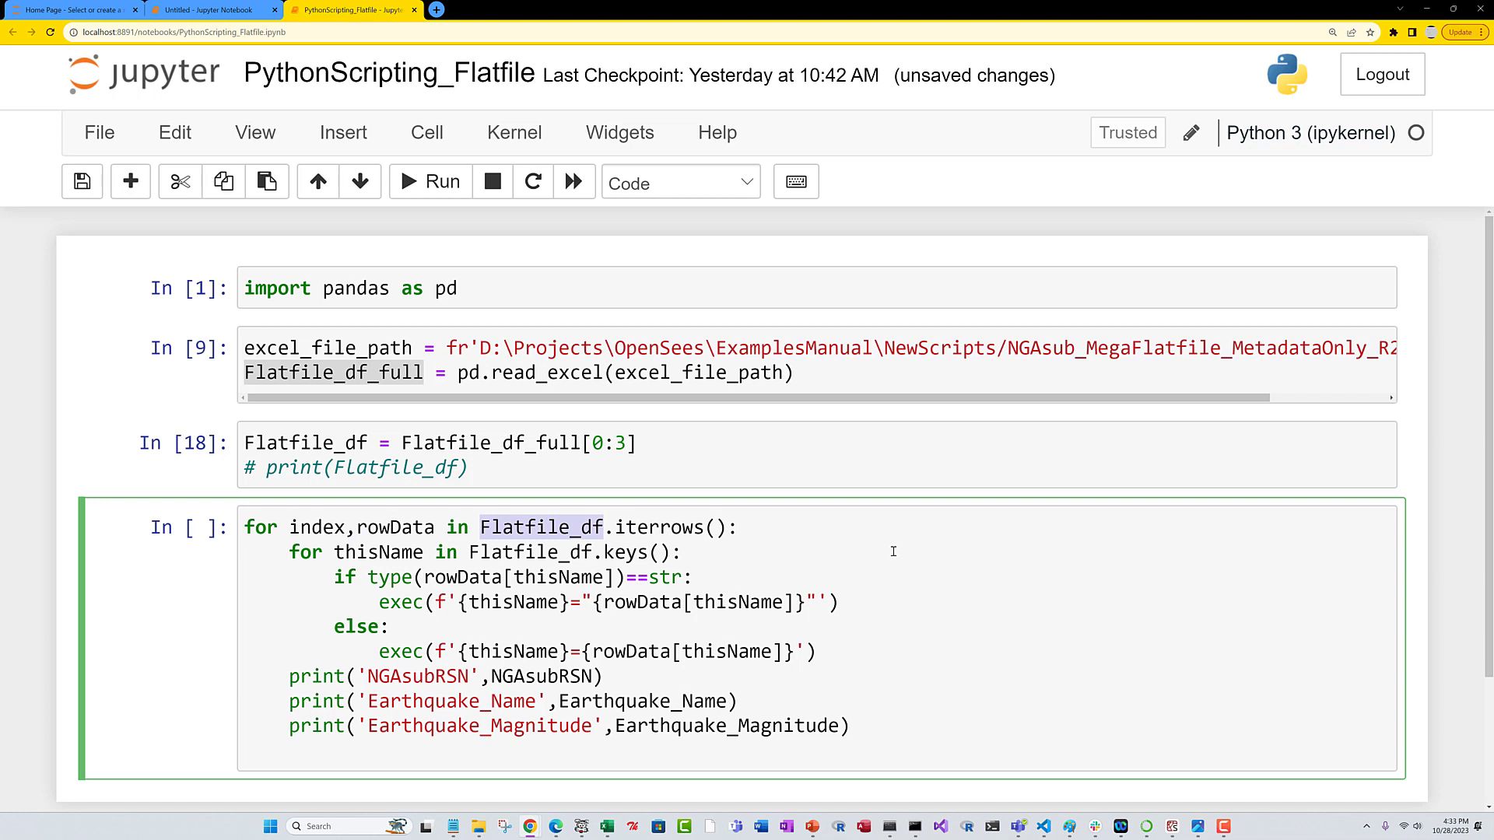
left_click_drag(289, 551, 696, 577)
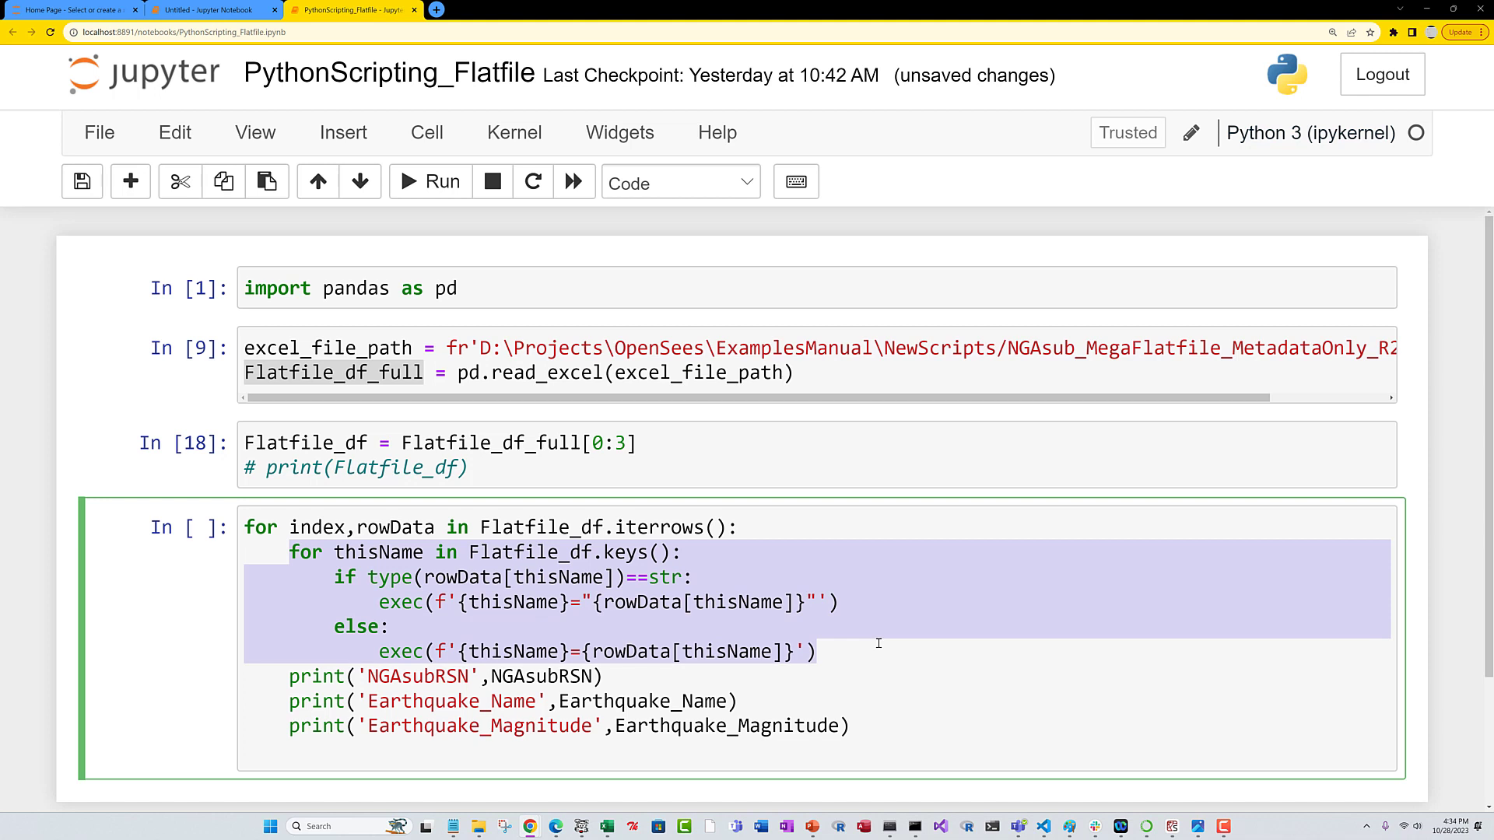
mouse_move(521, 580)
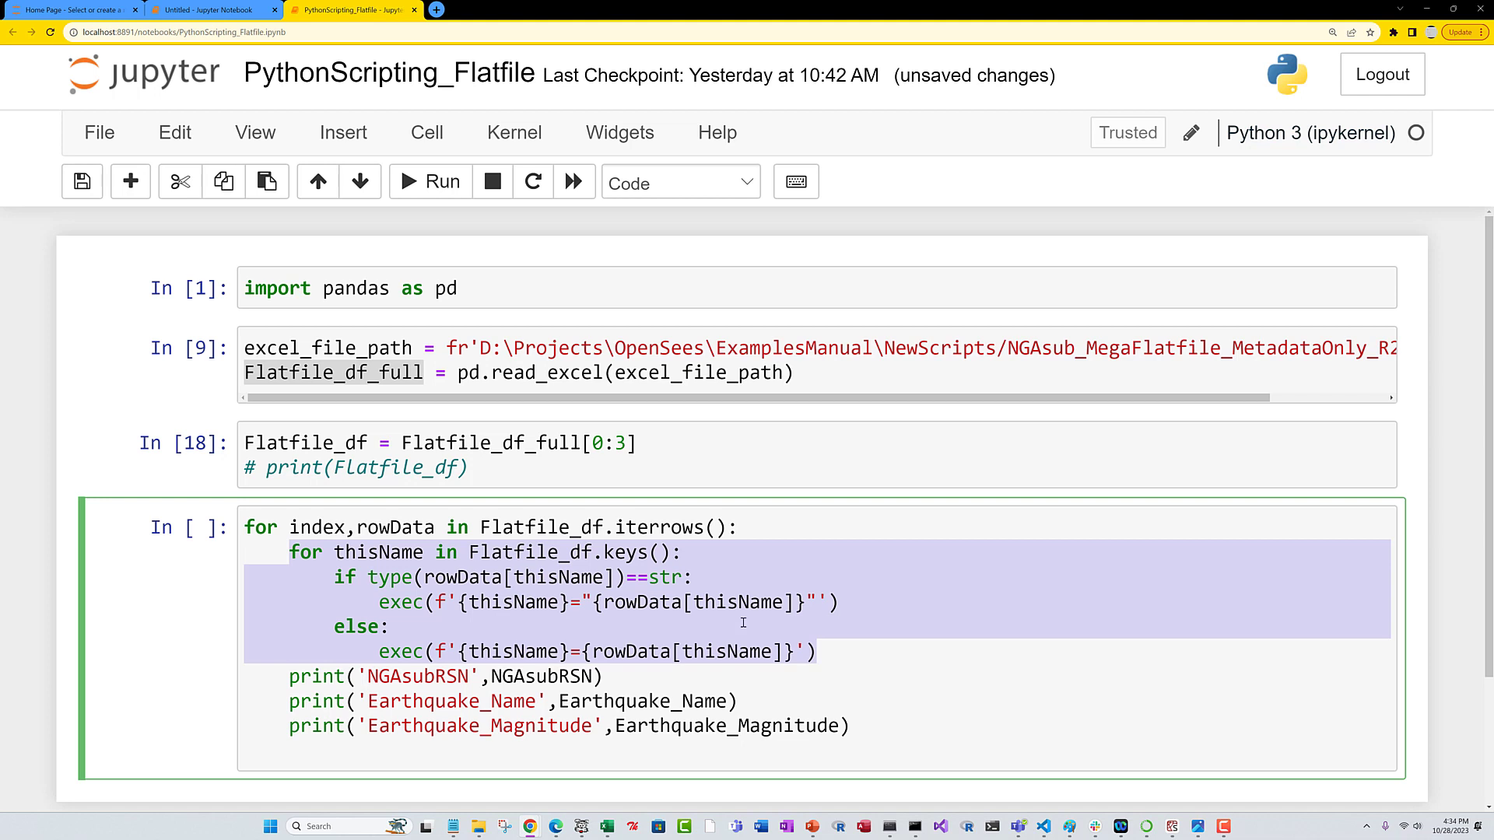
mouse_move(913, 610)
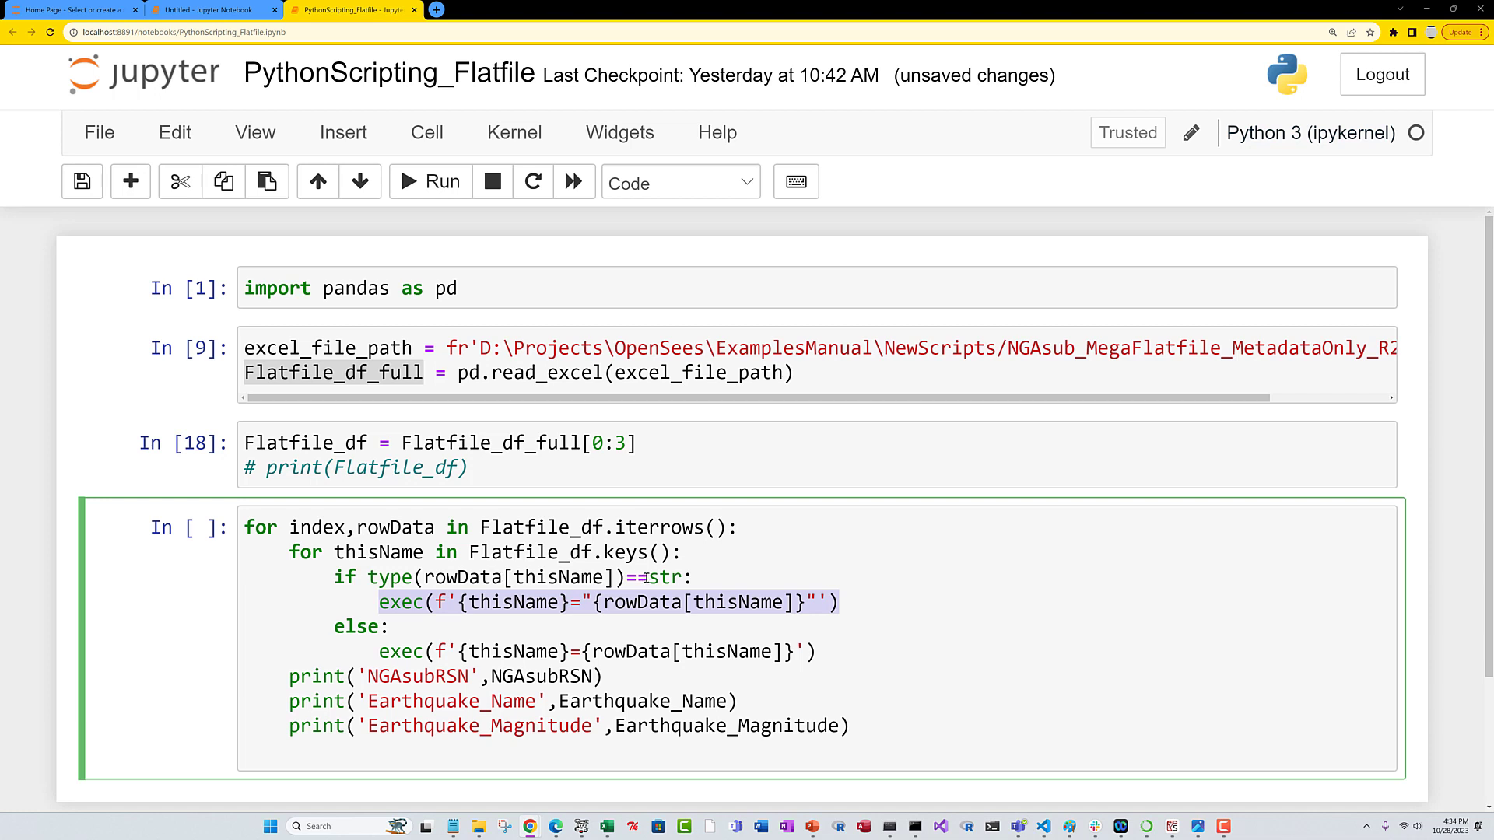
left_click(585, 600)
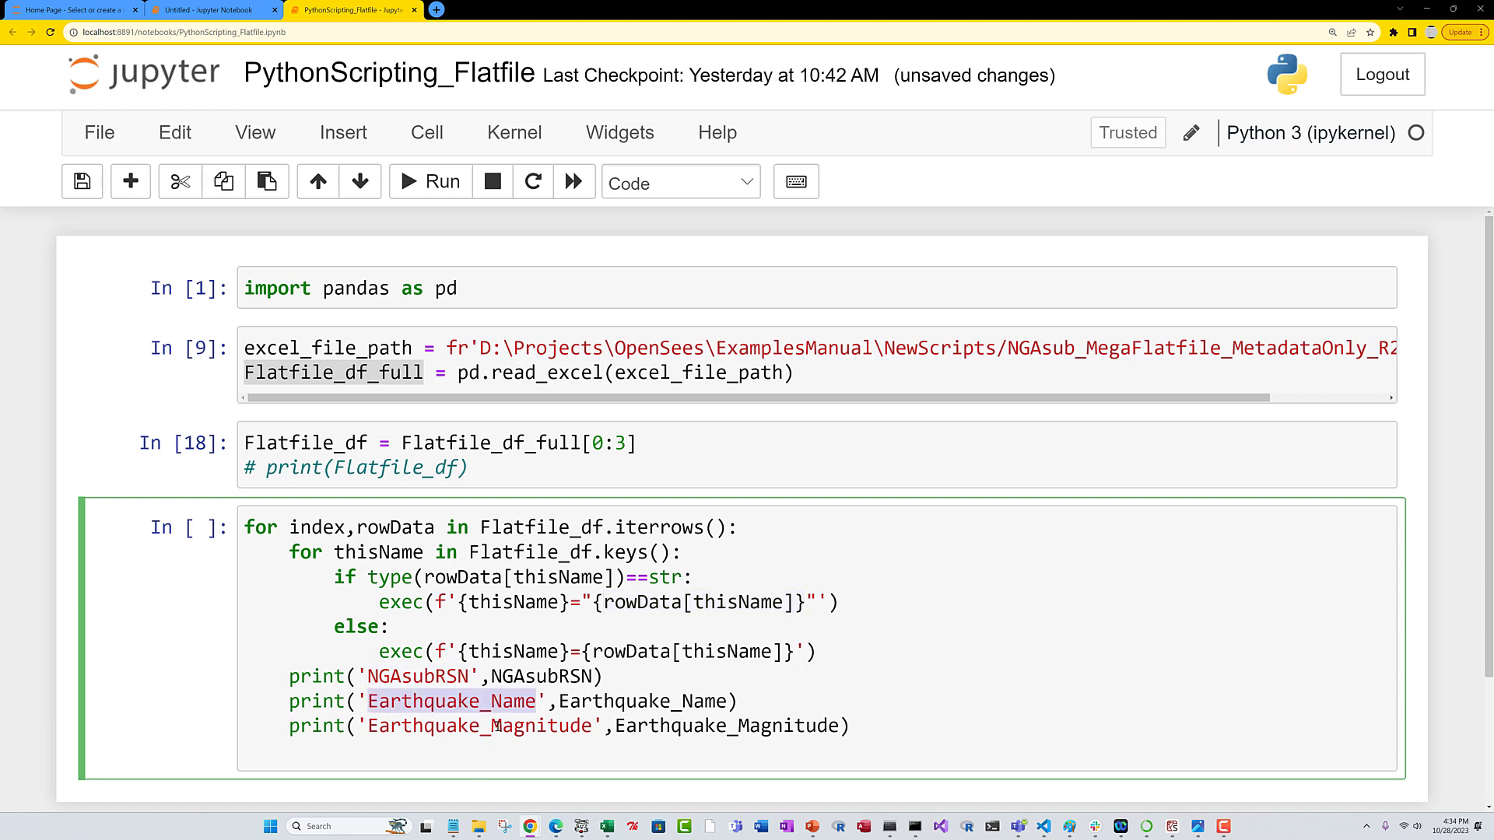
Run the loop, printing RSN 1000001–1000003 with Aleutian_Isl-Alaska and magnitude 7.96.
double_click(479, 727)
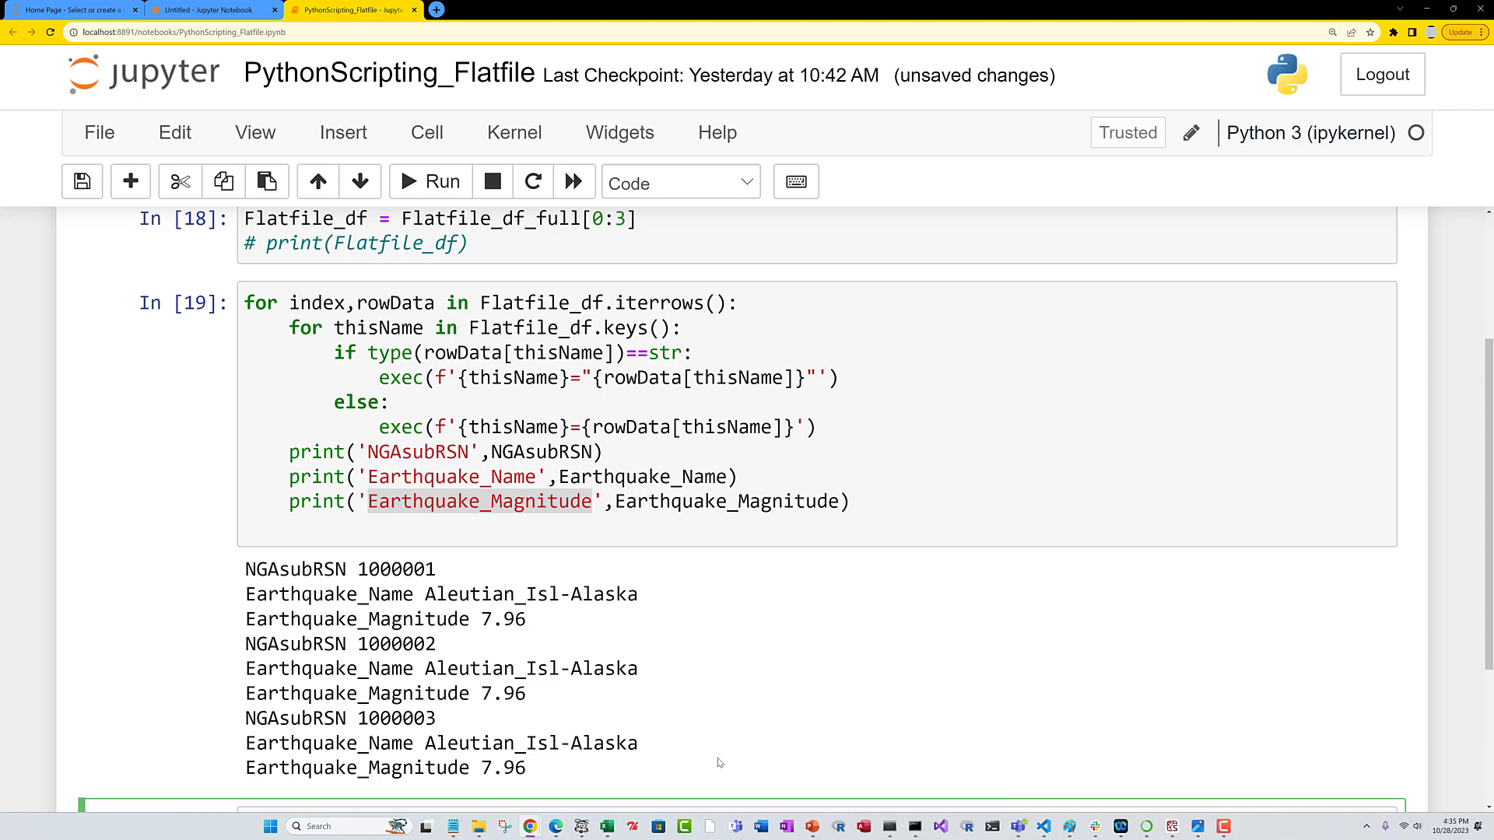
mouse_move(412, 564)
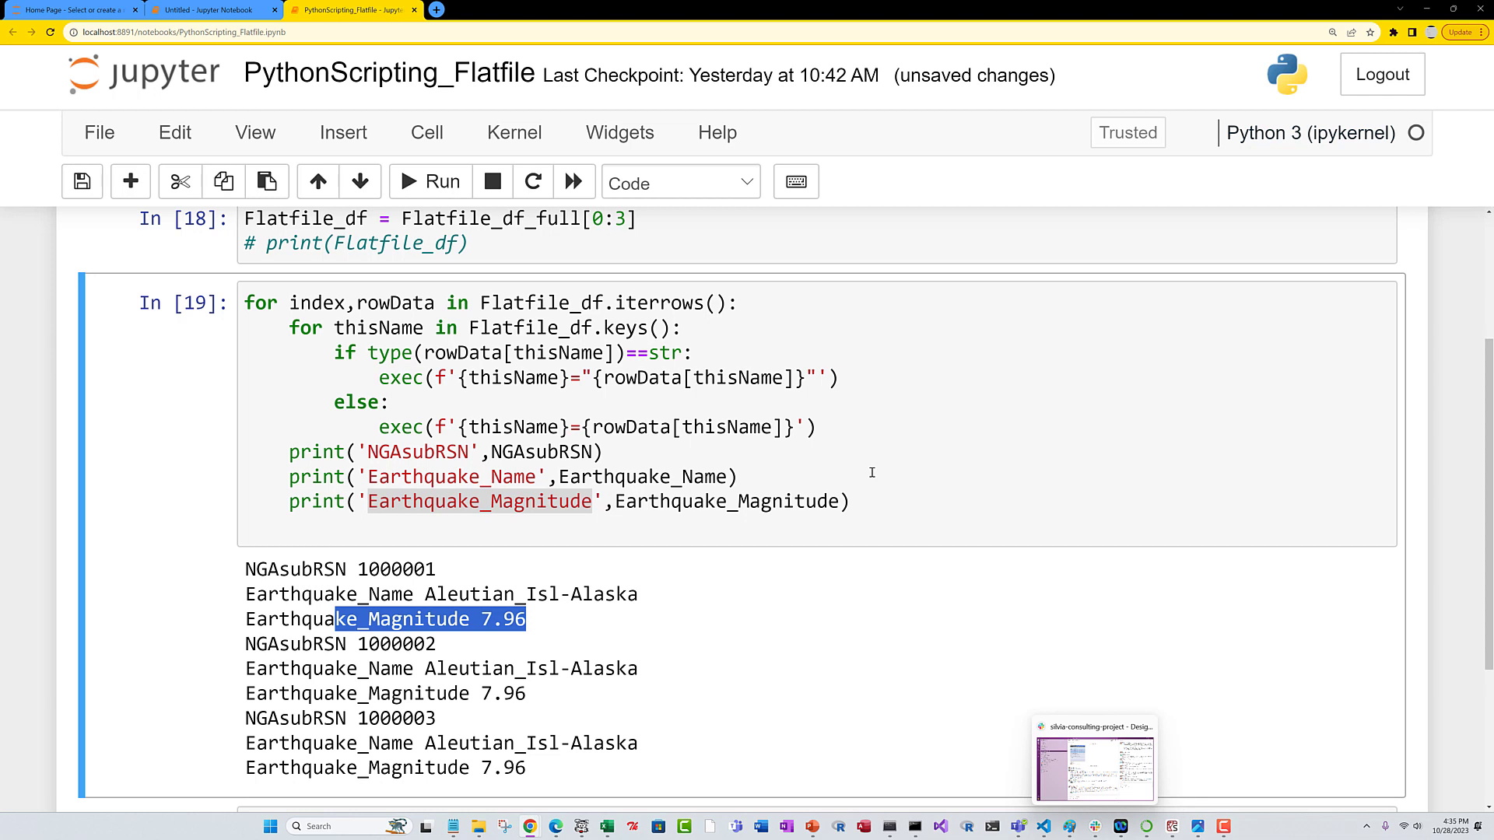
mouse_move(971, 512)
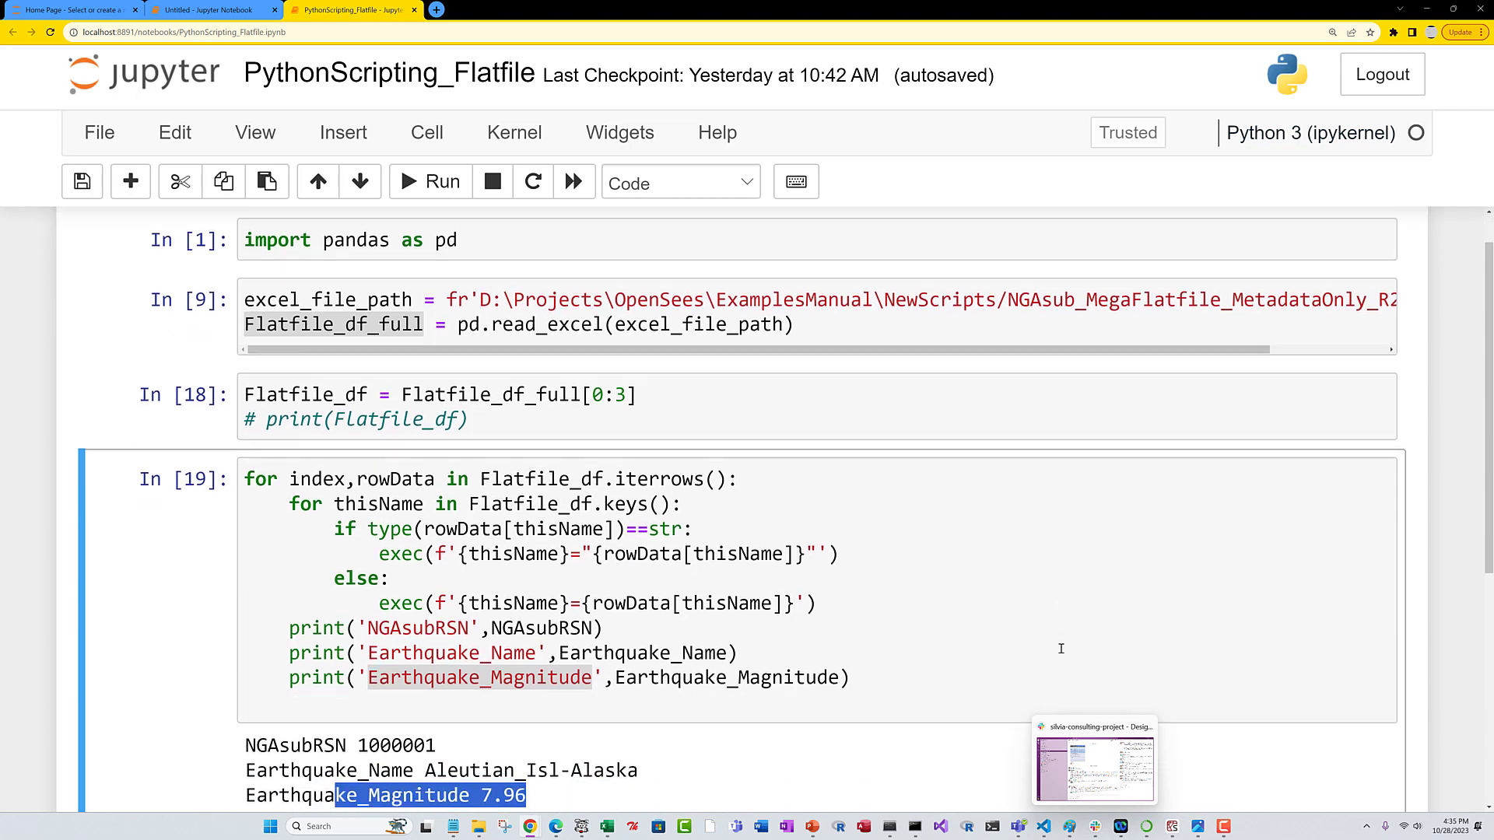
scroll("down", 3)
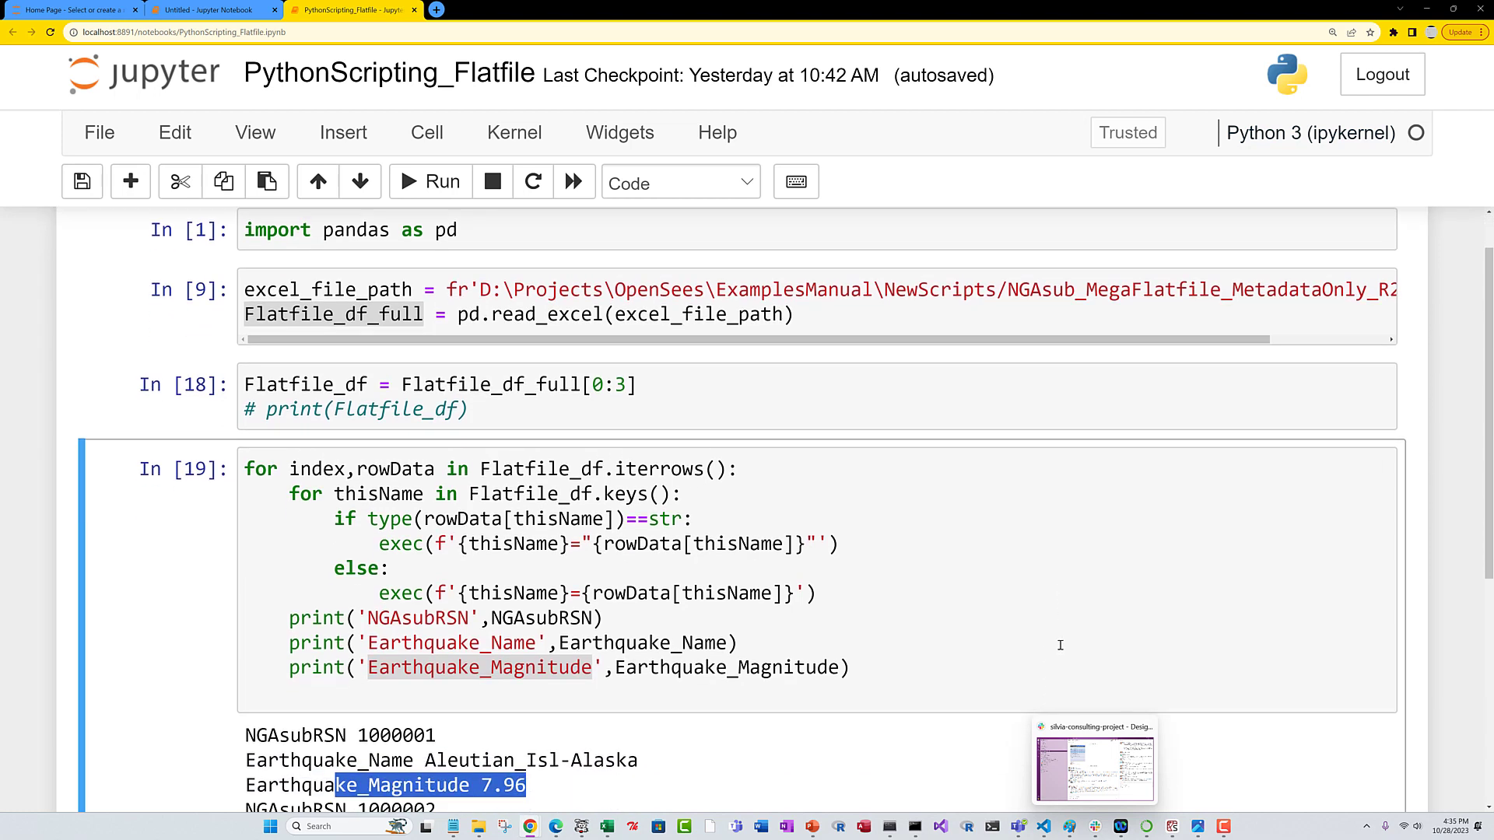